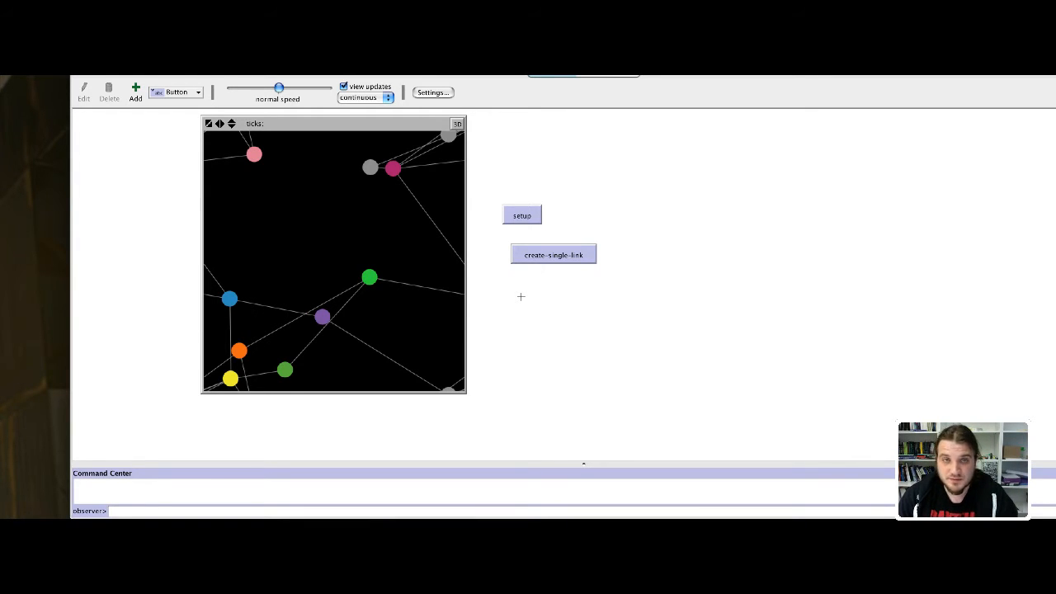
pyautogui.moveTo(438, 183)
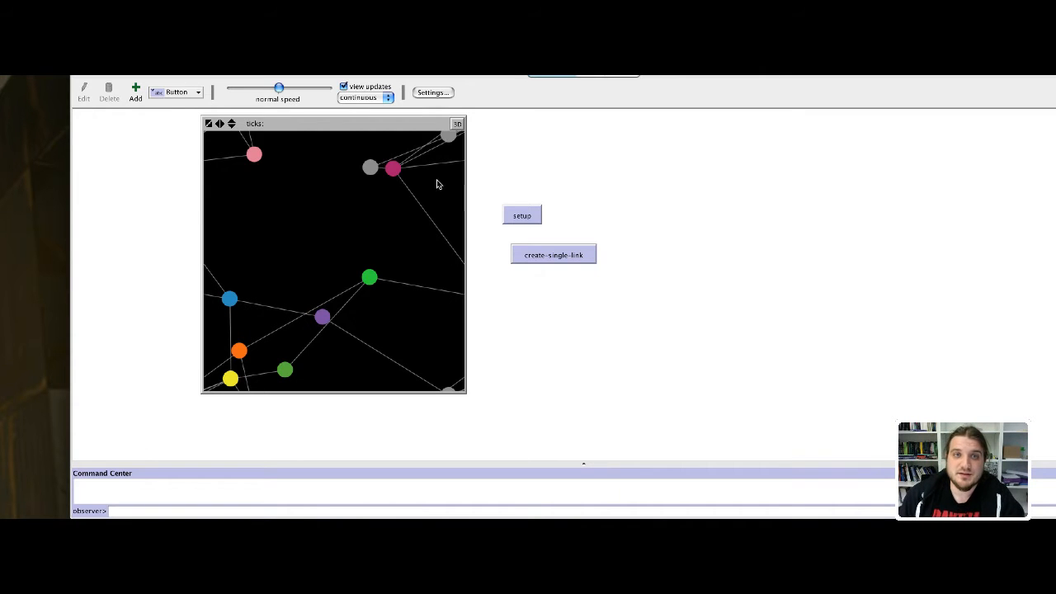
pyautogui.moveTo(258, 166)
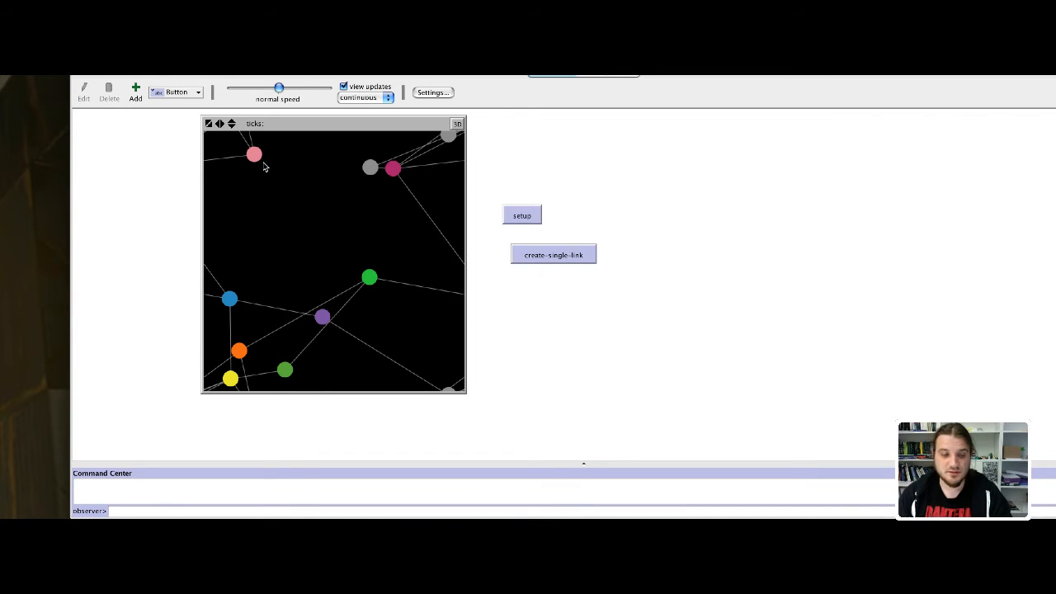
pyautogui.moveTo(273, 152)
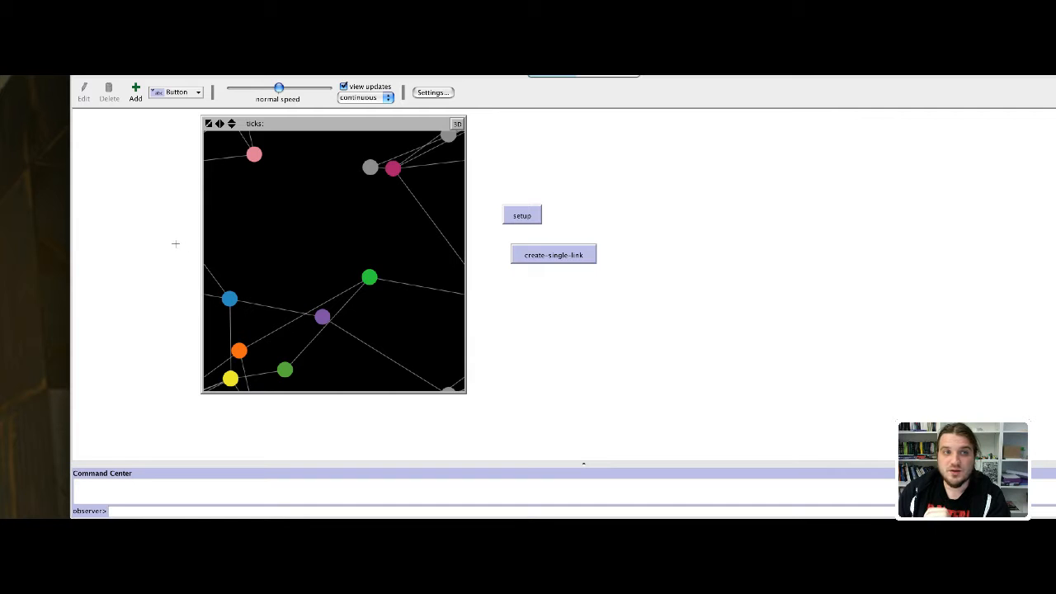
pyautogui.moveTo(339, 170)
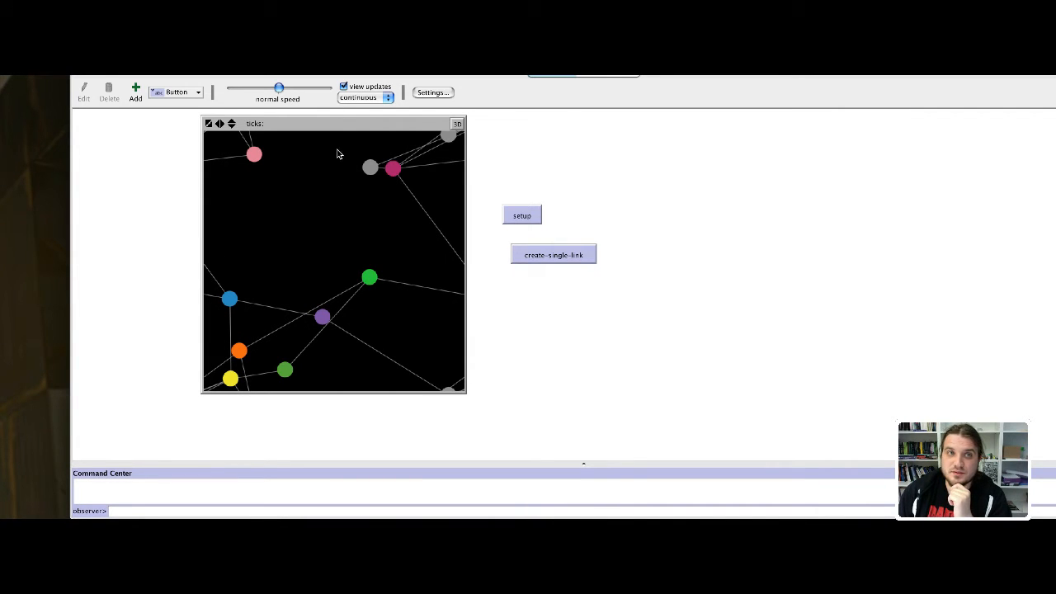
pyautogui.moveTo(337, 122)
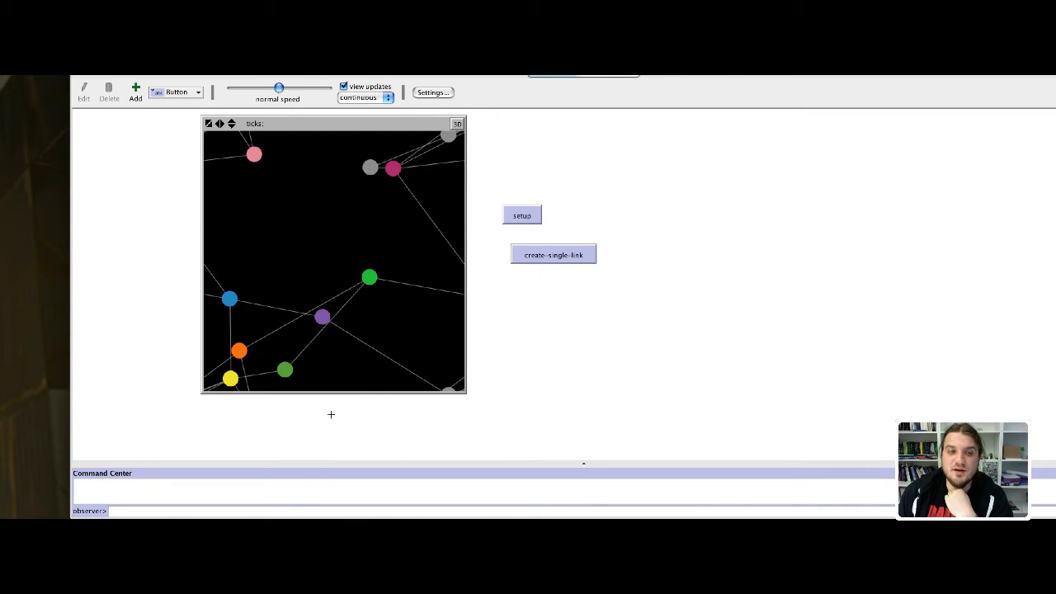
pyautogui.moveTo(333, 390)
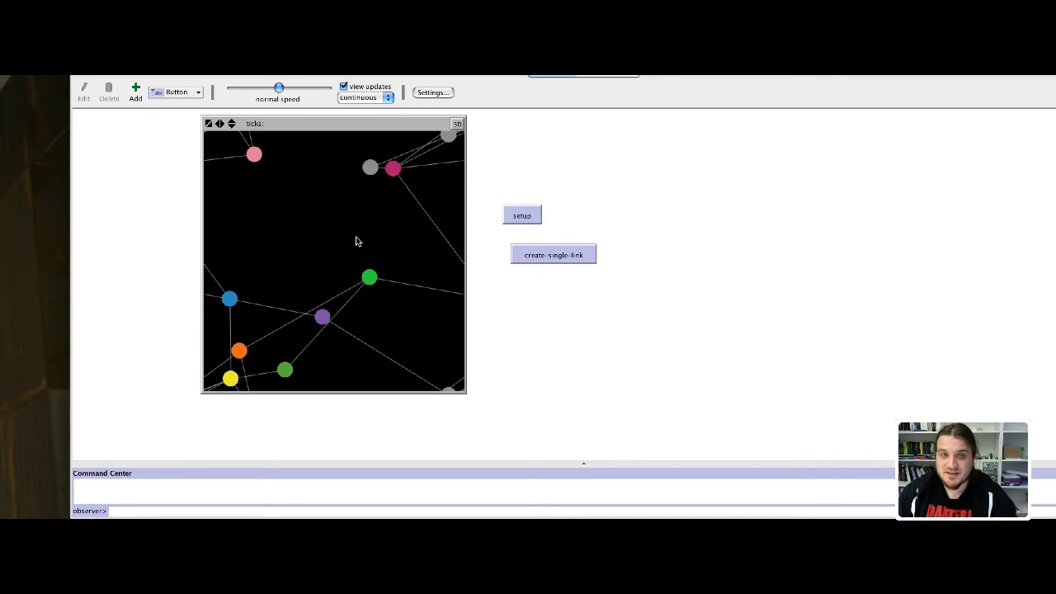
# Uncheck 'World wraps horizontally' in the world view's Model Settings and confirm
pyautogui.rightClick(358, 240)
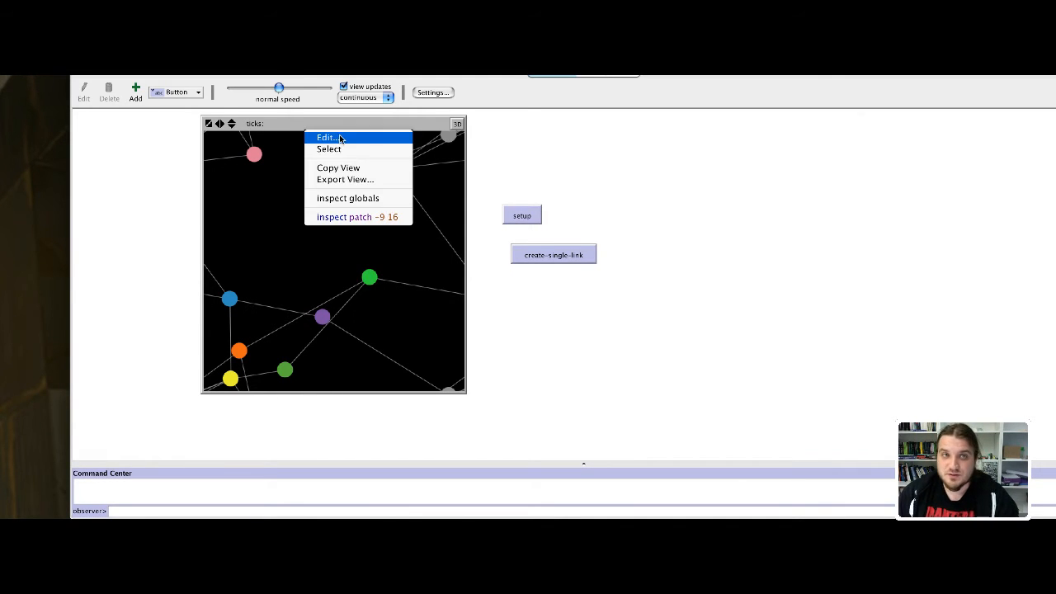
pyautogui.click(327, 137)
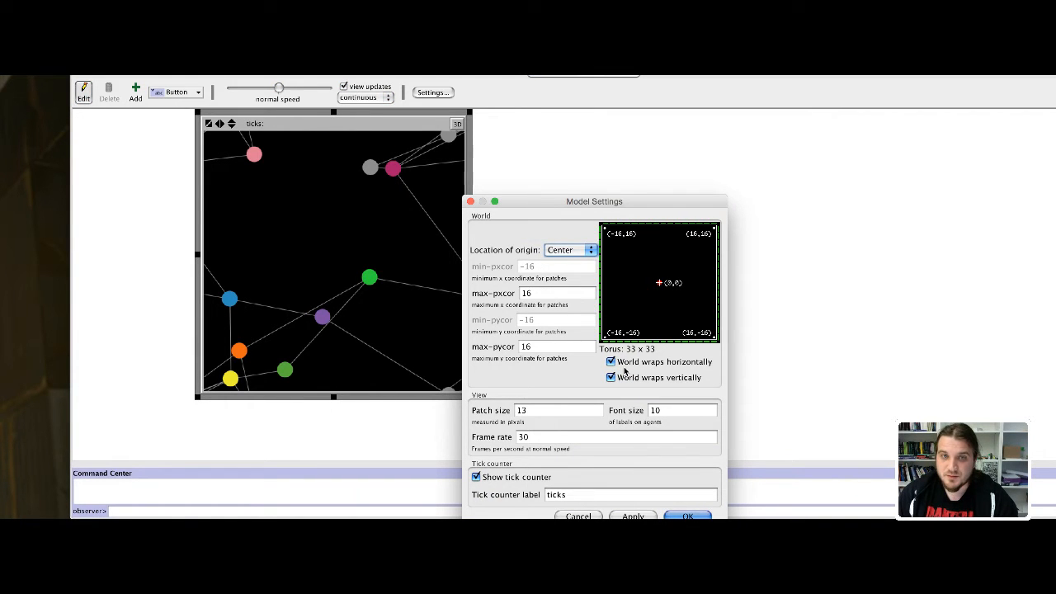
pyautogui.moveTo(593, 201); pyautogui.dragTo(554, 172)
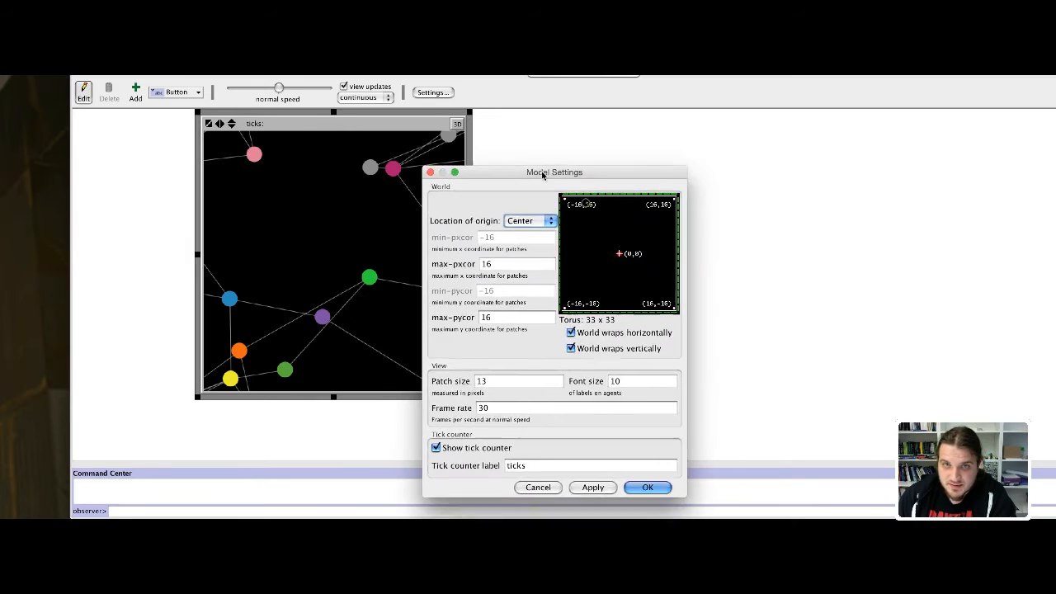
pyautogui.moveTo(543, 171); pyautogui.dragTo(516, 136)
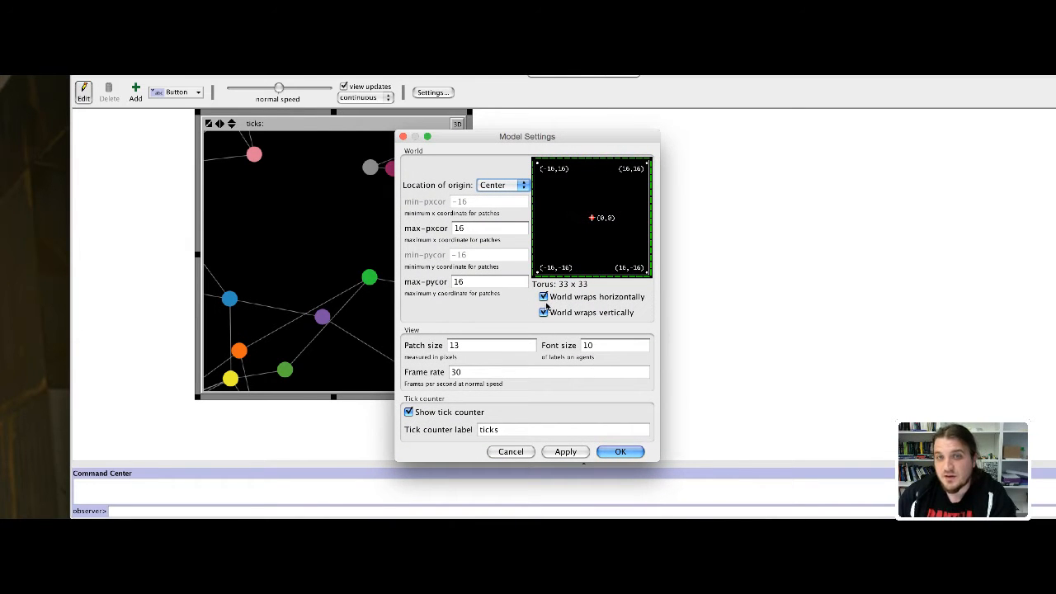
pyautogui.click(543, 296)
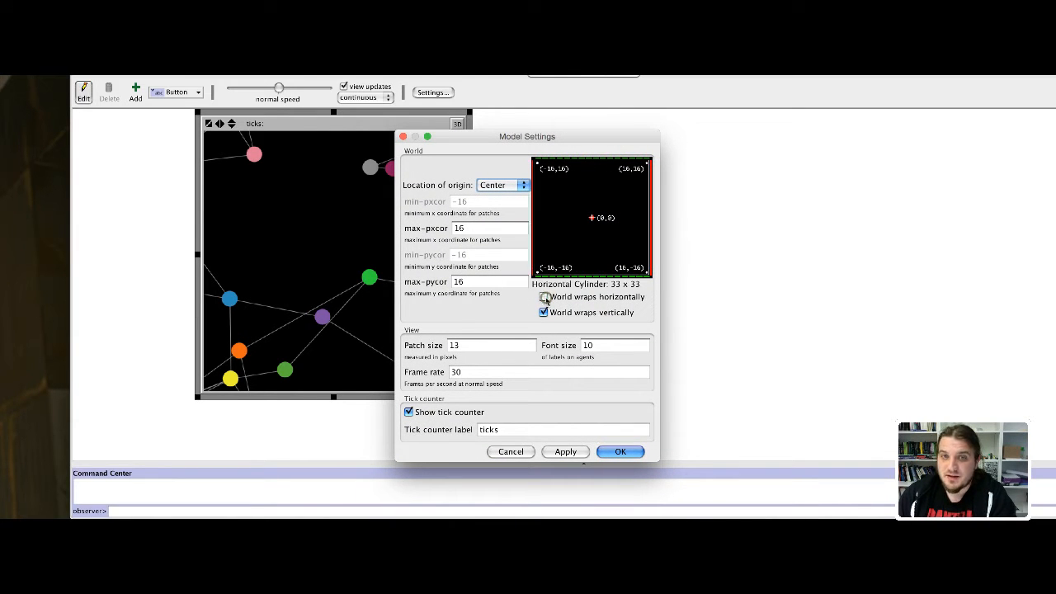
pyautogui.click(543, 312)
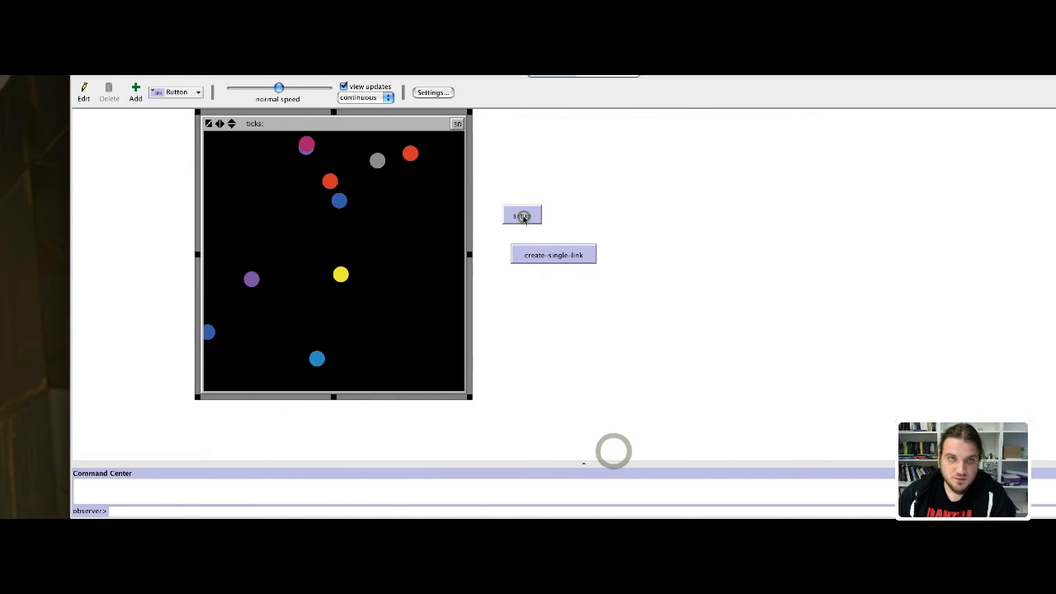
# Run setup, add three random links with create-single-link, then rerun setup
pyautogui.click(521, 216)
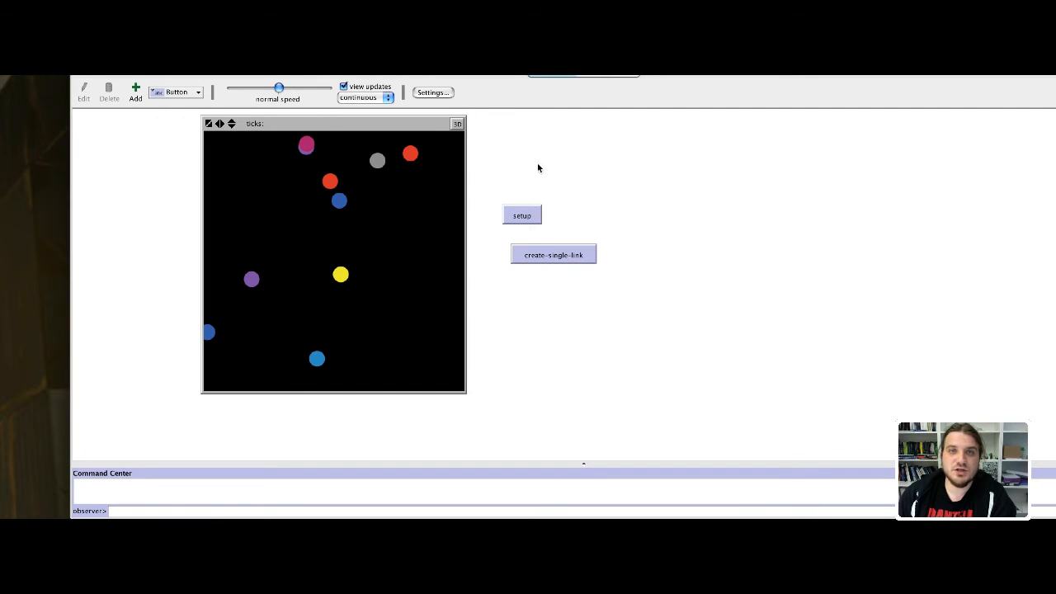
pyautogui.click(552, 254)
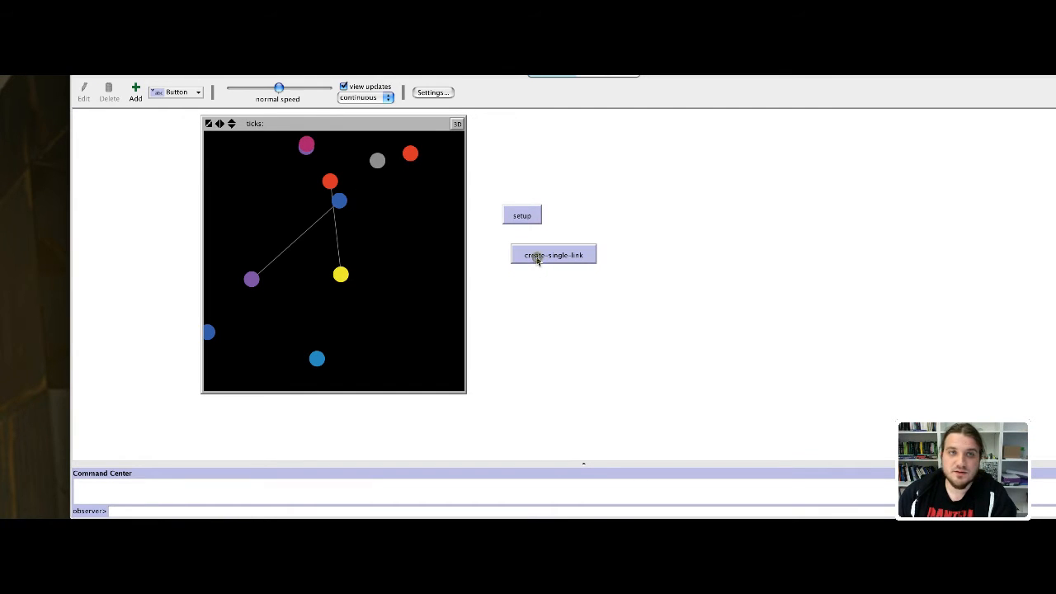
pyautogui.click(536, 254)
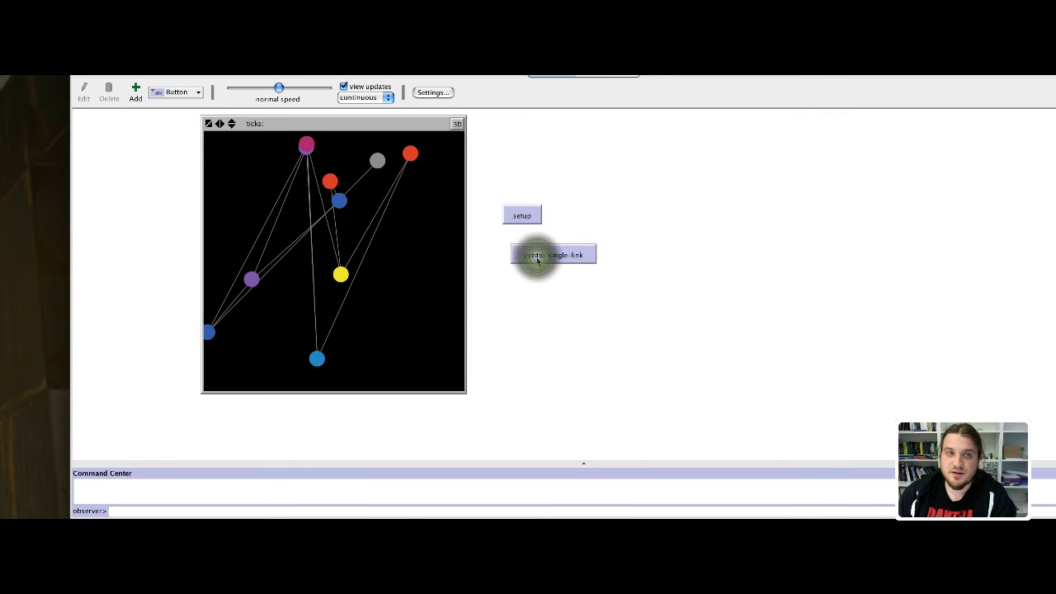
pyautogui.click(537, 254)
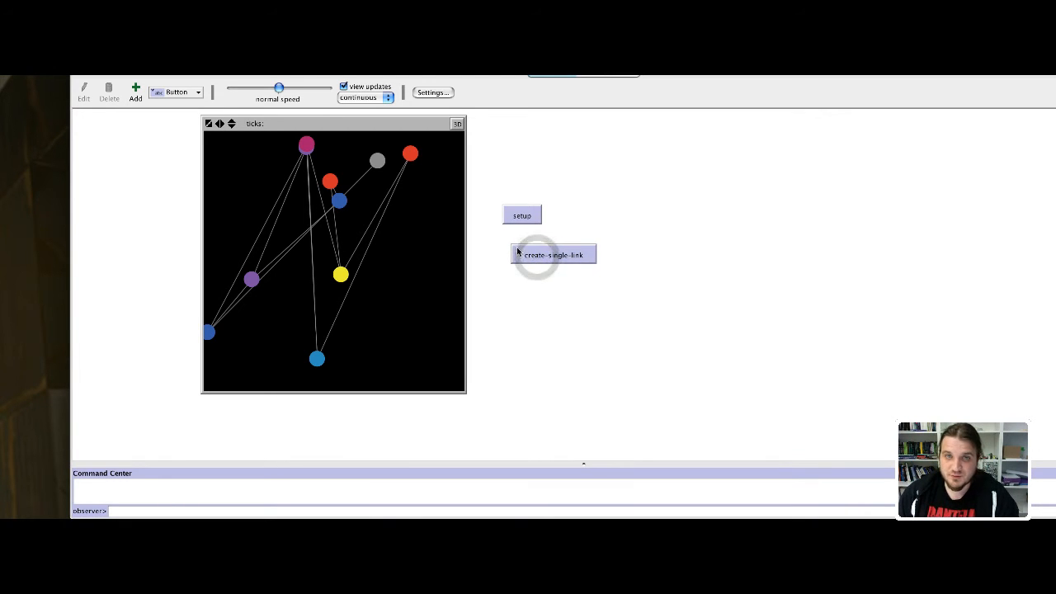
pyautogui.click(522, 215)
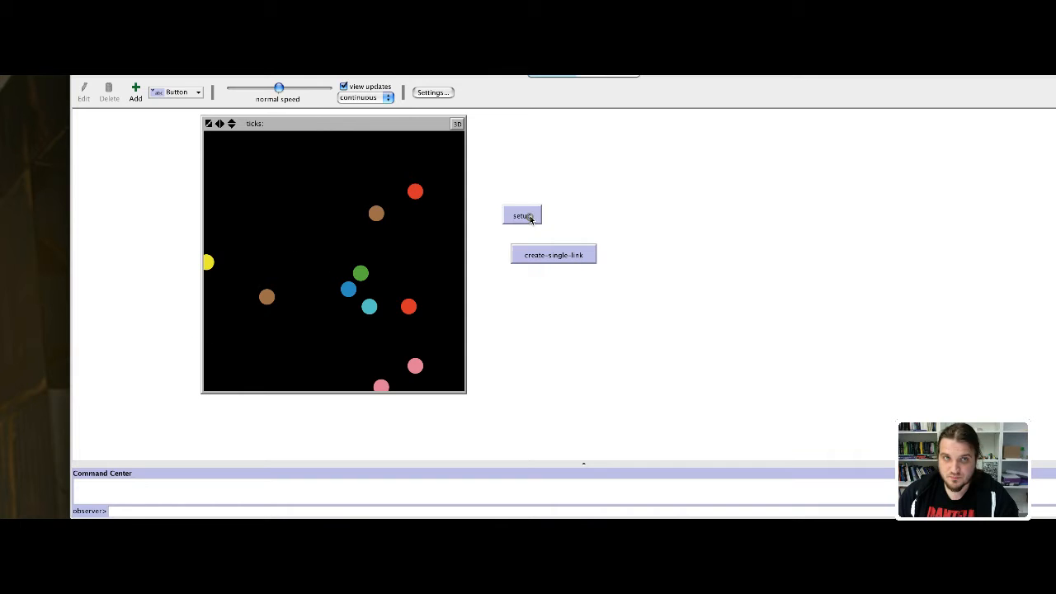
pyautogui.moveTo(497, 337)
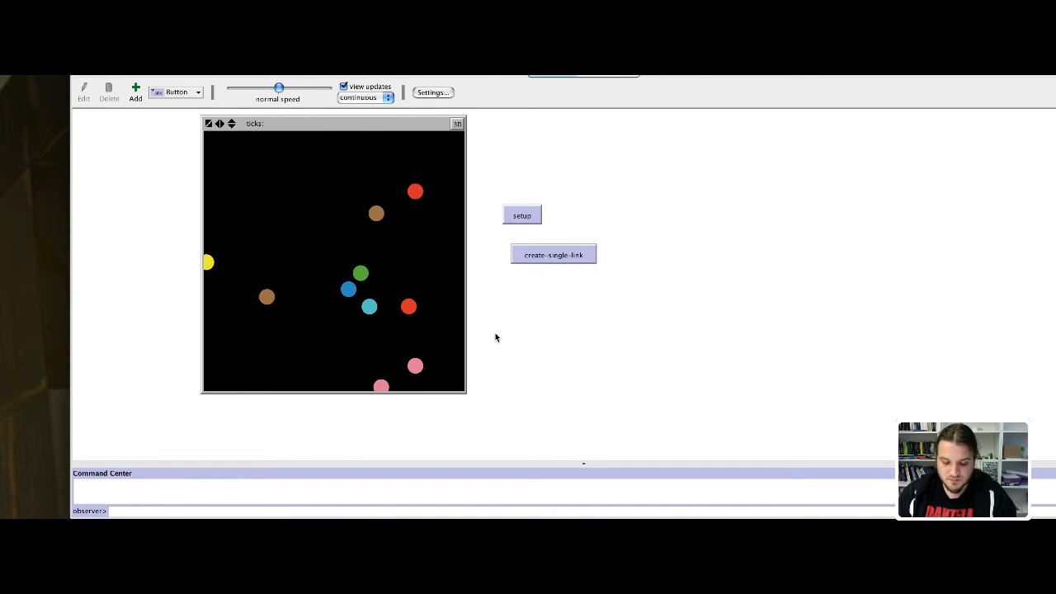
pyautogui.moveTo(144, 365)
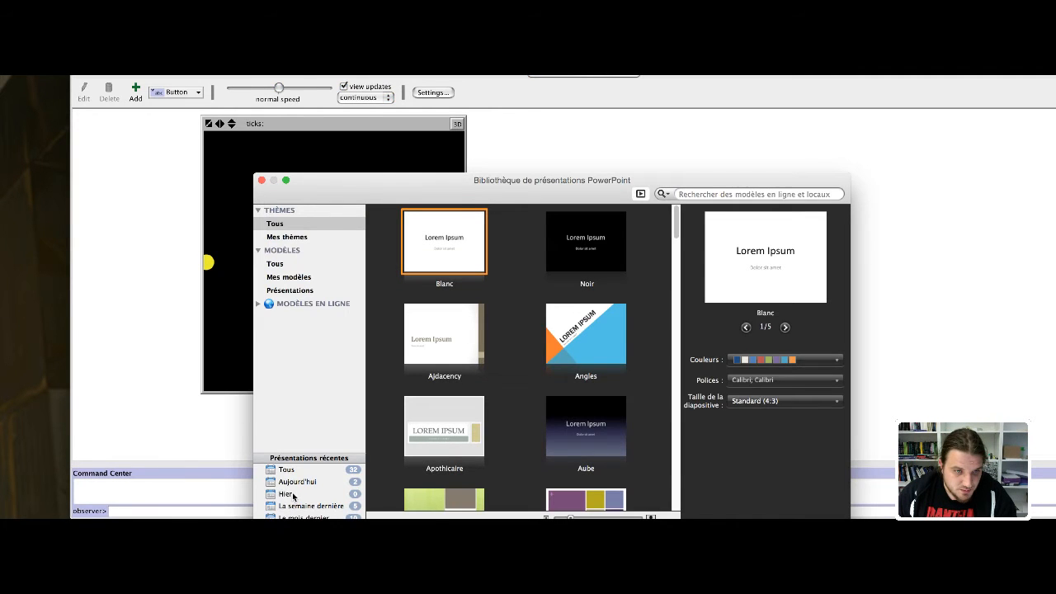
# Open the recent Tuto7_Netlogo_network_1.pptx deck and jump to a later slide
pyautogui.click(262, 180)
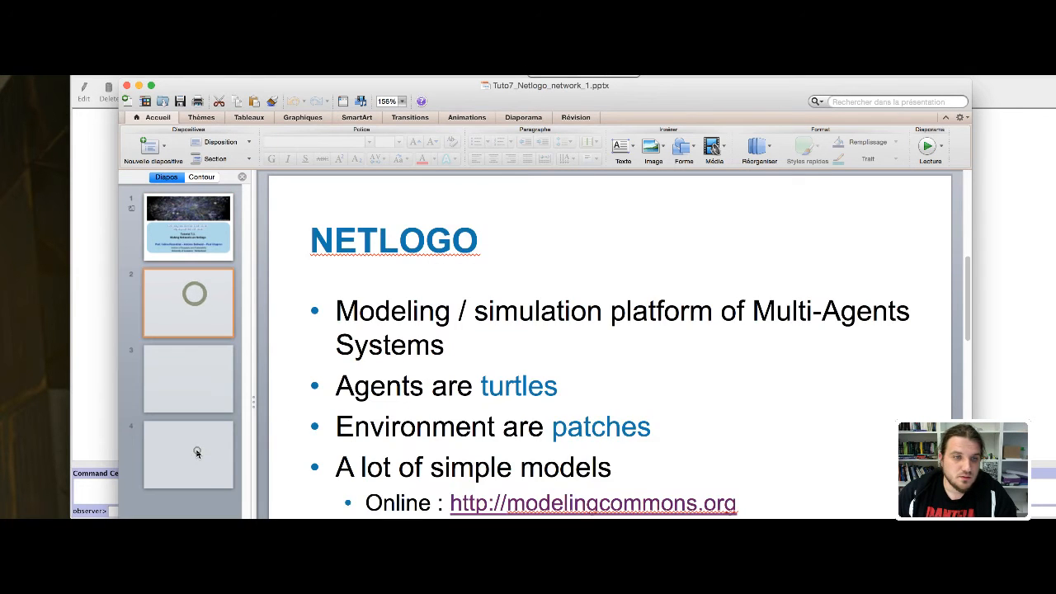
pyautogui.click(188, 454)
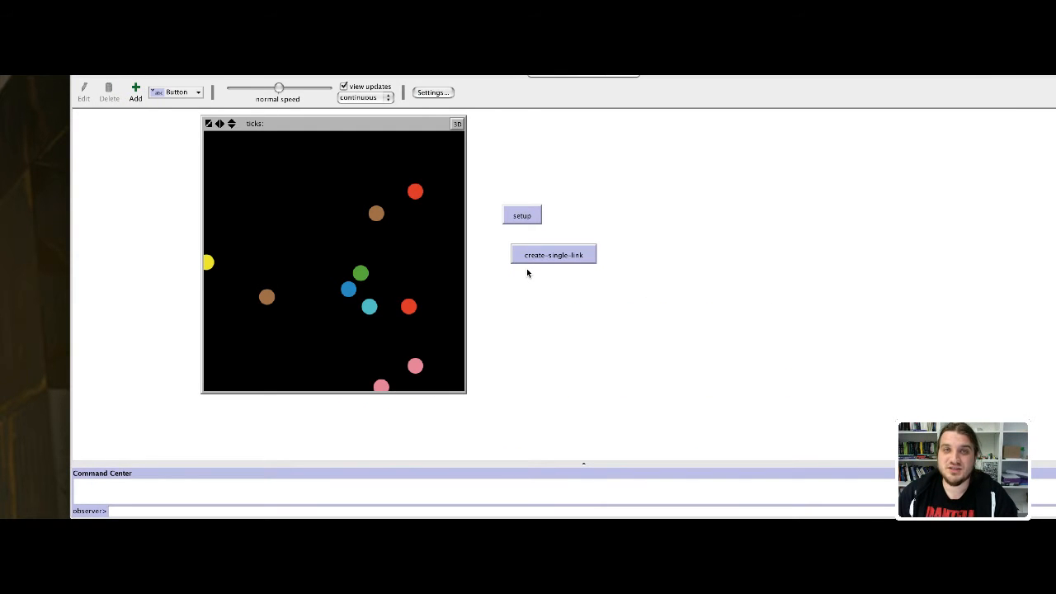
pyautogui.moveTo(522, 335)
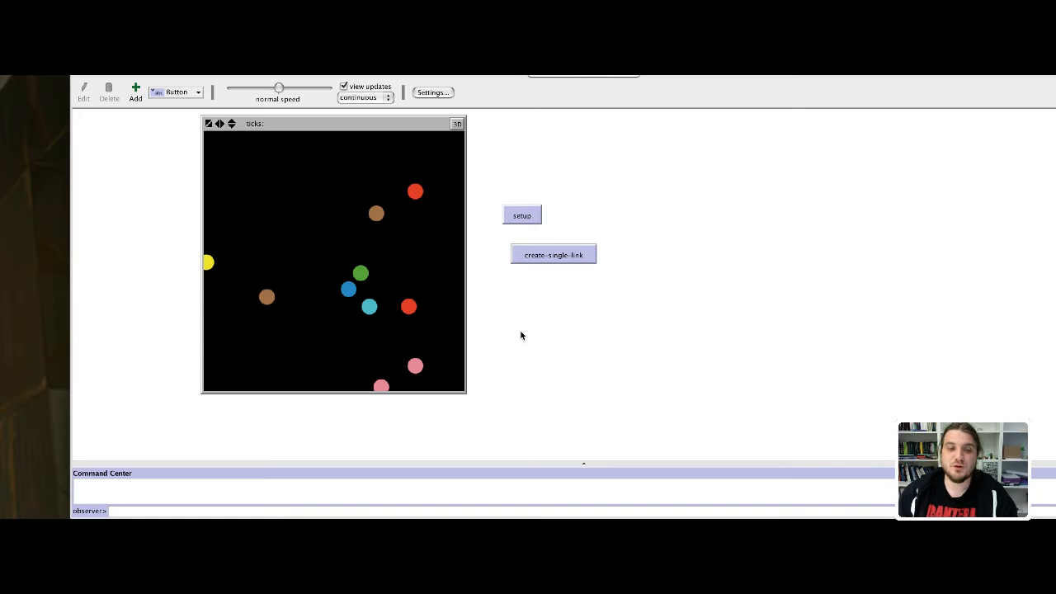
pyautogui.moveTo(517, 339)
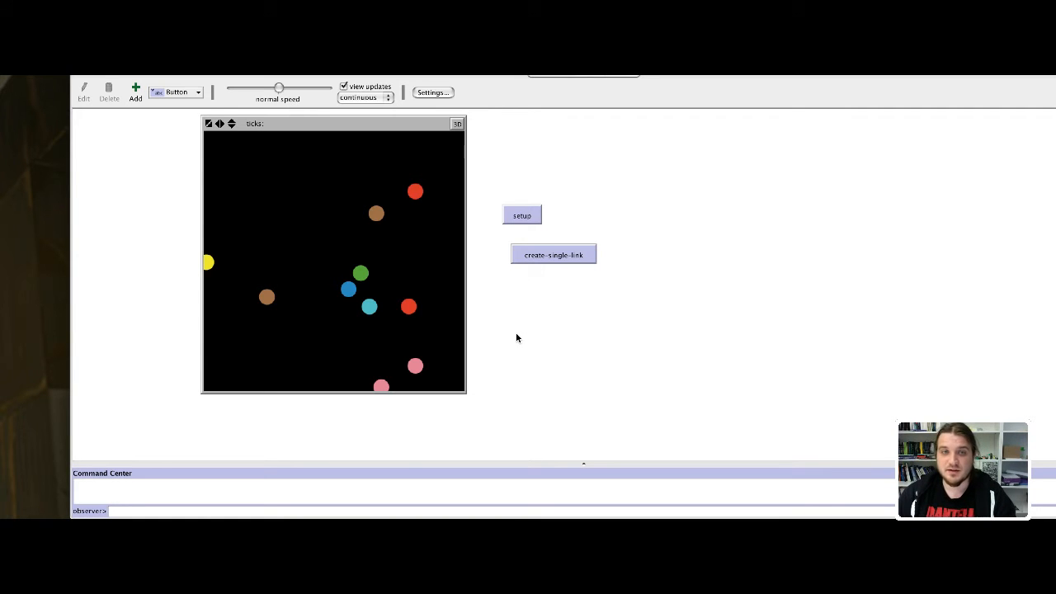
# Run create-single-link twice to link random pairs of nodes
pyautogui.click(534, 256)
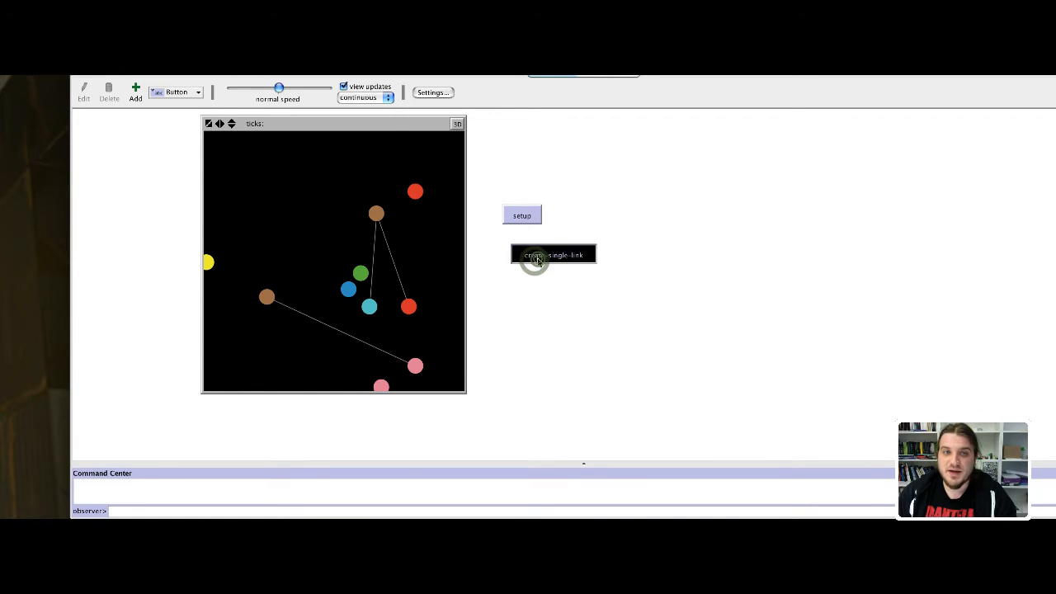
pyautogui.click(553, 254)
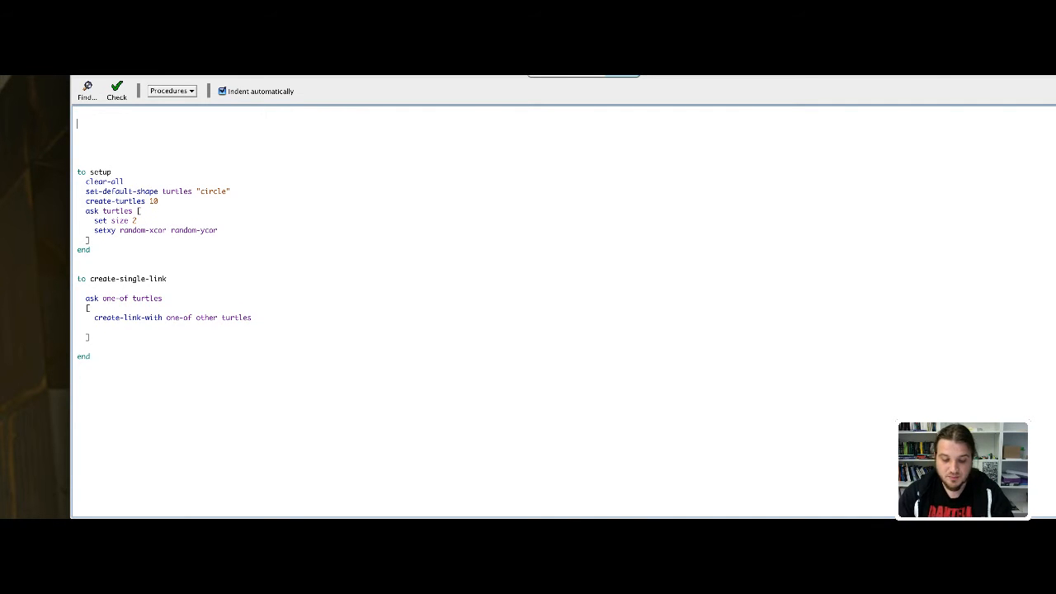
# Add a turtles-own [ selected ] declaration at the top of the code
pyautogui.write('turtles-')
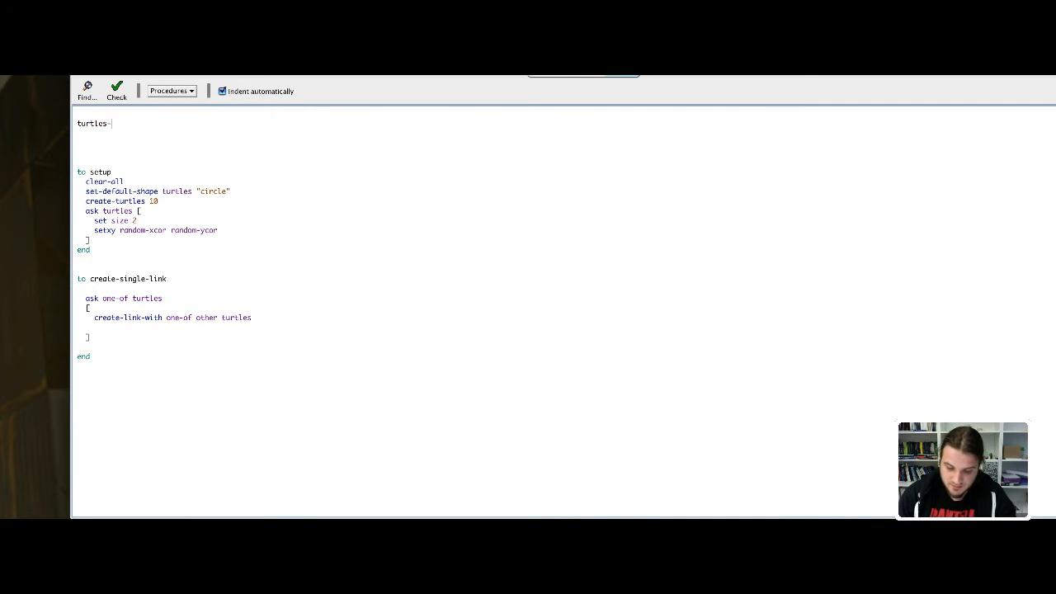
pyautogui.write('own')
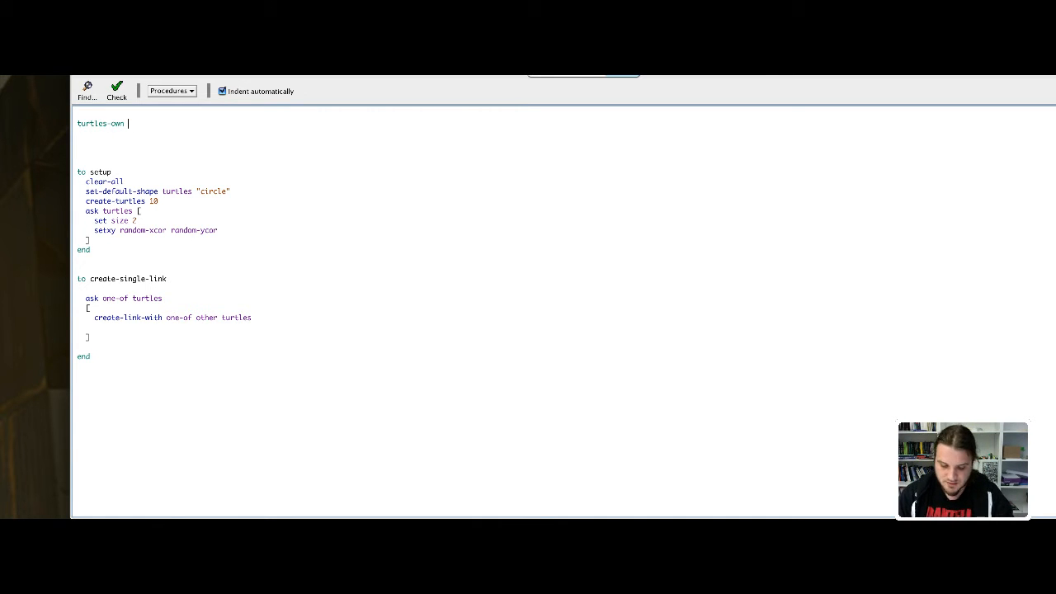
pyautogui.write('[]')
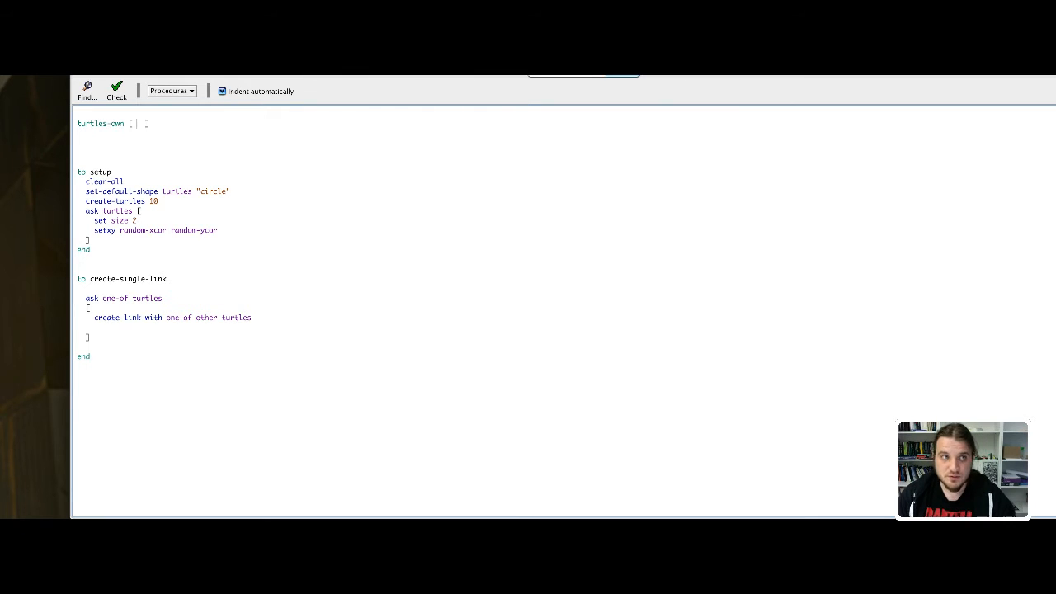
pyautogui.write('pic')
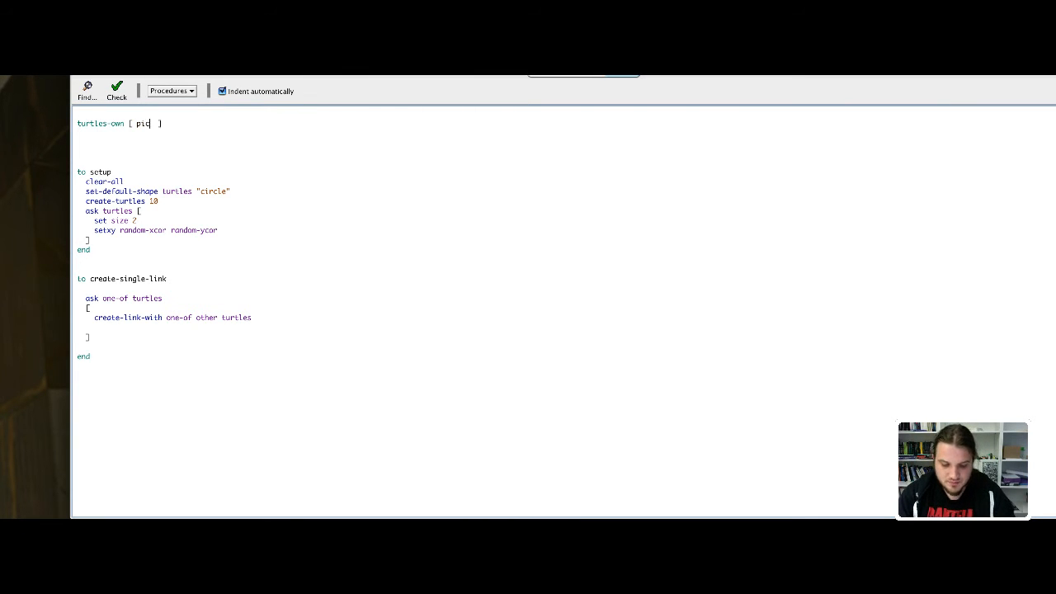
pyautogui.write('ked')
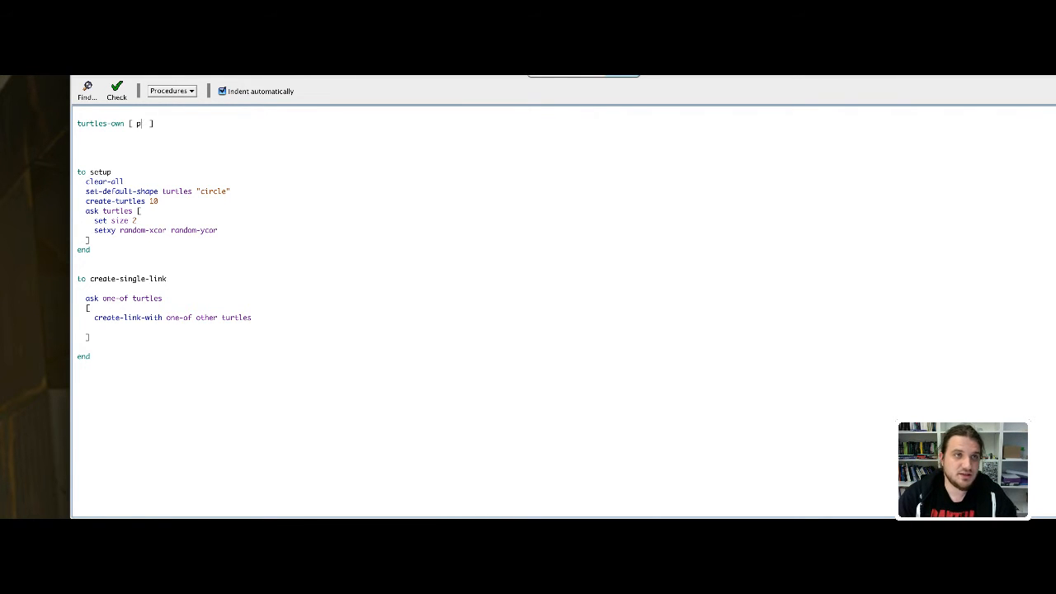
pyautogui.write('elected')
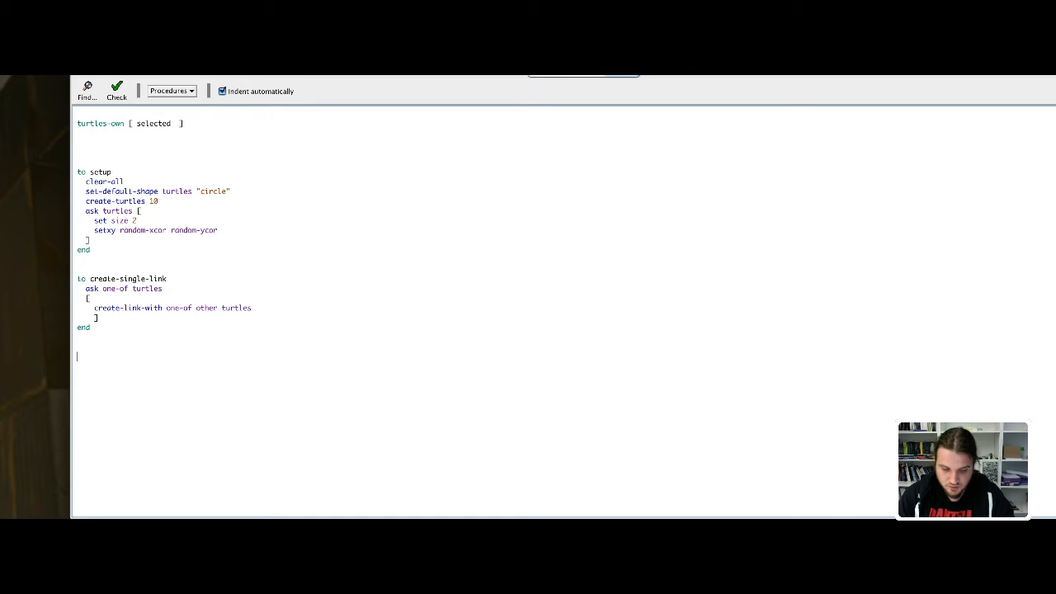
# Begin a select-one-node procedure and make setup set node colour to blue
pyautogui.write('to select-one-no')
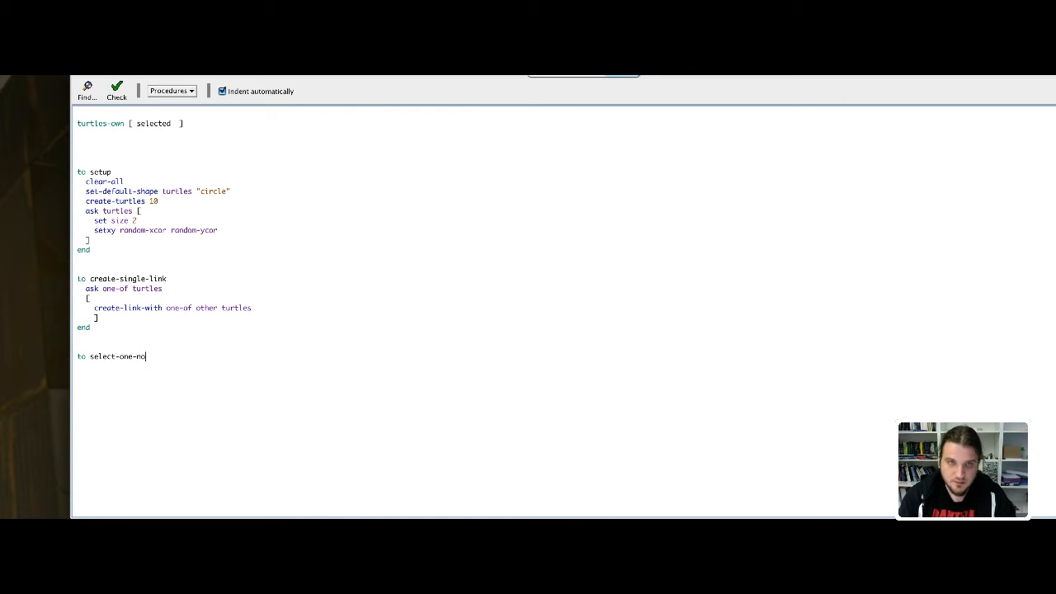
pyautogui.write('de')
pyautogui.write('end')
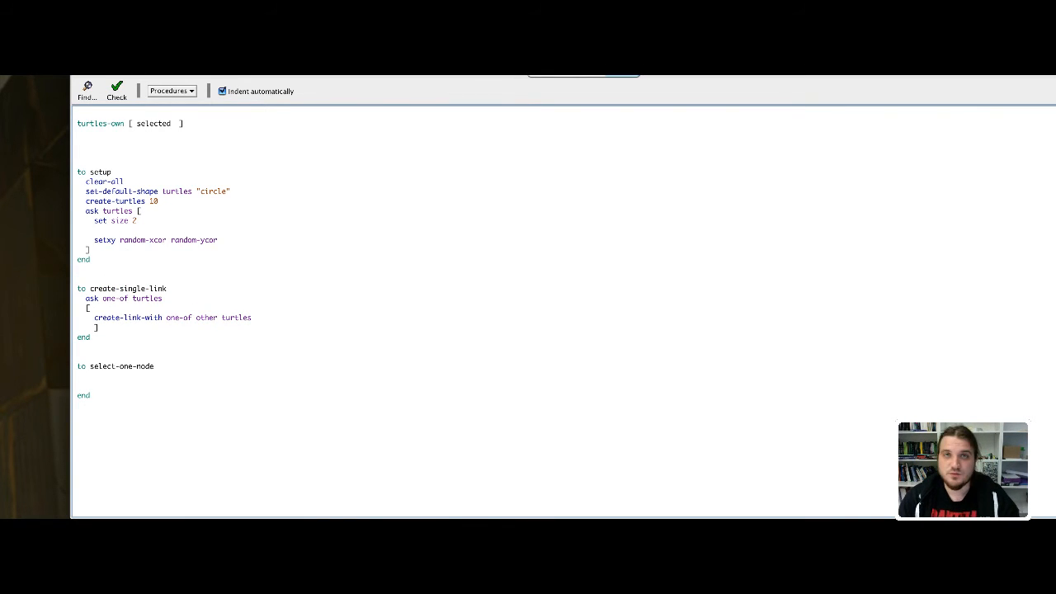
pyautogui.write('set')
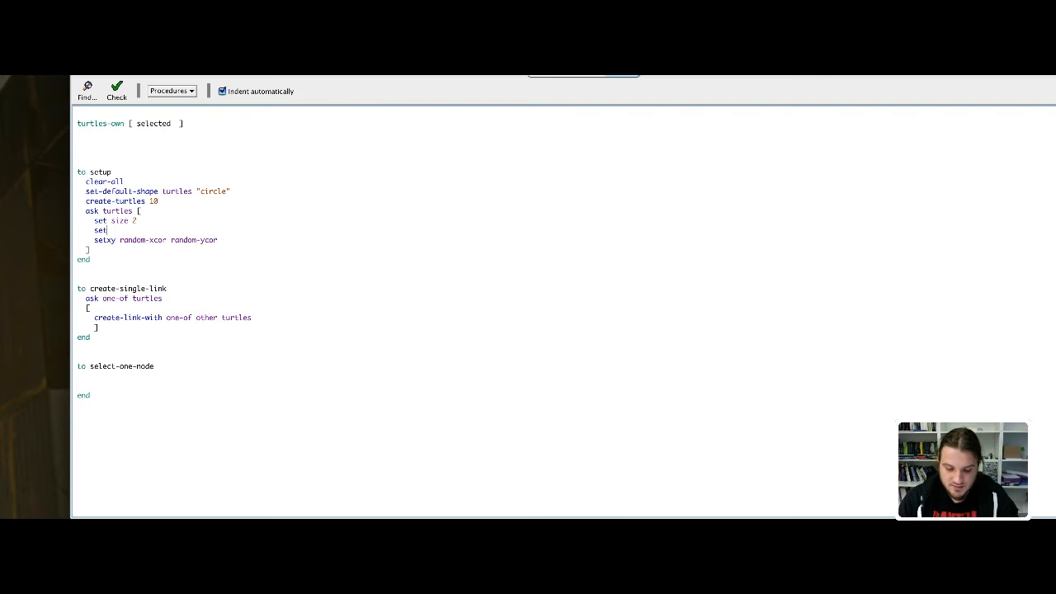
pyautogui.write('color')
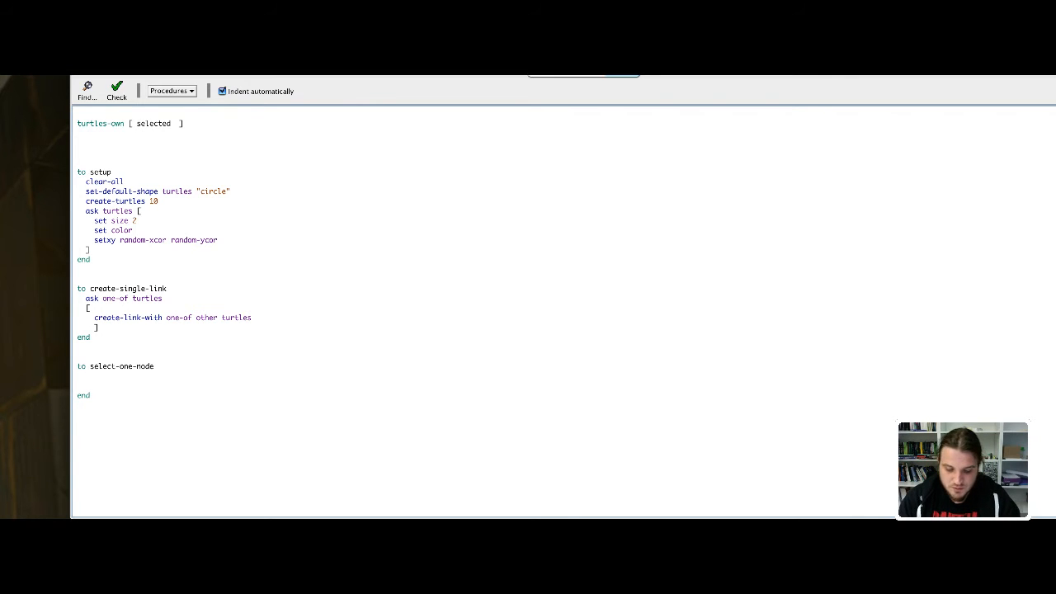
pyautogui.write('blue')
pyautogui.write('ask ')
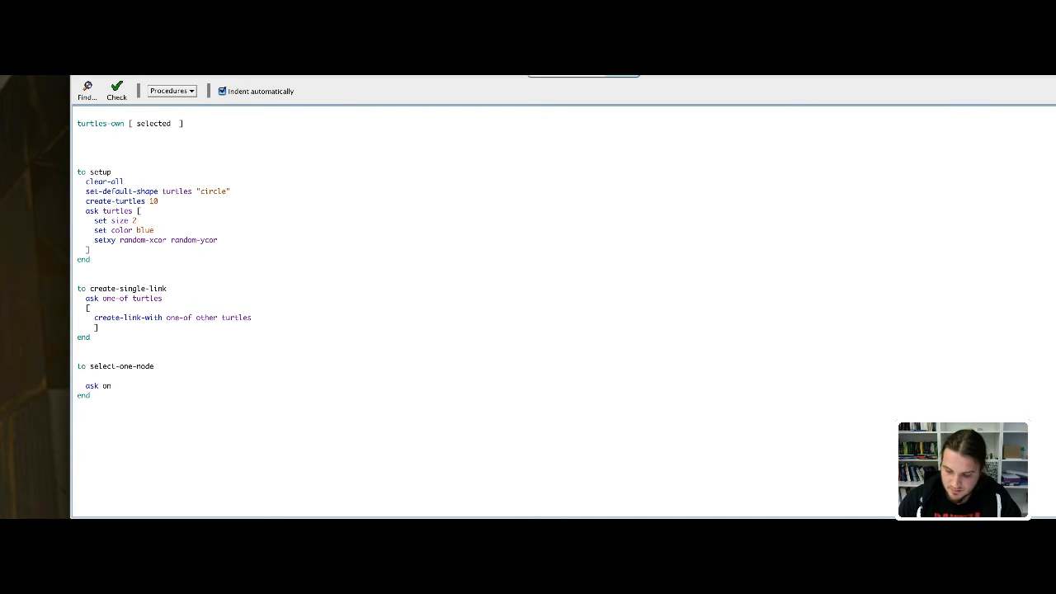
# Have select-one-node ask one-of turtles to set selected true and set its colour
pyautogui.write('one-of tur')
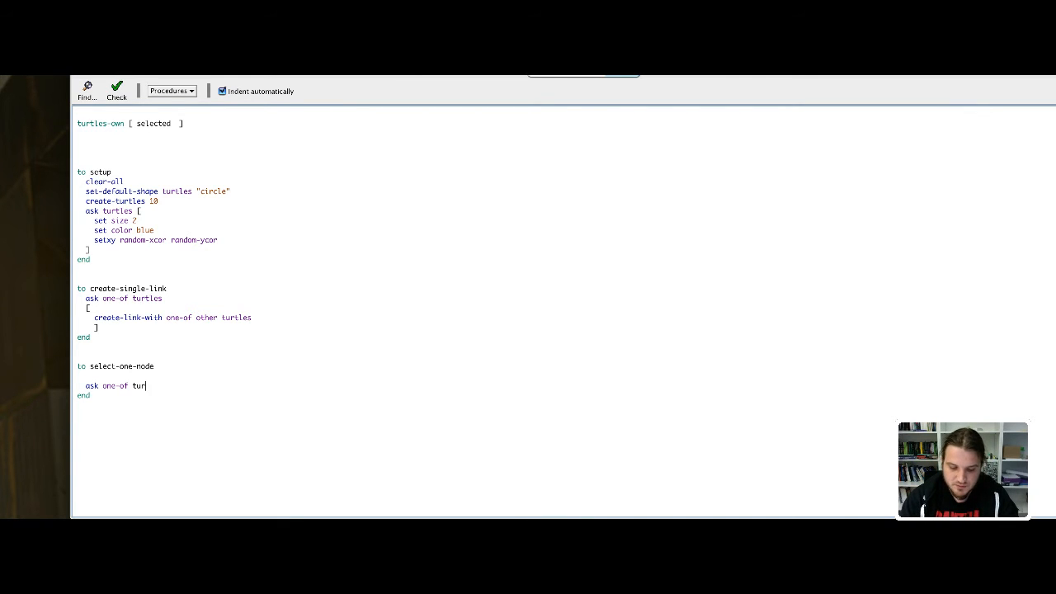
pyautogui.write('tles')
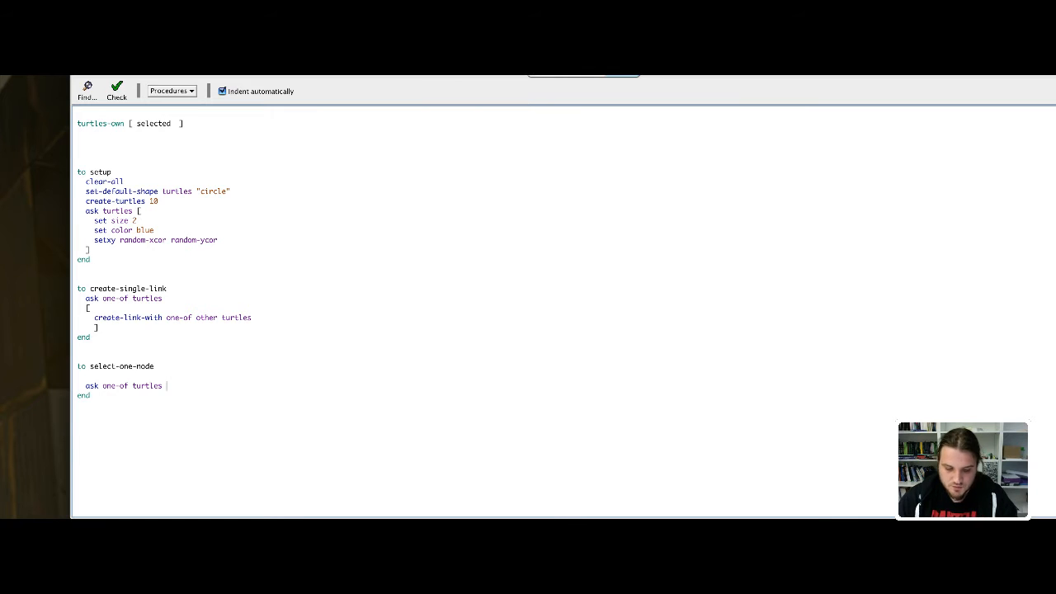
pyautogui.write('[')
pyautogui.write(']')
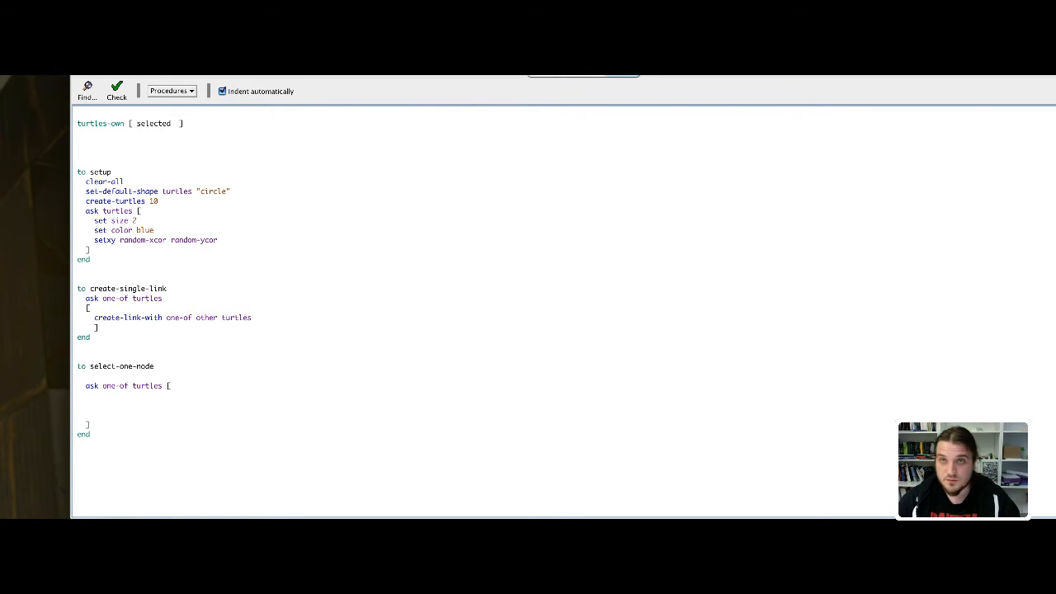
pyautogui.write('set')
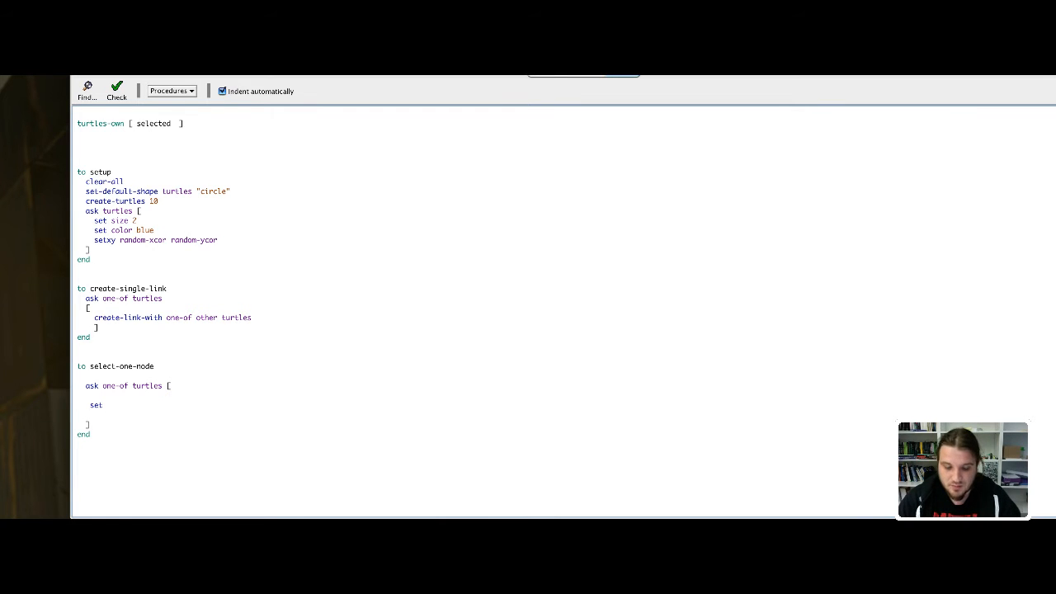
pyautogui.write('selected')
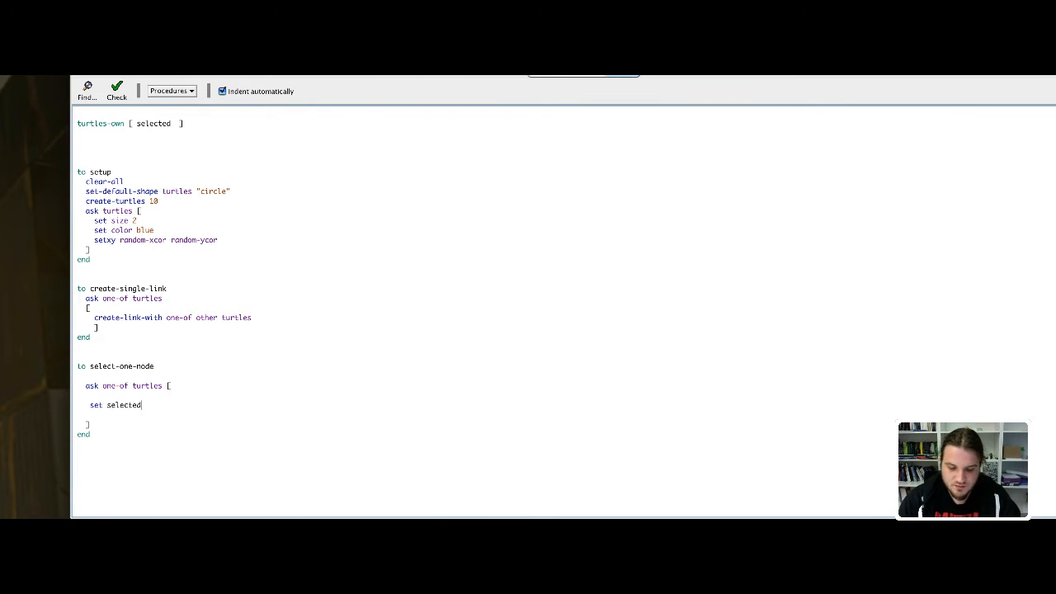
pyautogui.write('true')
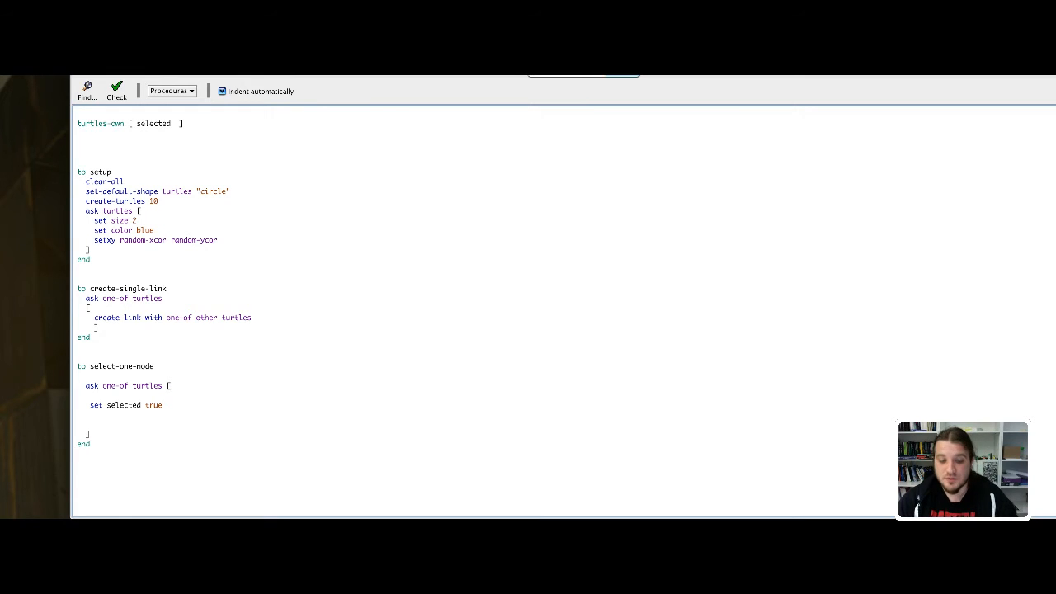
pyautogui.write('set col')
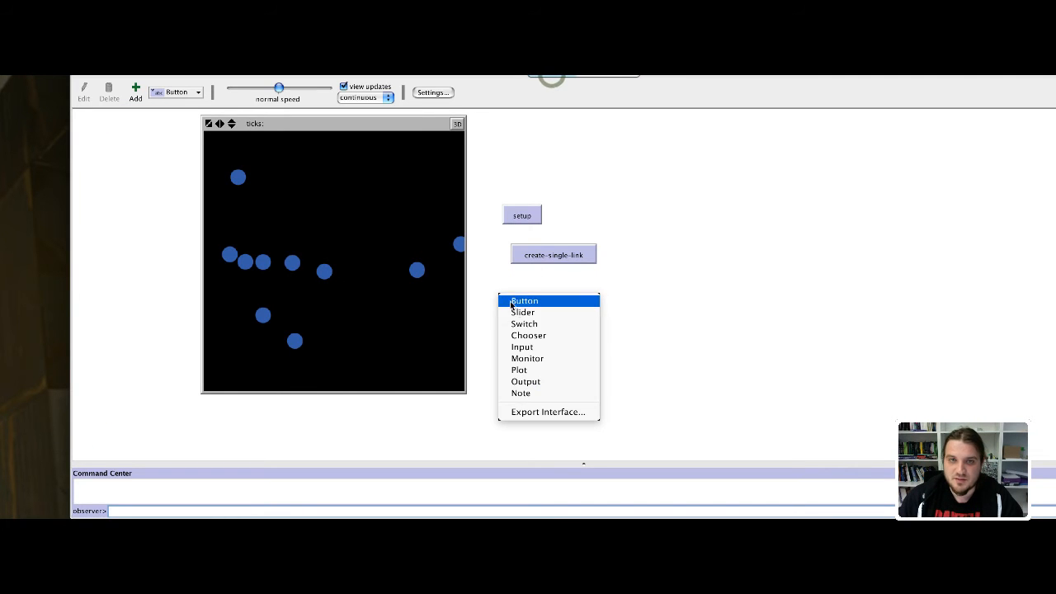
# Create an Interface button with the command select-one-node
pyautogui.click(524, 300)
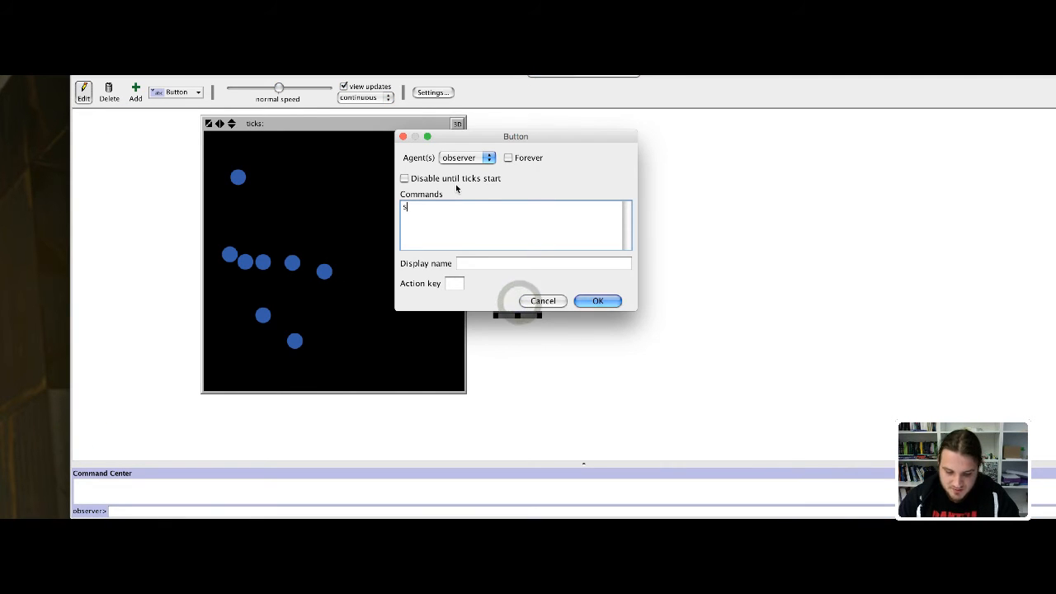
pyautogui.write('elect-one')
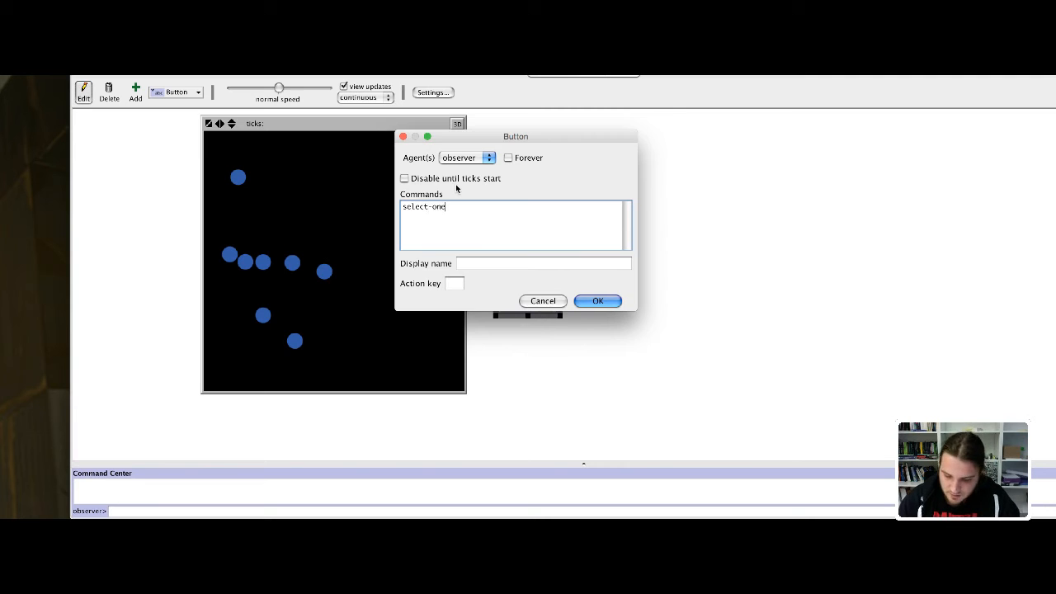
pyautogui.write('-node')
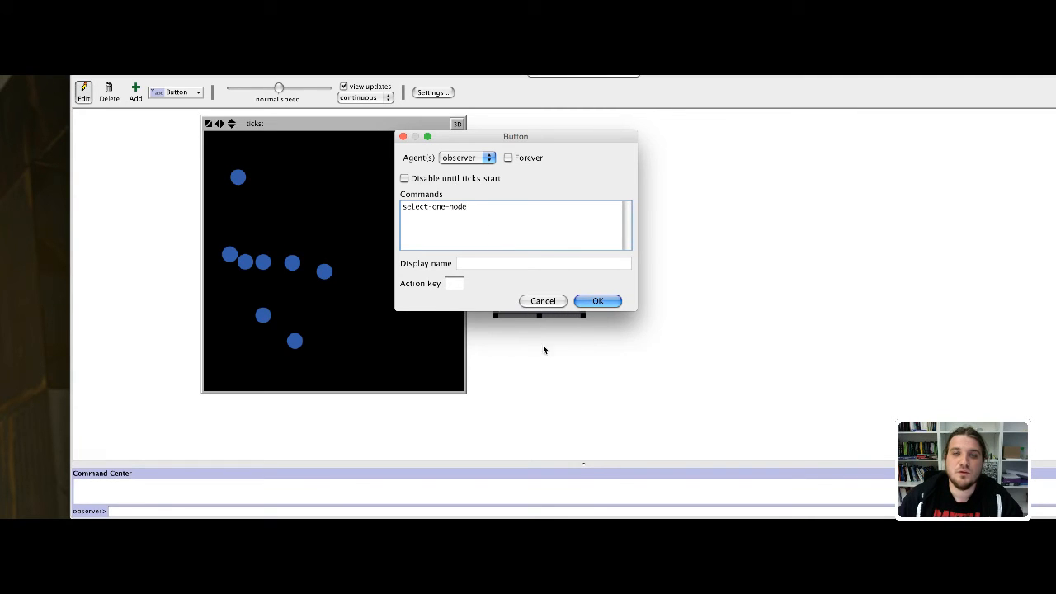
pyautogui.click(597, 301)
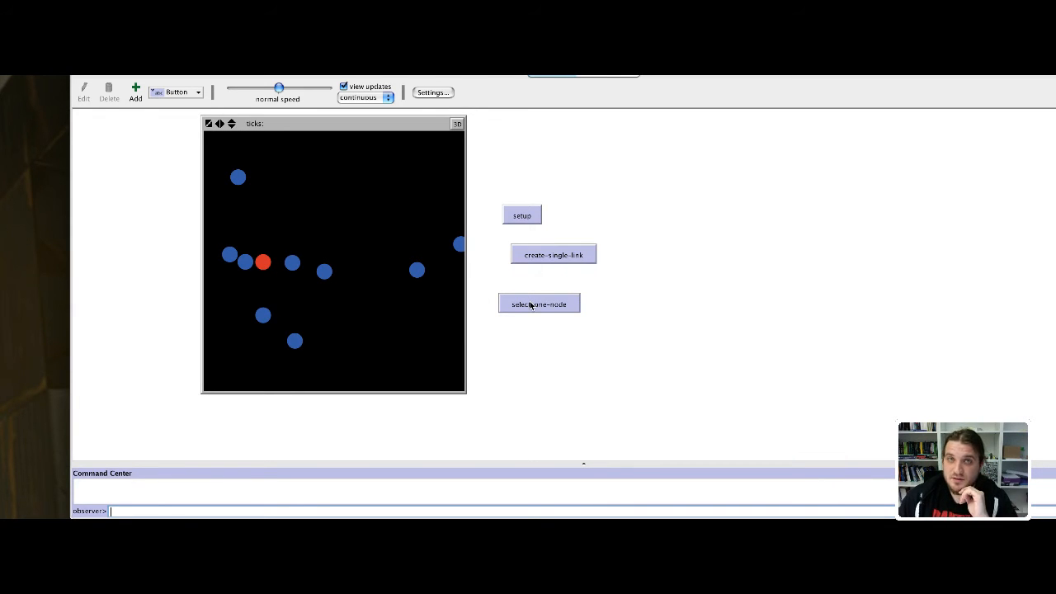
# Run select-one-node three times, turning additional nodes red
pyautogui.click(539, 303)
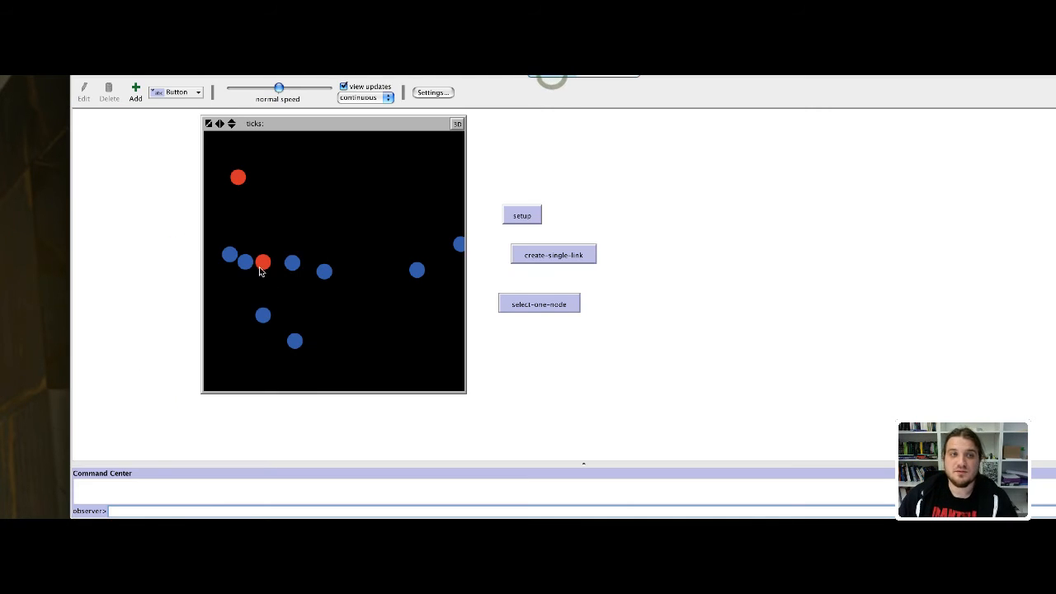
pyautogui.click(539, 304)
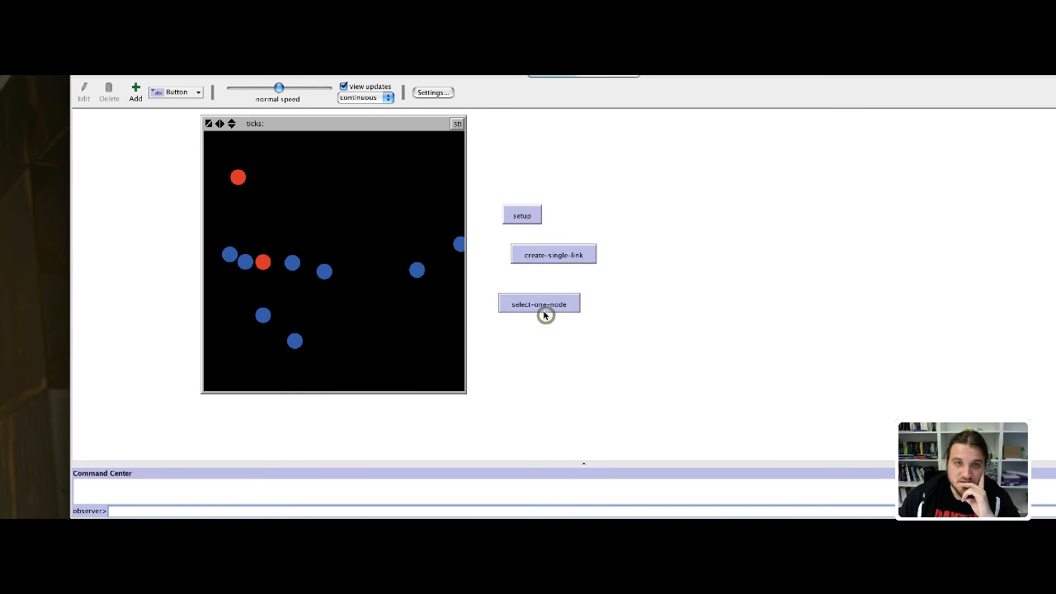
pyautogui.click(538, 303)
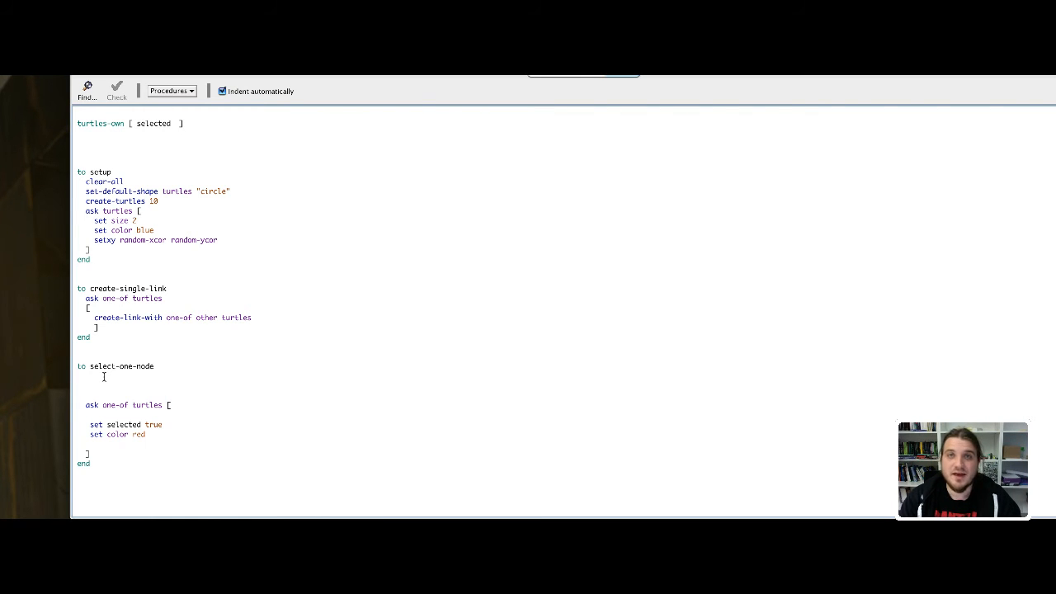
# Start select-one-node with ask turtles [ set selected false set color blue ]
pyautogui.write('ask')
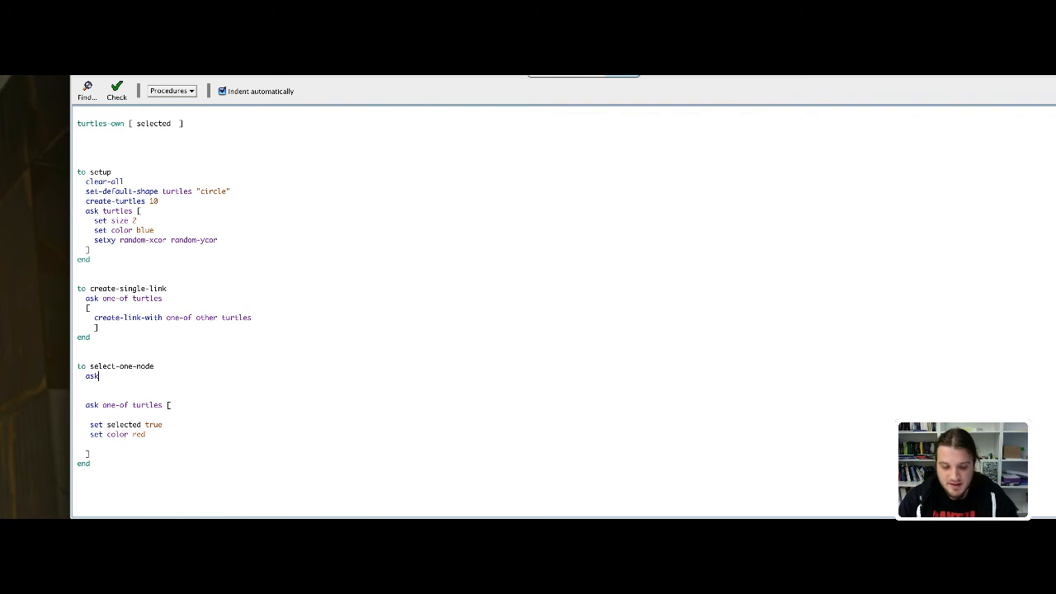
pyautogui.write('turtles [')
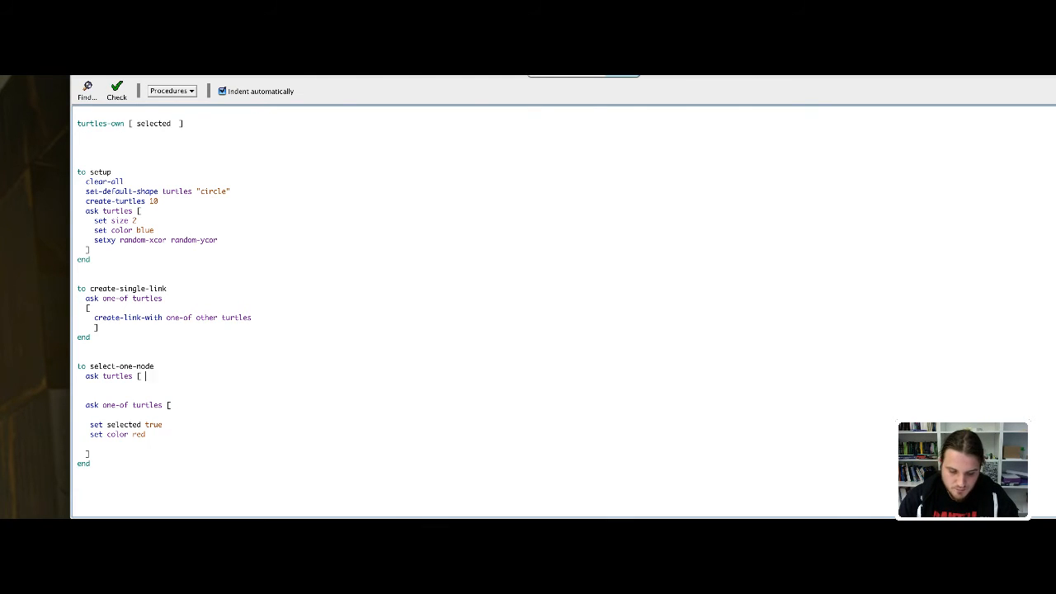
pyautogui.write('set selected')
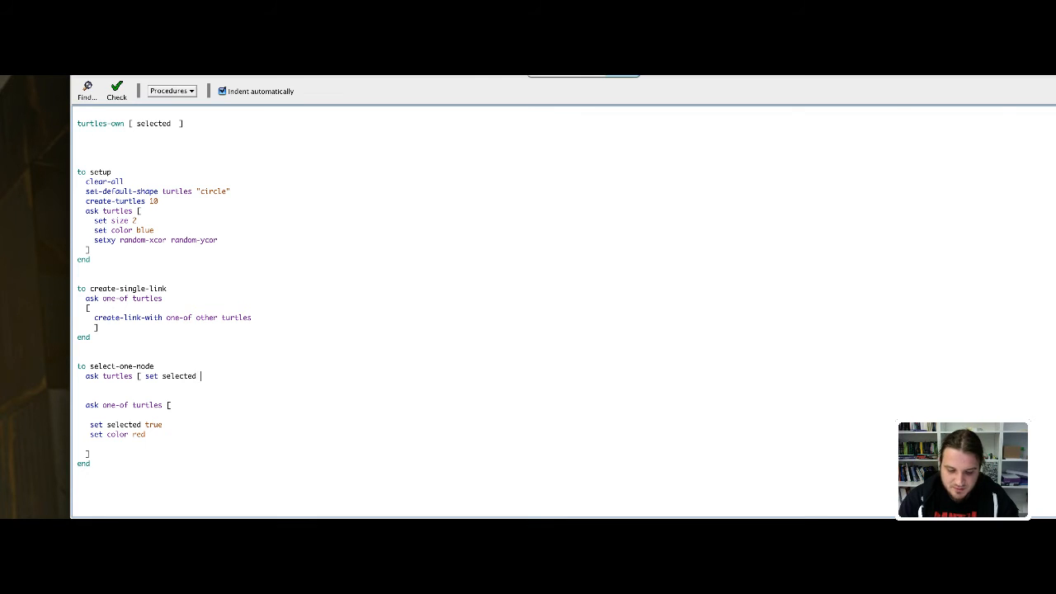
pyautogui.write('false')
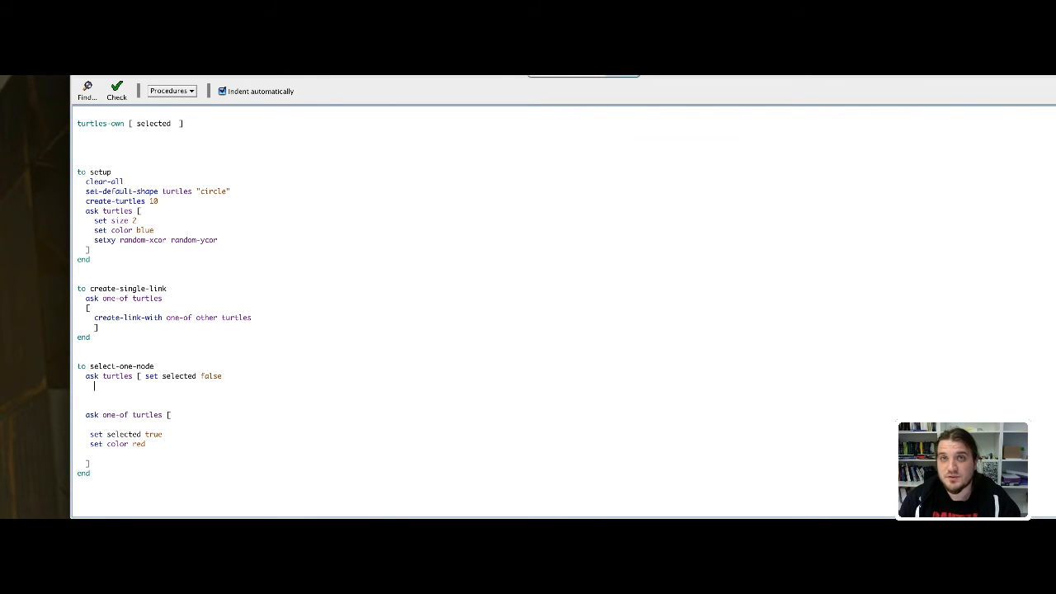
pyautogui.write('set')
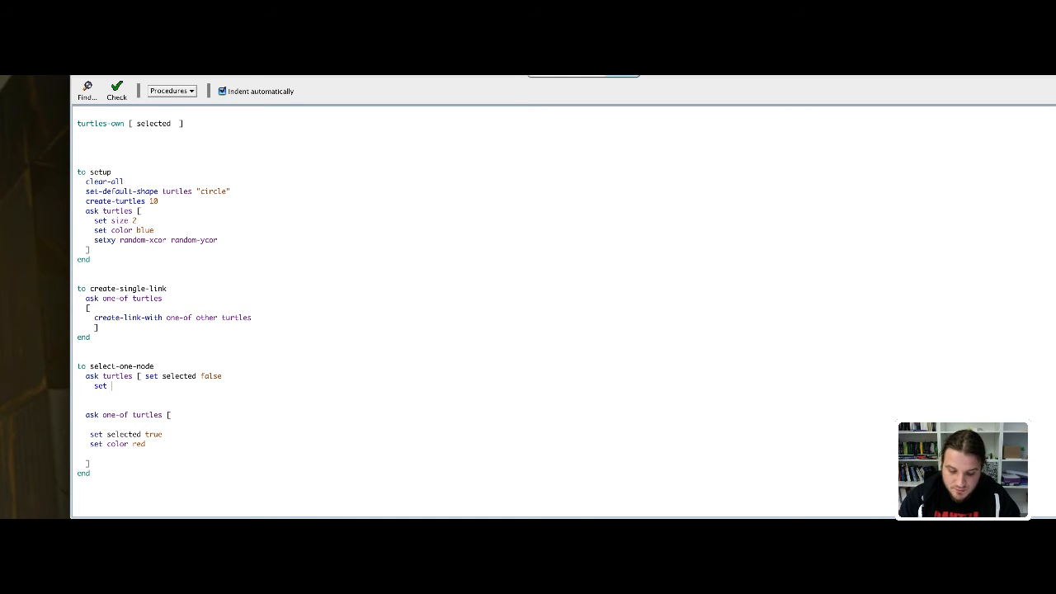
pyautogui.write('color blue')
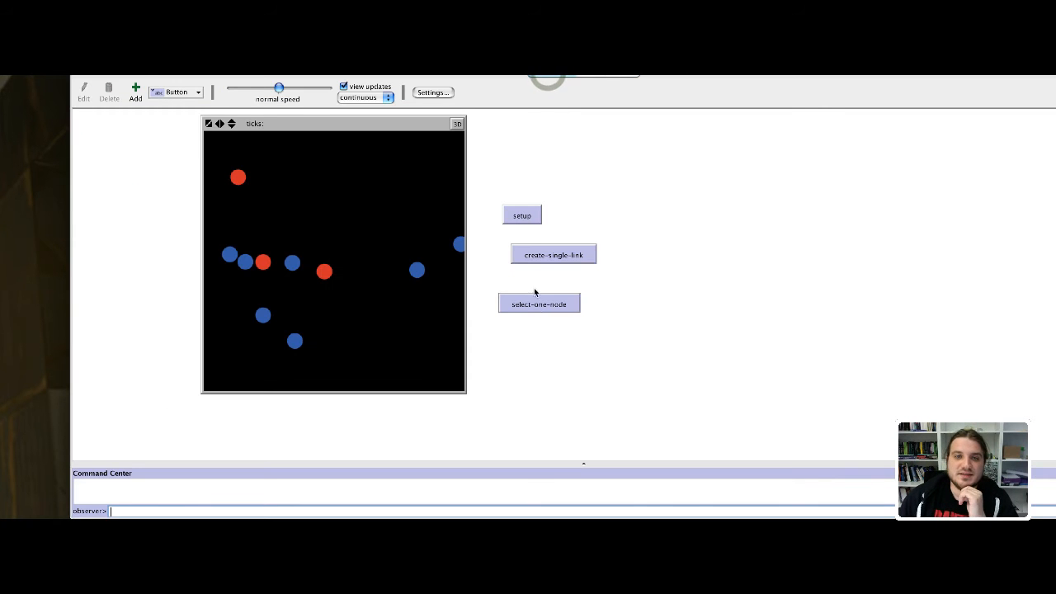
# Rerun setup, then run select-one-node five times, each leaving one red node
pyautogui.click(522, 215)
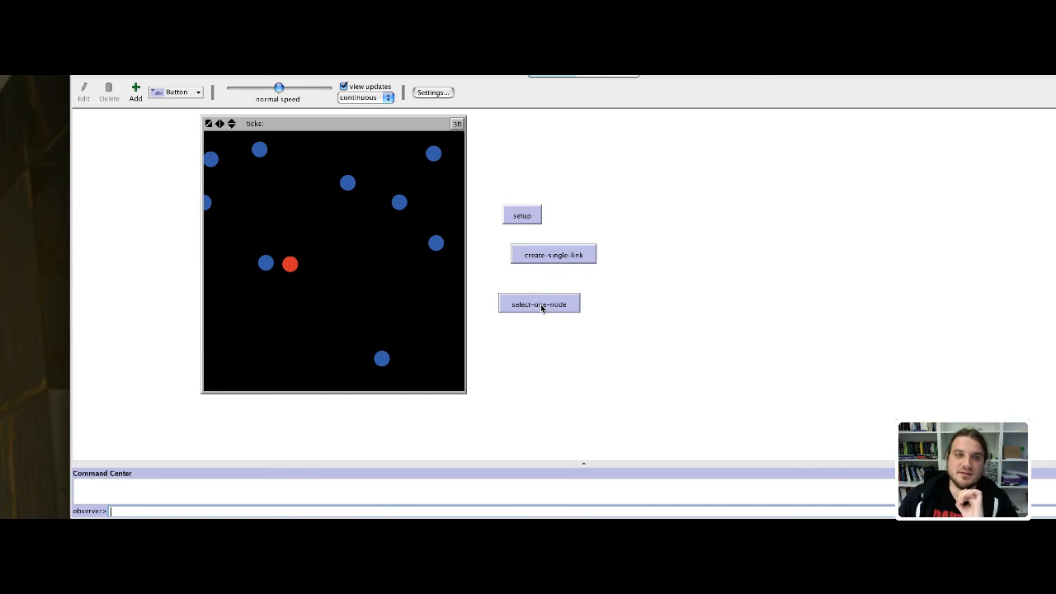
pyautogui.click(540, 304)
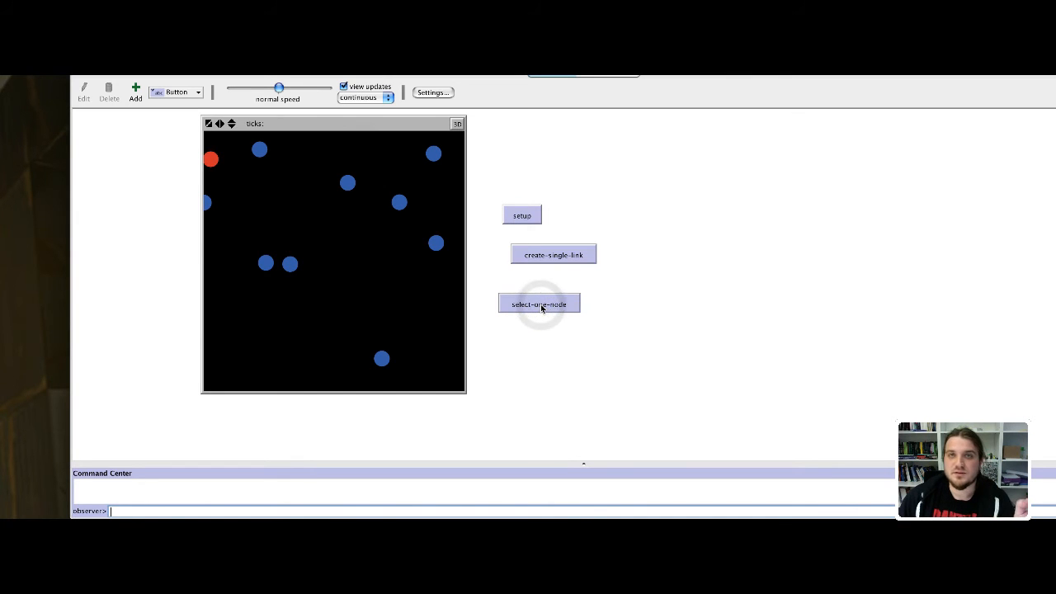
pyautogui.click(539, 302)
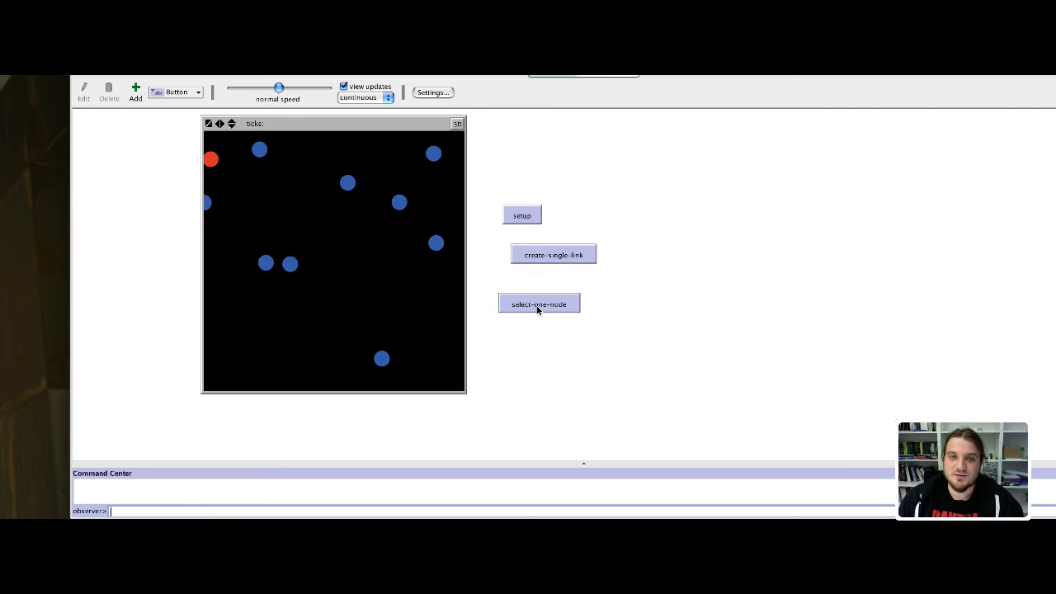
pyautogui.click(539, 303)
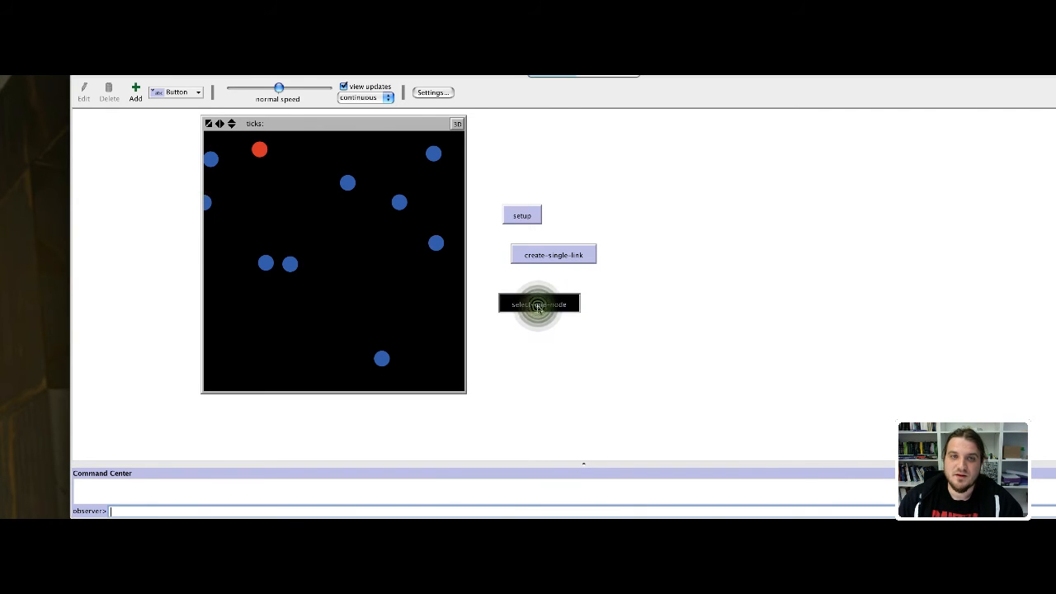
pyautogui.click(538, 303)
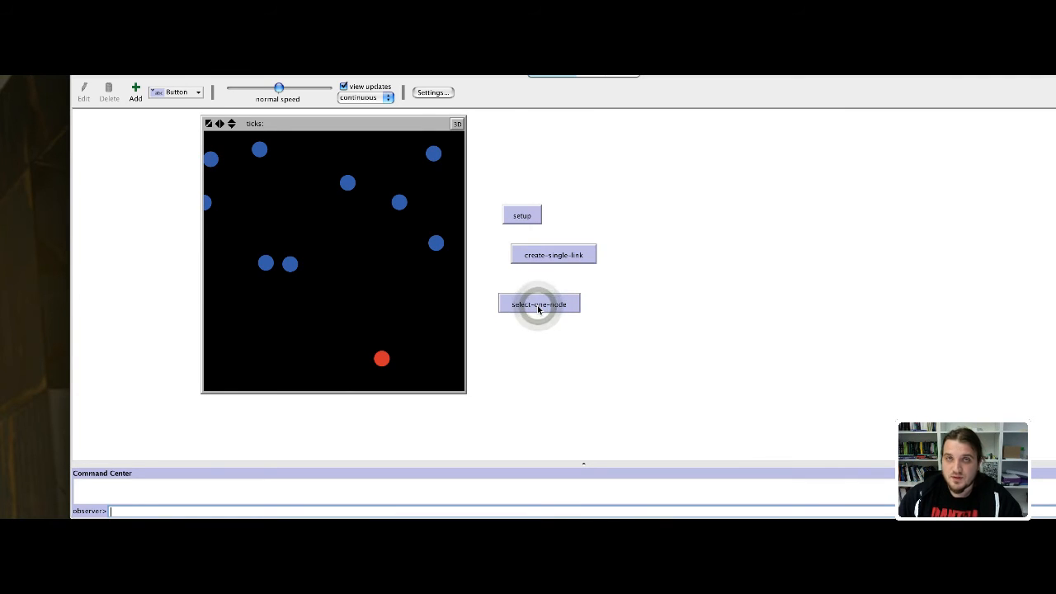
pyautogui.click(538, 304)
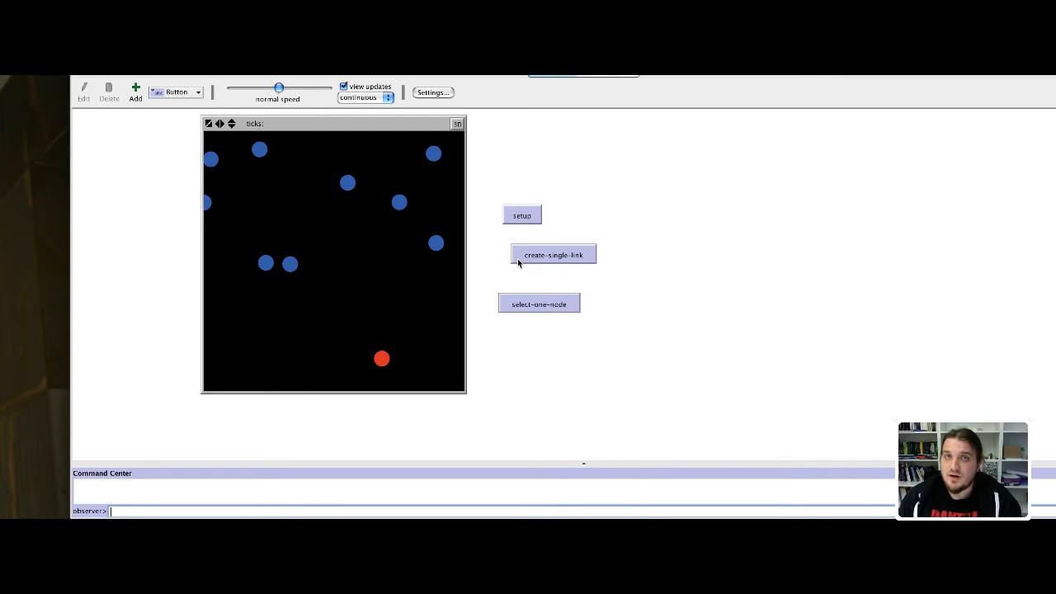
pyautogui.moveTo(371, 351)
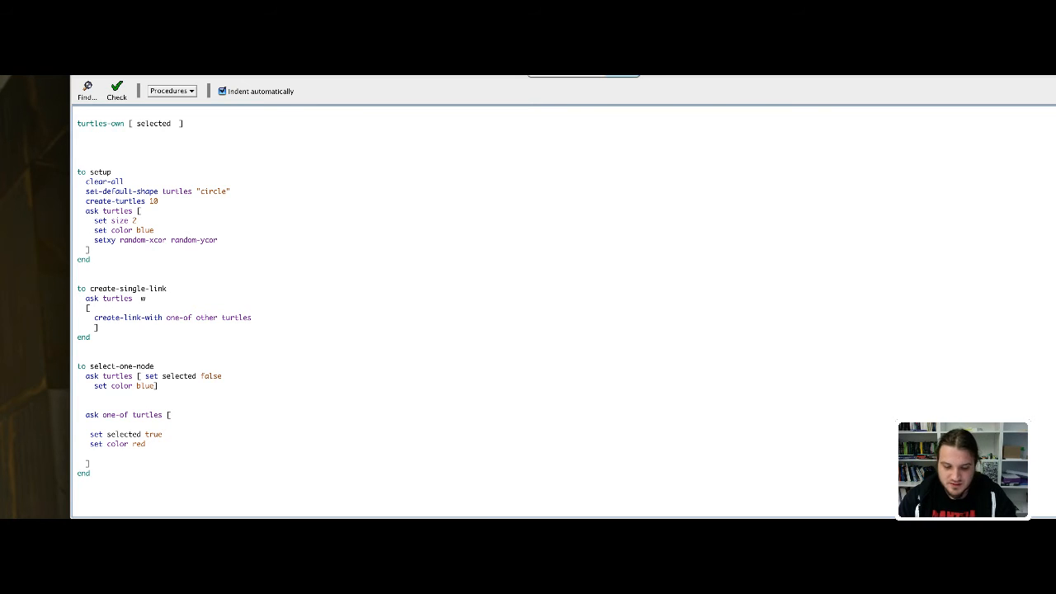
# Change create-single-link to 'ask turtles with [ selected = true ]', discarding a trial weight > 20 condition
pyautogui.write('ith')
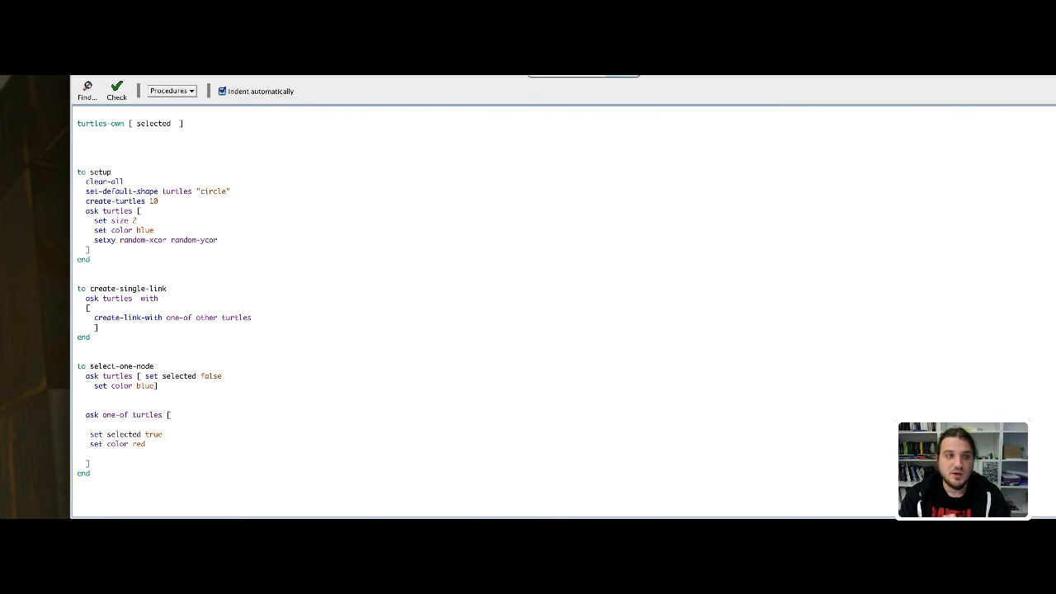
pyautogui.click(162, 299)
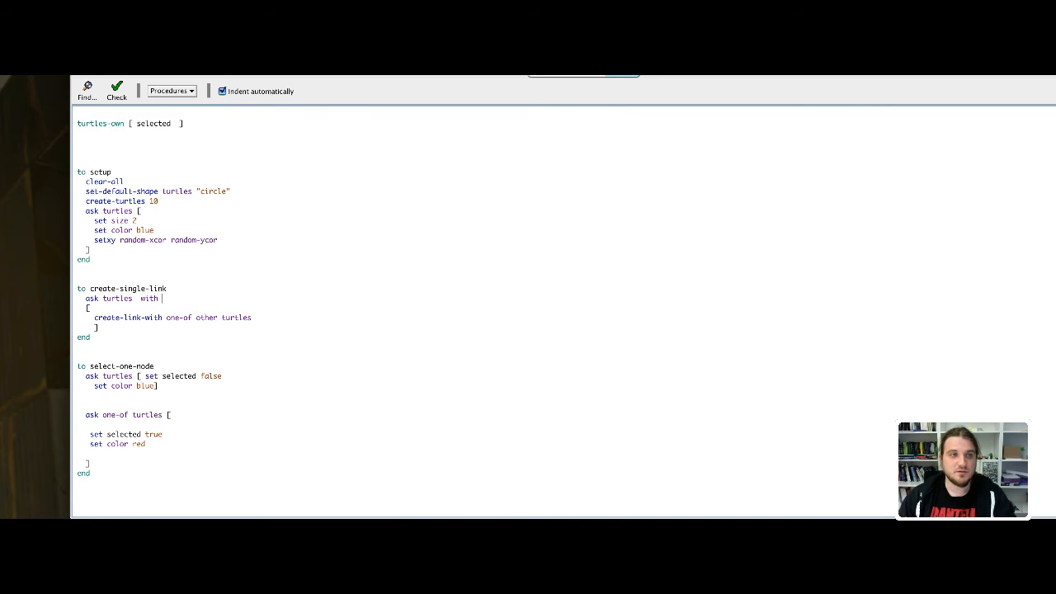
pyautogui.write('[')
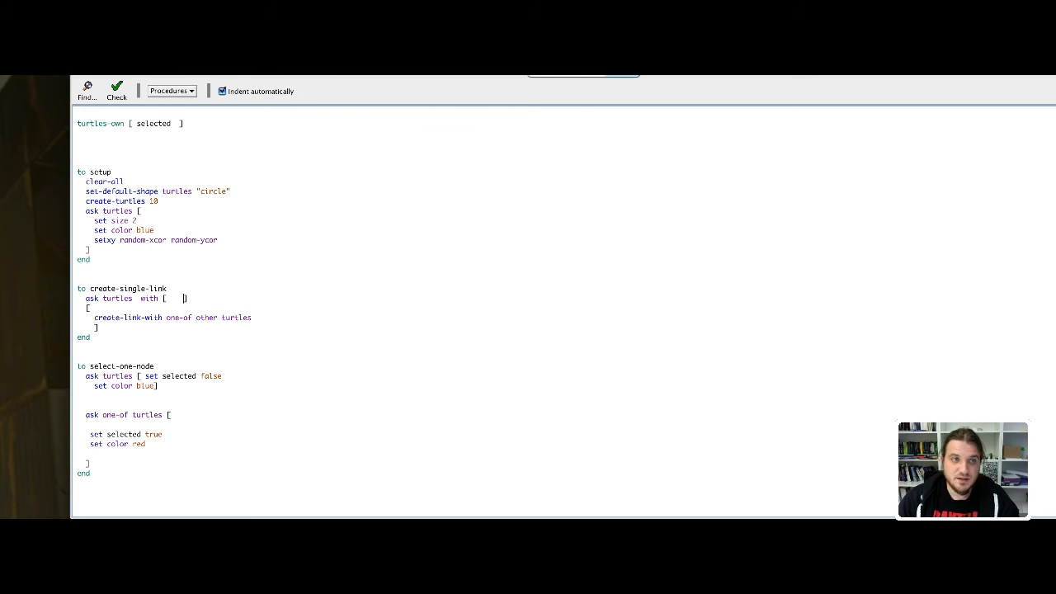
pyautogui.write('vari')
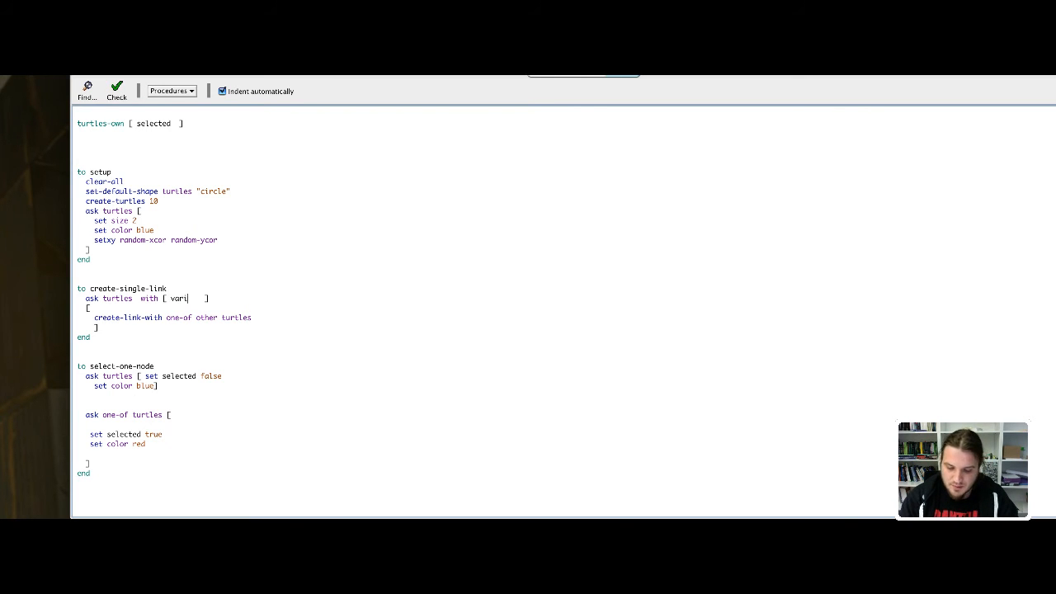
pyautogui.write('ab')
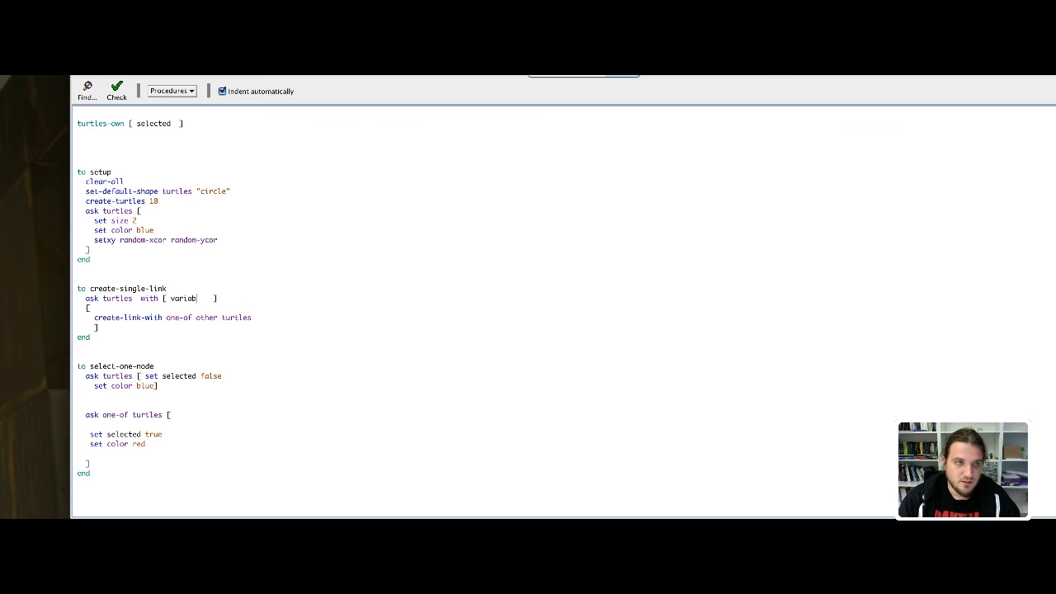
pyautogui.press('Backspace')
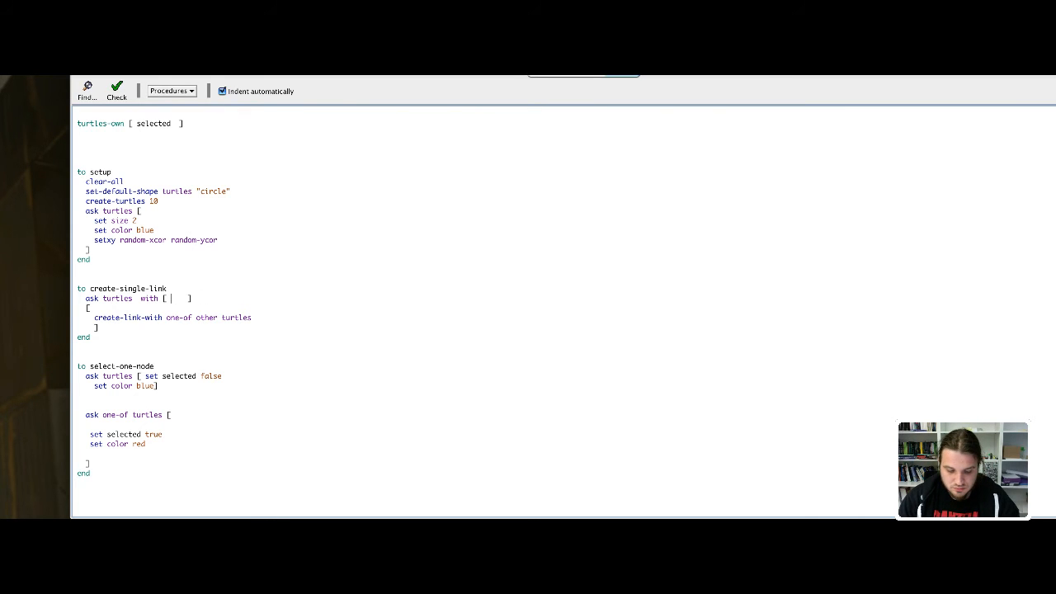
pyautogui.write('weight >')
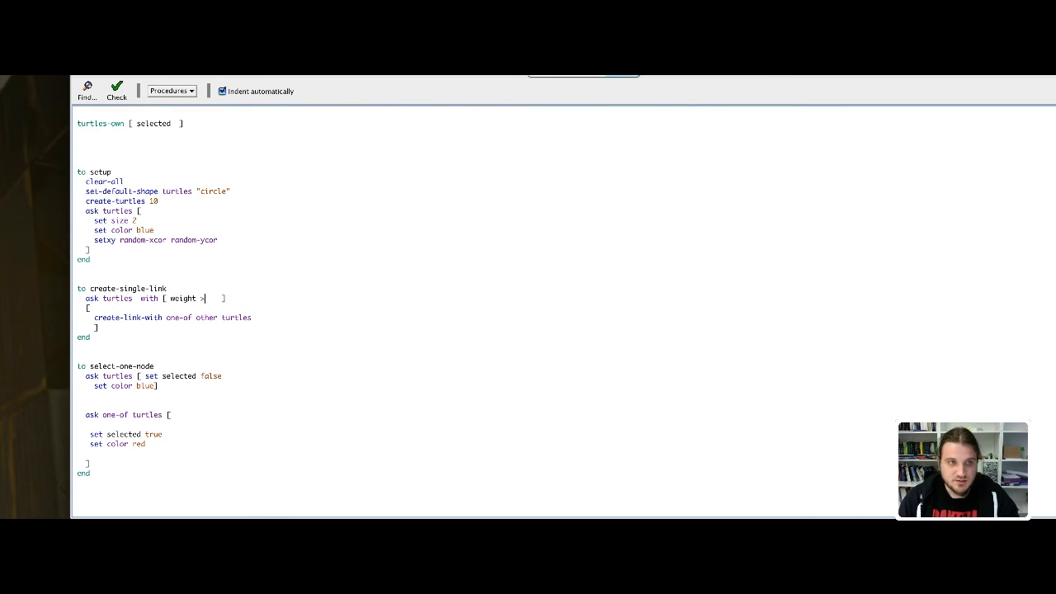
pyautogui.write('20')
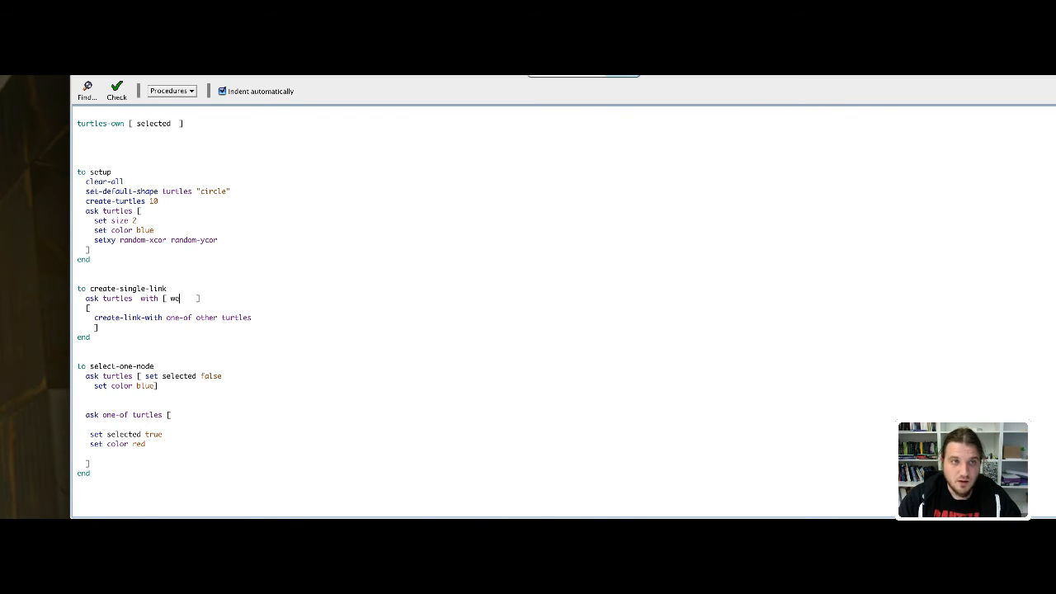
pyautogui.press('Backspace')
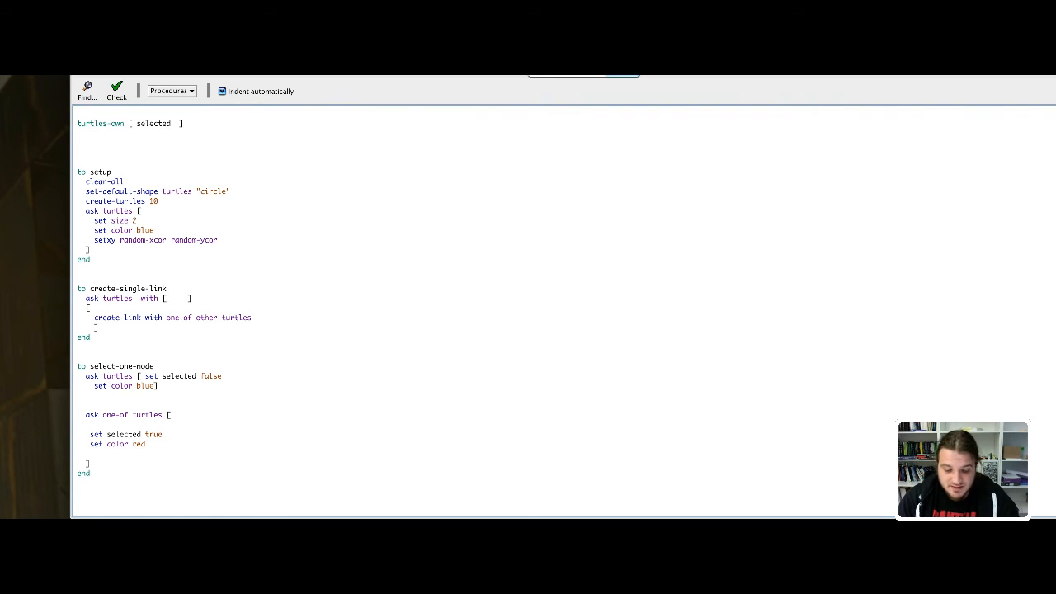
pyautogui.write('selected')
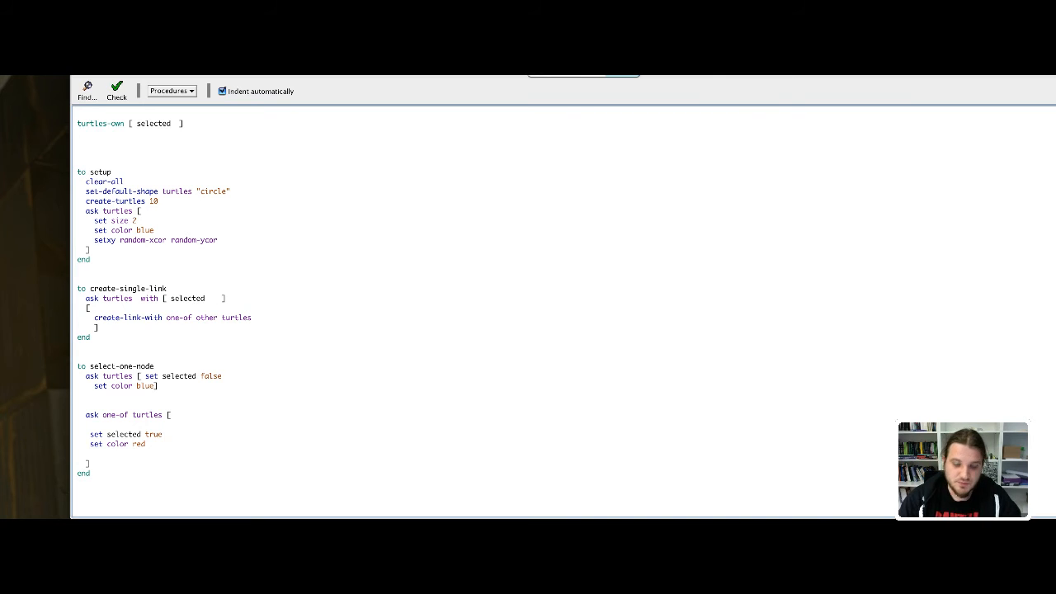
pyautogui.write('= true')
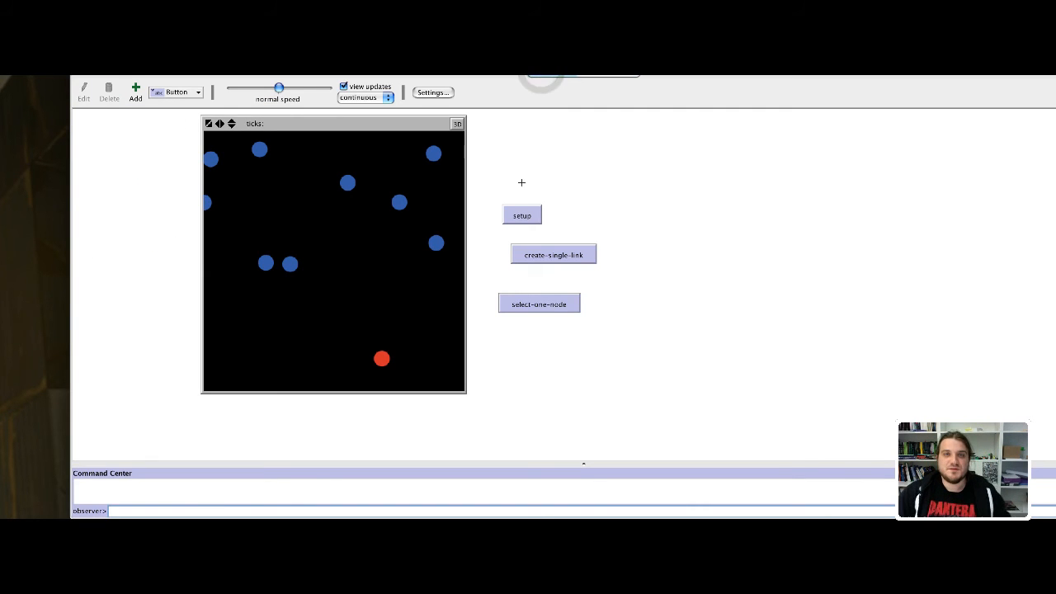
# Regenerate the nodes, mark one node red, and draw four links from it
pyautogui.click(521, 214)
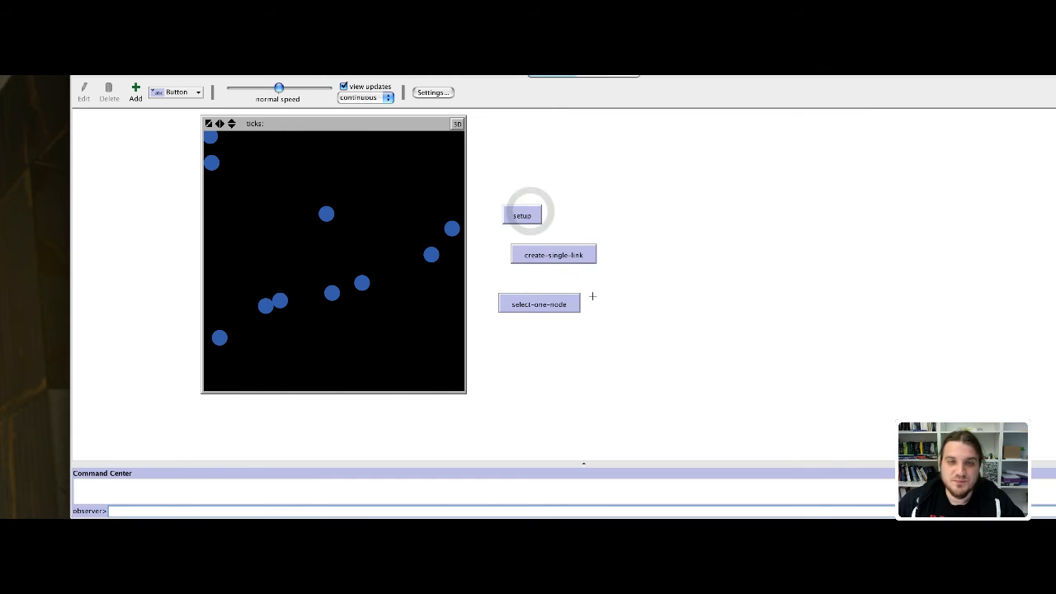
pyautogui.click(540, 304)
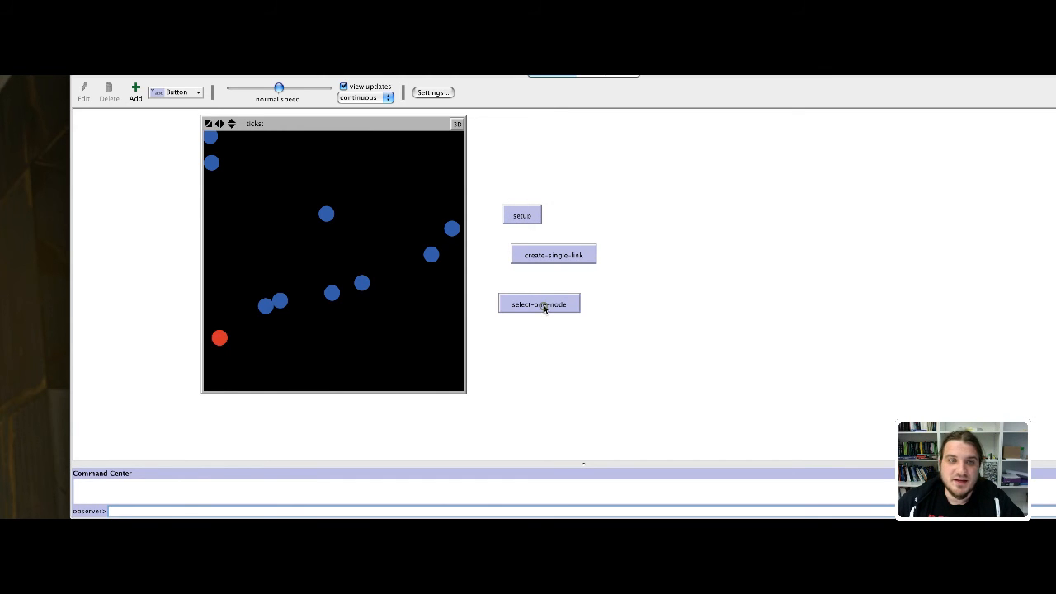
pyautogui.moveTo(553, 260)
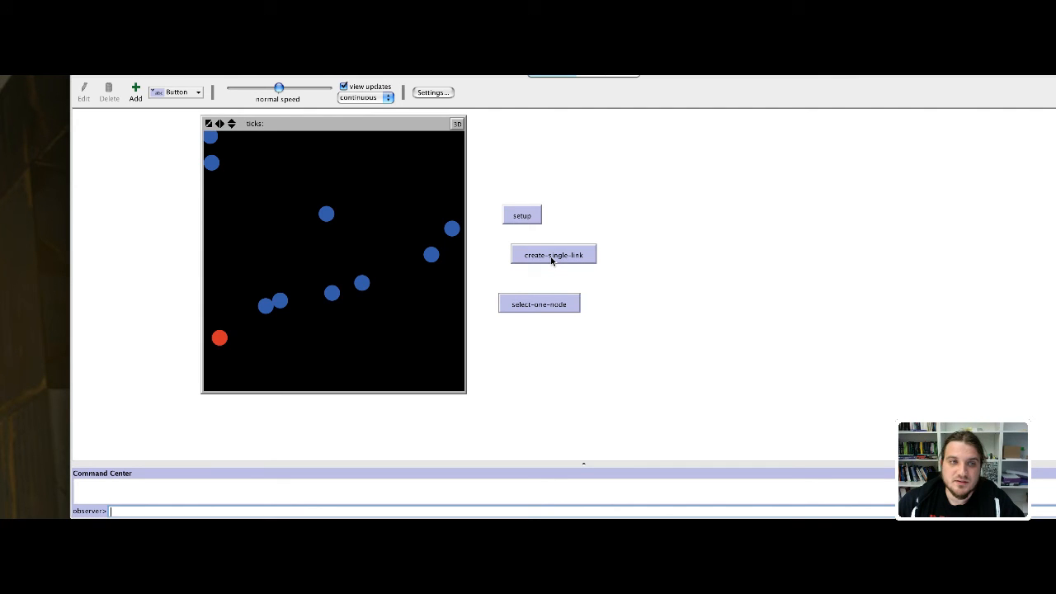
pyautogui.click(552, 258)
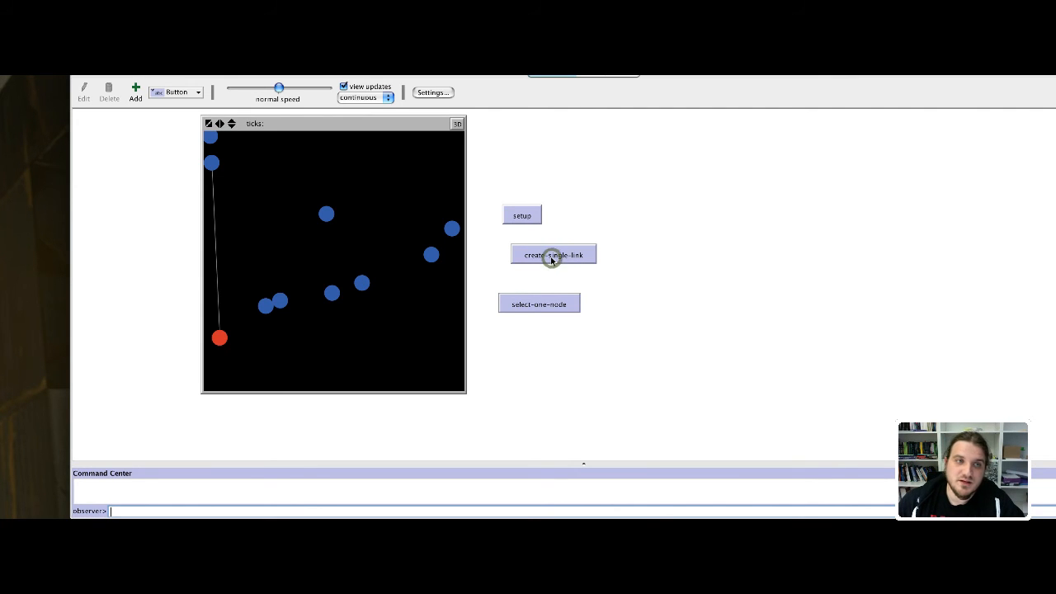
pyautogui.click(553, 254)
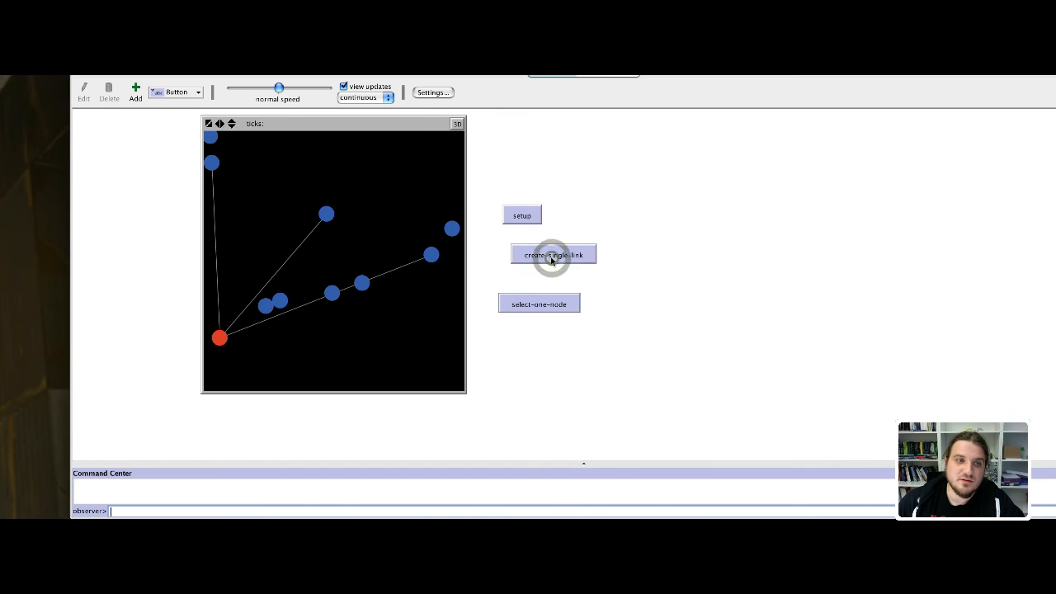
pyautogui.click(553, 254)
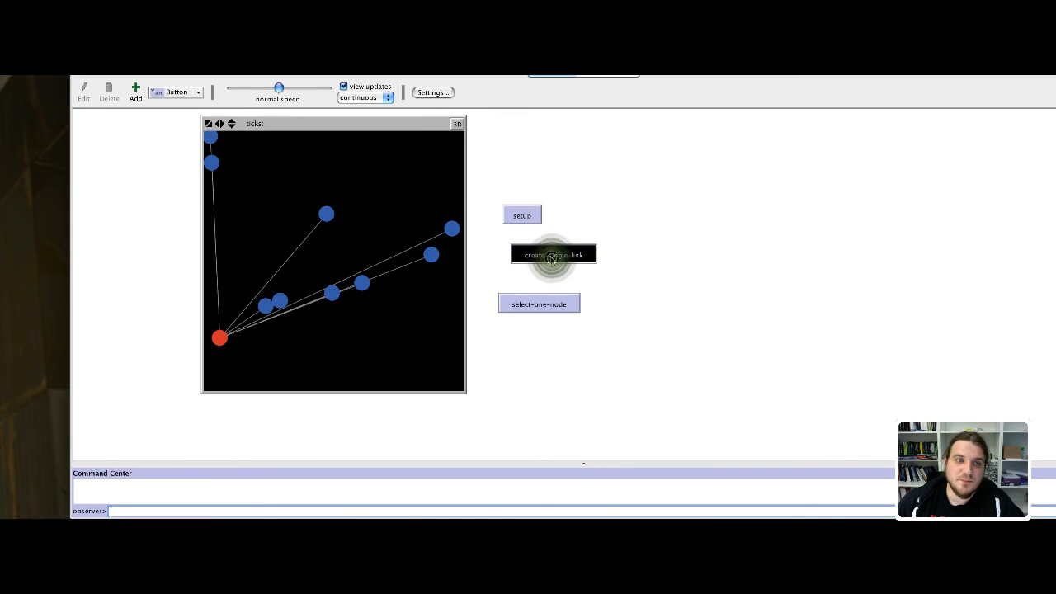
pyautogui.click(552, 257)
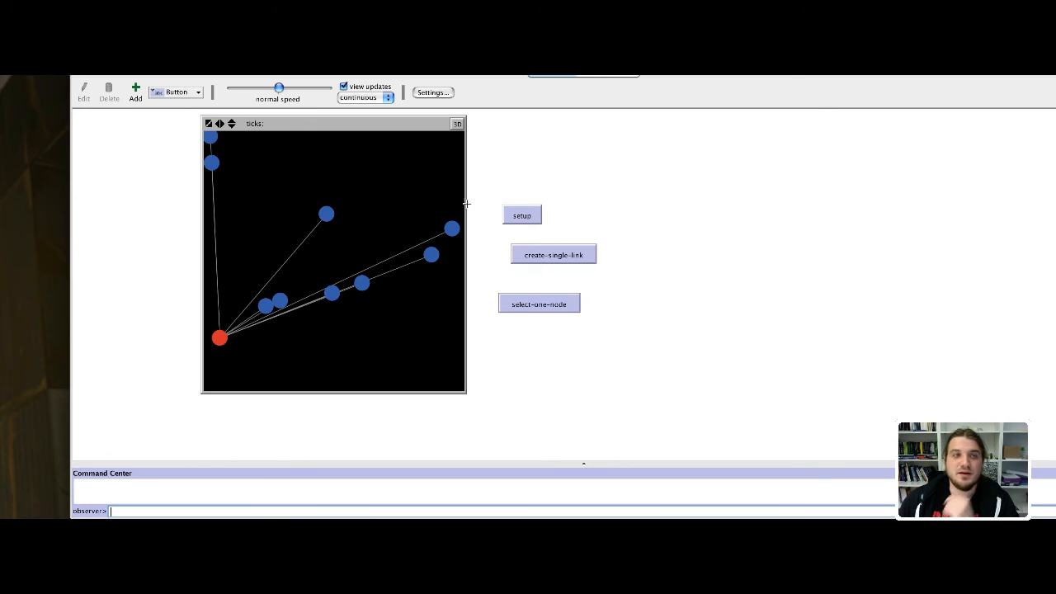
pyautogui.moveTo(231, 339)
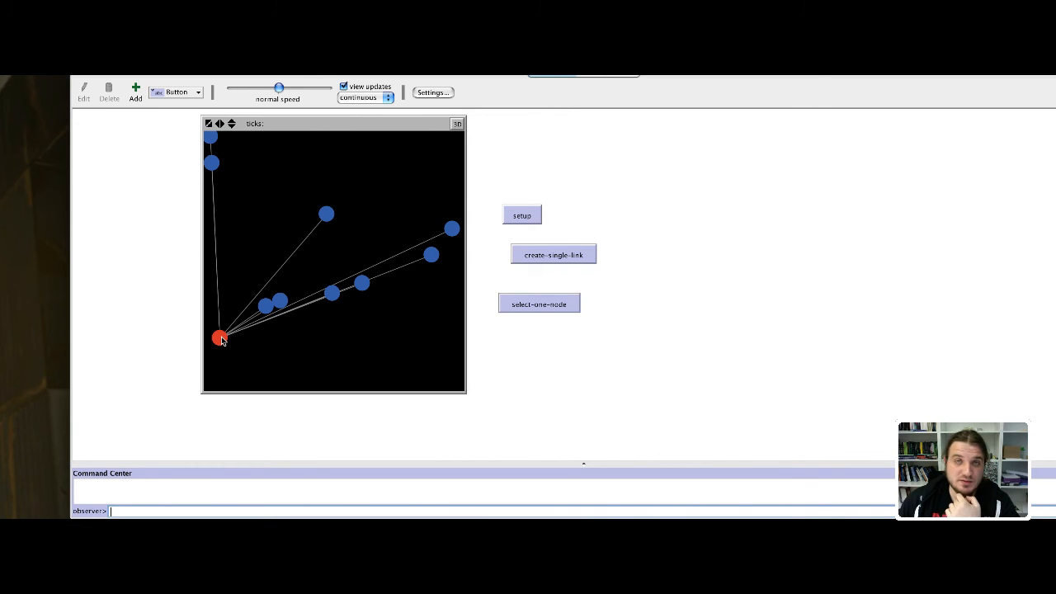
pyautogui.moveTo(267, 202)
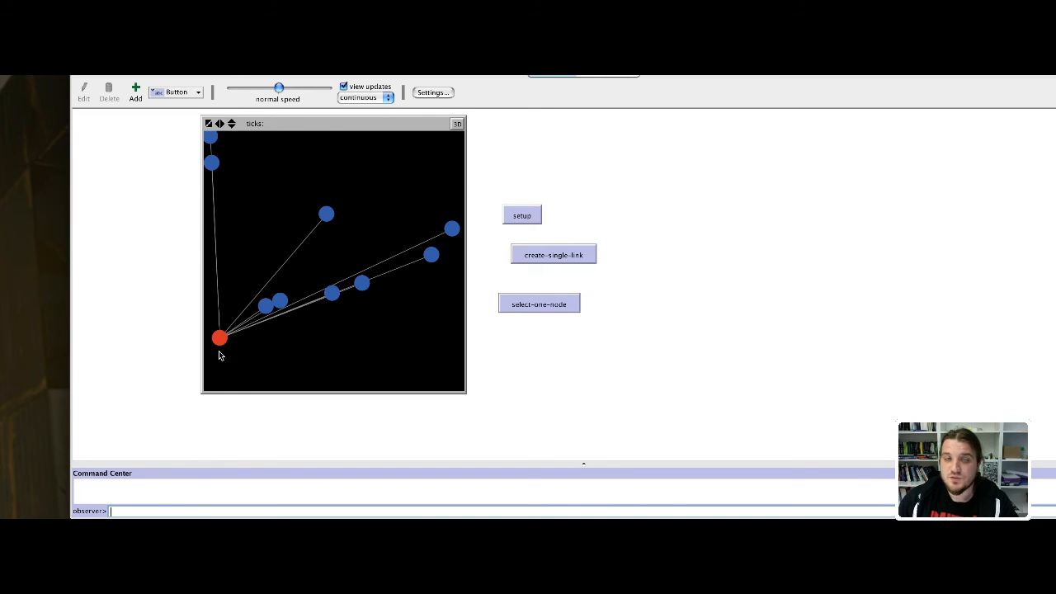
pyautogui.moveTo(354, 226)
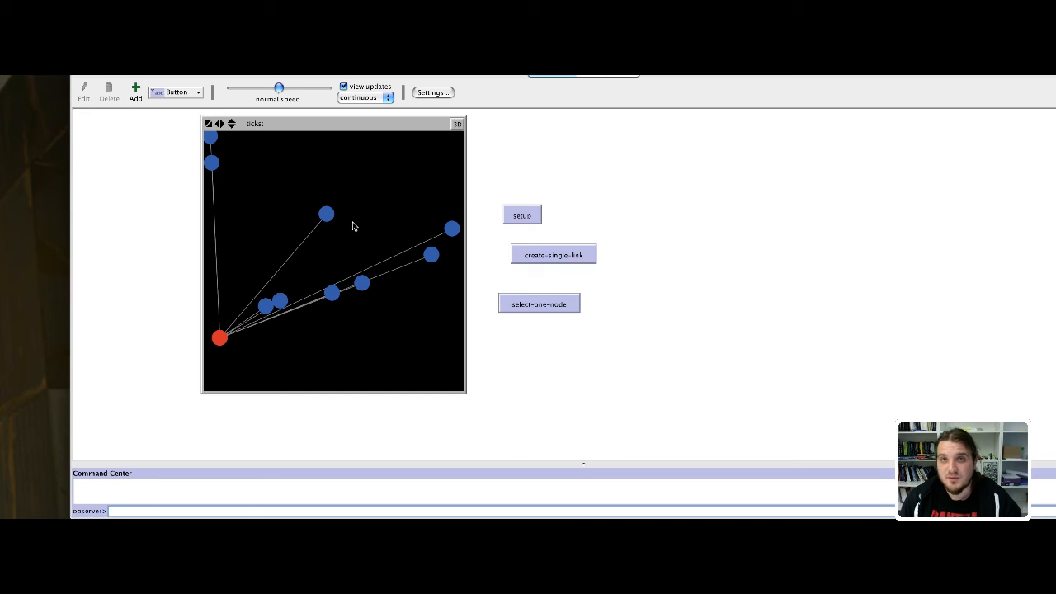
pyautogui.moveTo(418, 223)
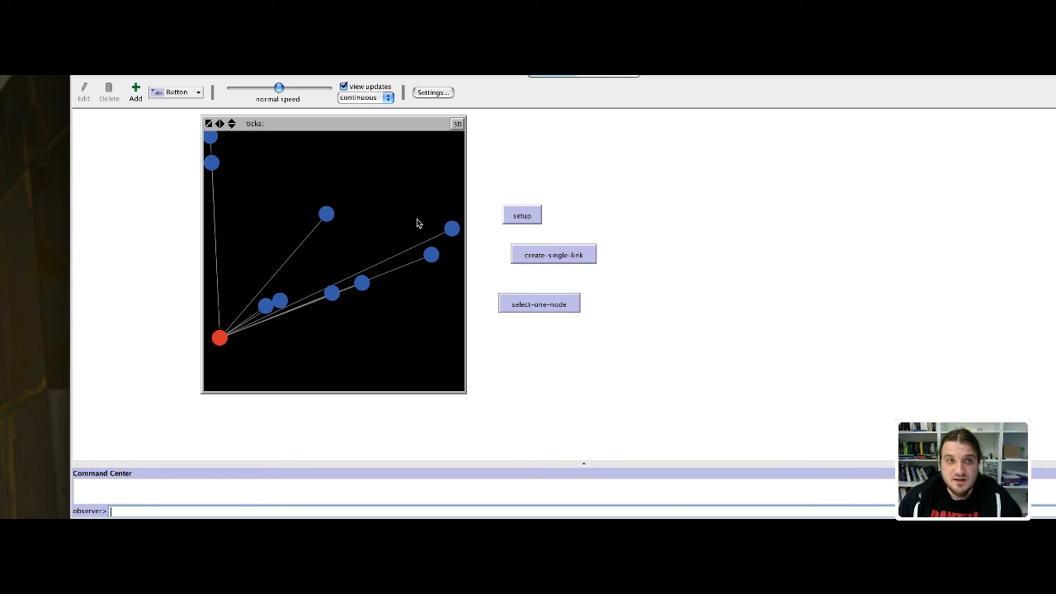
pyautogui.moveTo(297, 256)
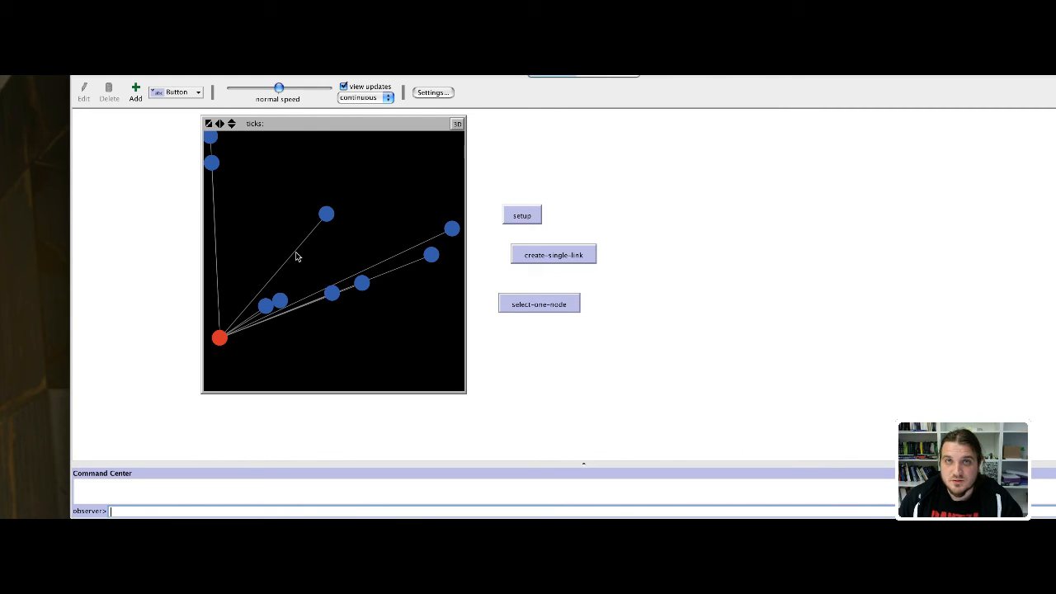
pyautogui.moveTo(301, 257)
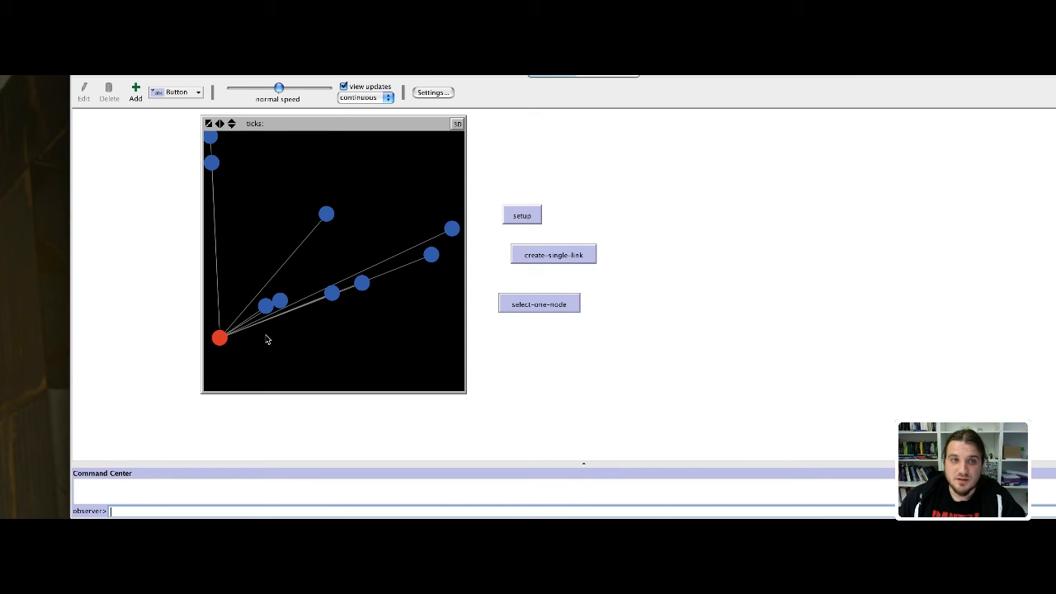
pyautogui.moveTo(238, 330)
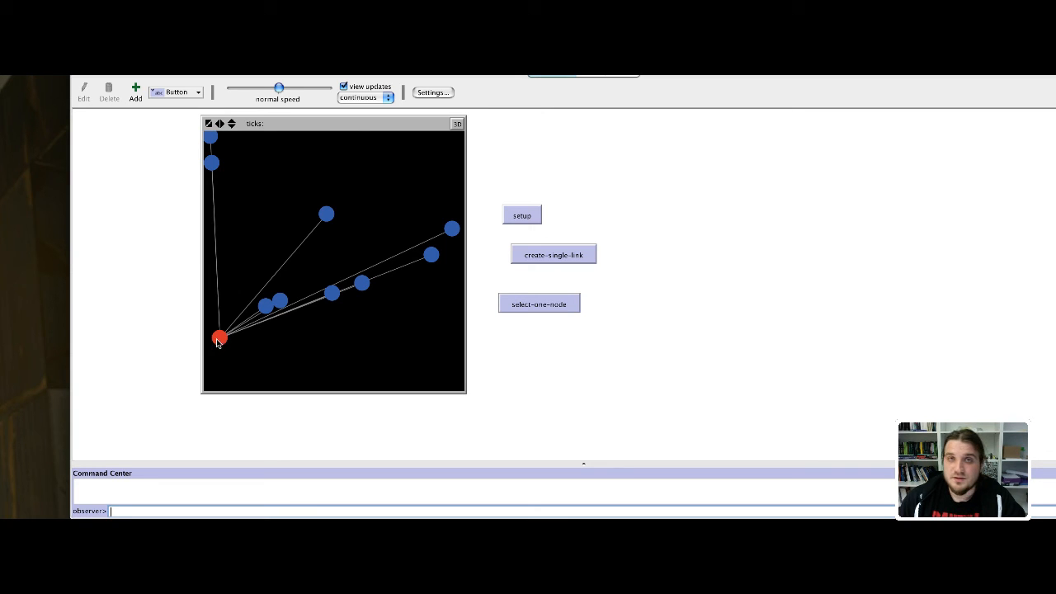
pyautogui.moveTo(246, 299)
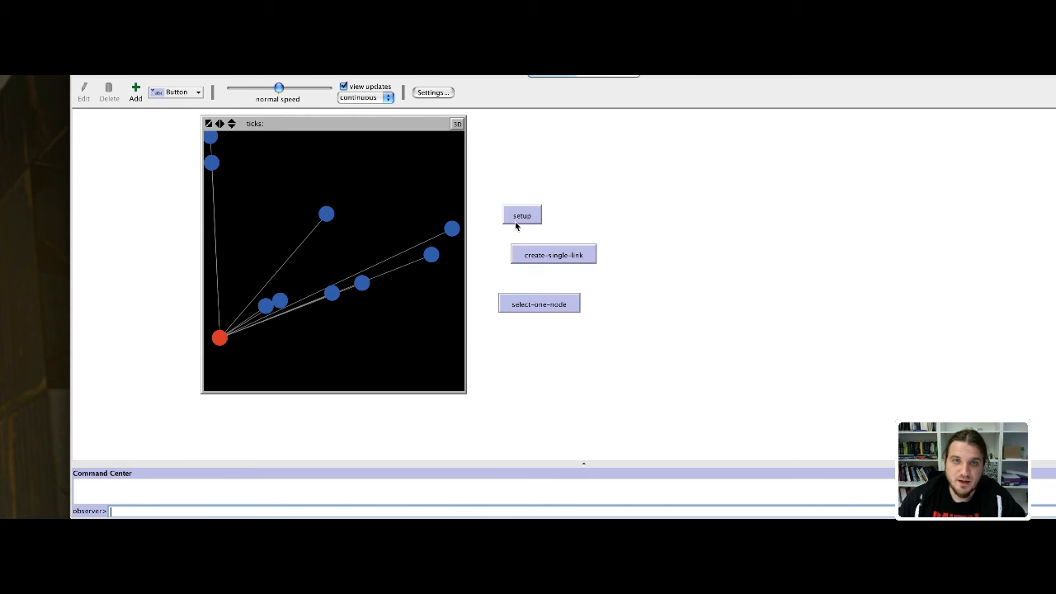
# Reset the network to a fresh set of unlinked blue nodes
pyautogui.click(521, 215)
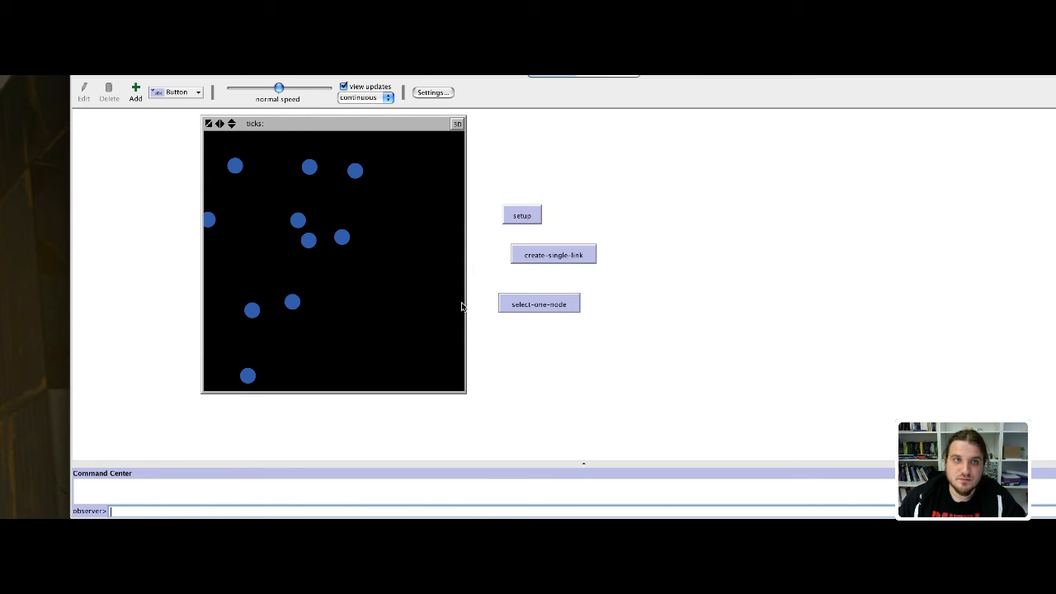
pyautogui.moveTo(432, 305)
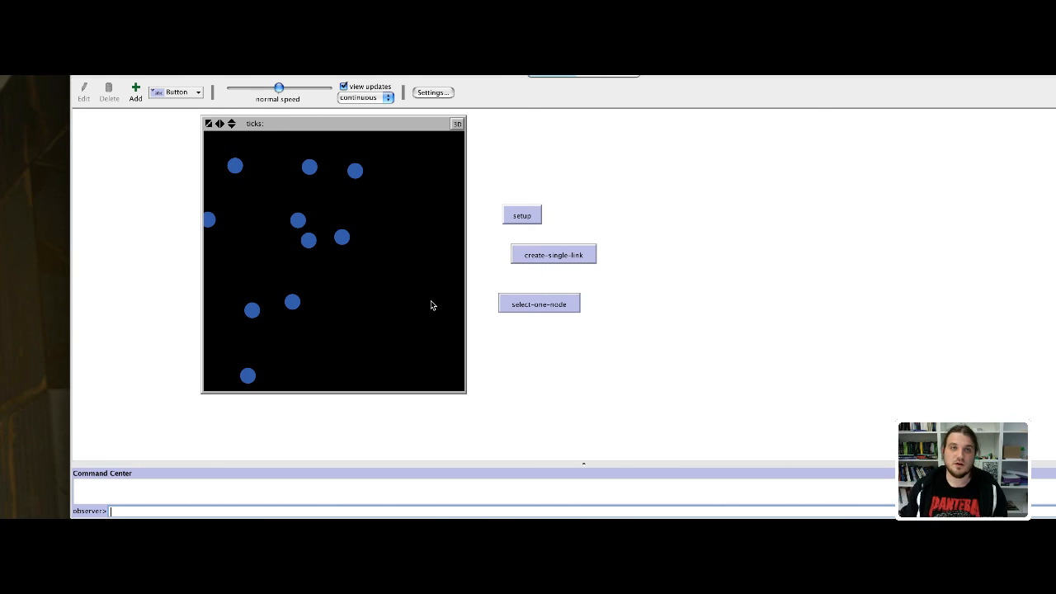
pyautogui.moveTo(316, 256)
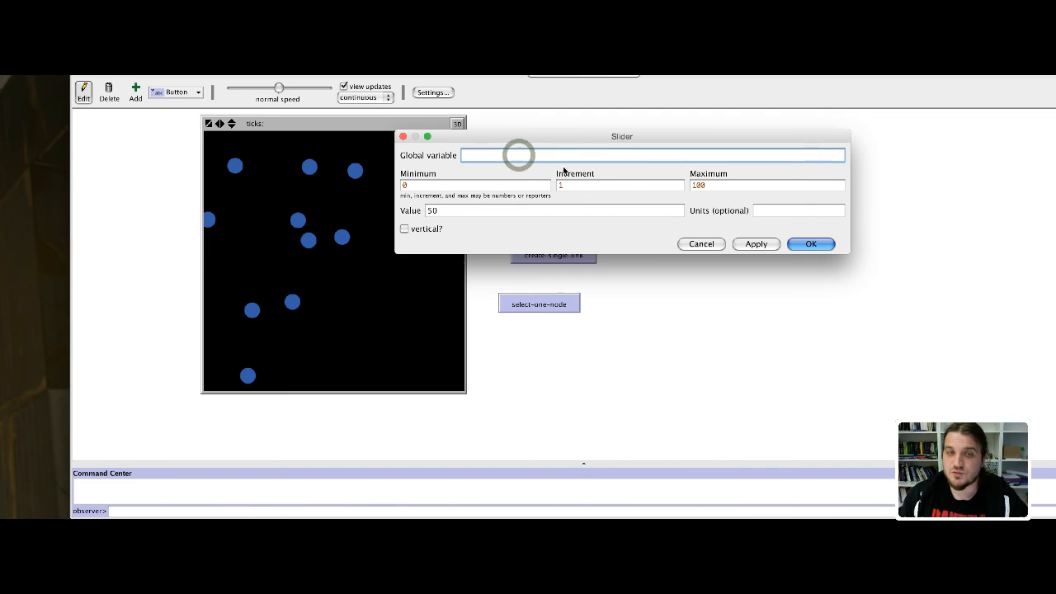
# Give the new slider a minimum of 2 and global variable nb-nodes, and confirm
pyautogui.click(474, 185)
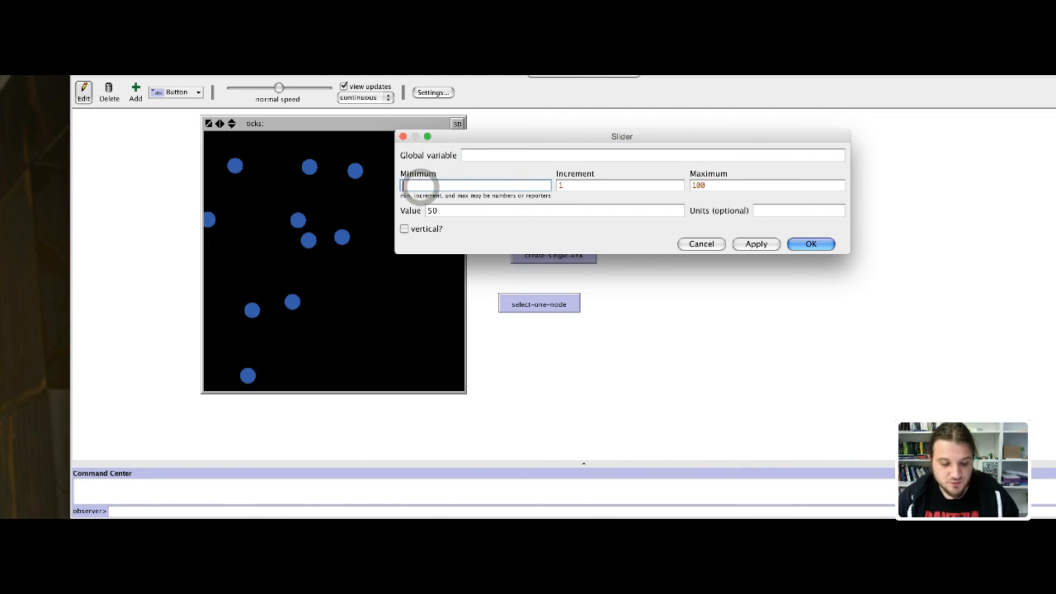
pyautogui.write('1')
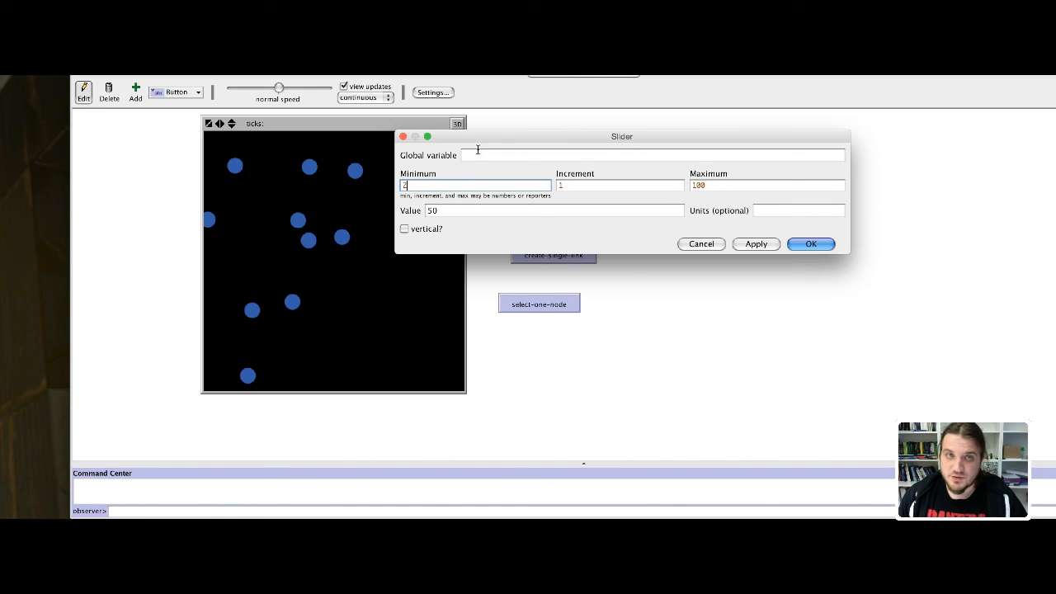
pyautogui.write('nb')
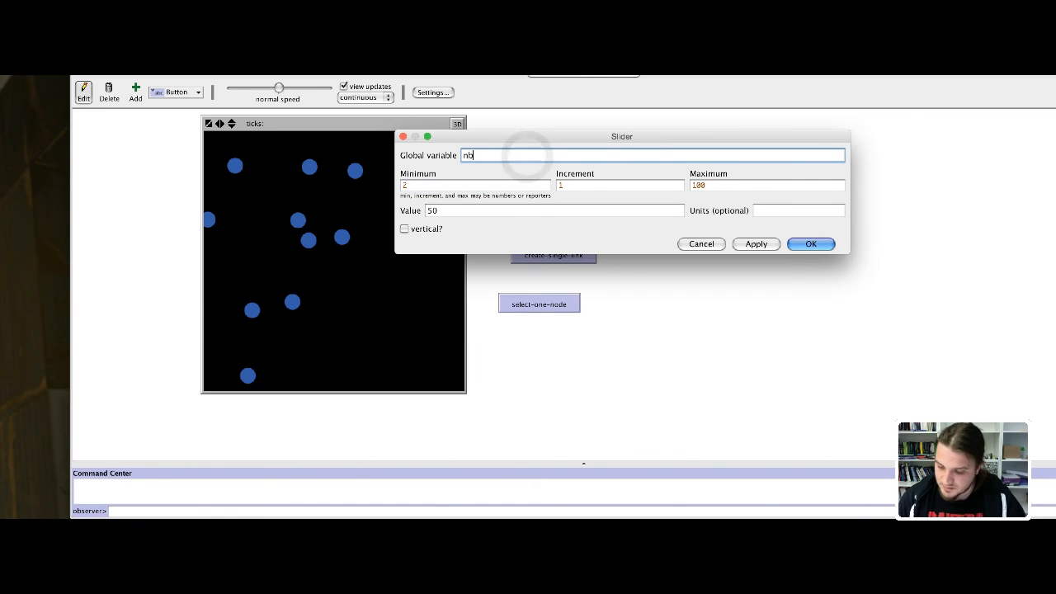
pyautogui.write('-nod')
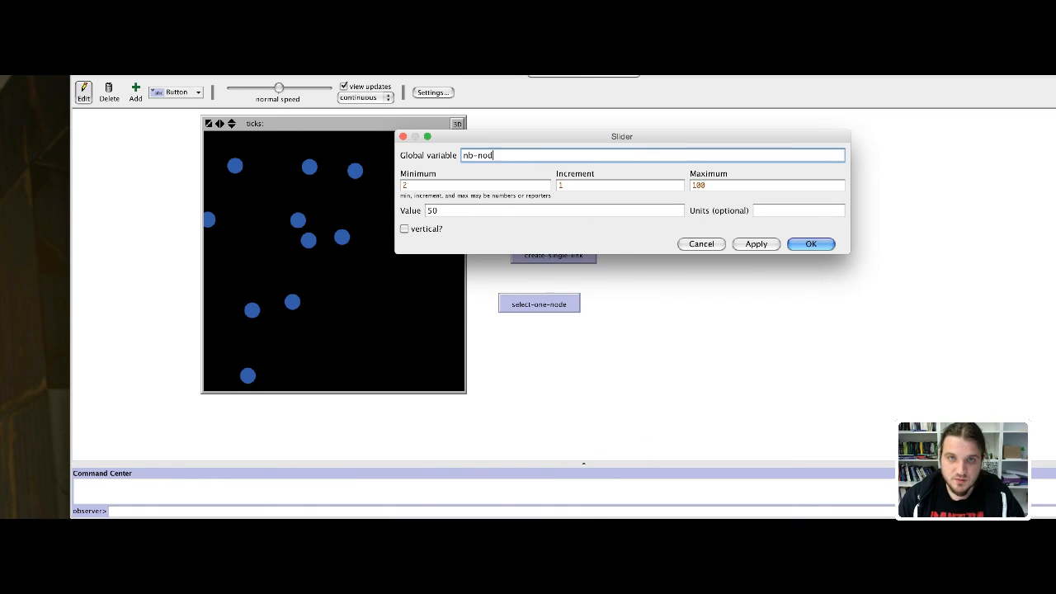
pyautogui.write('es')
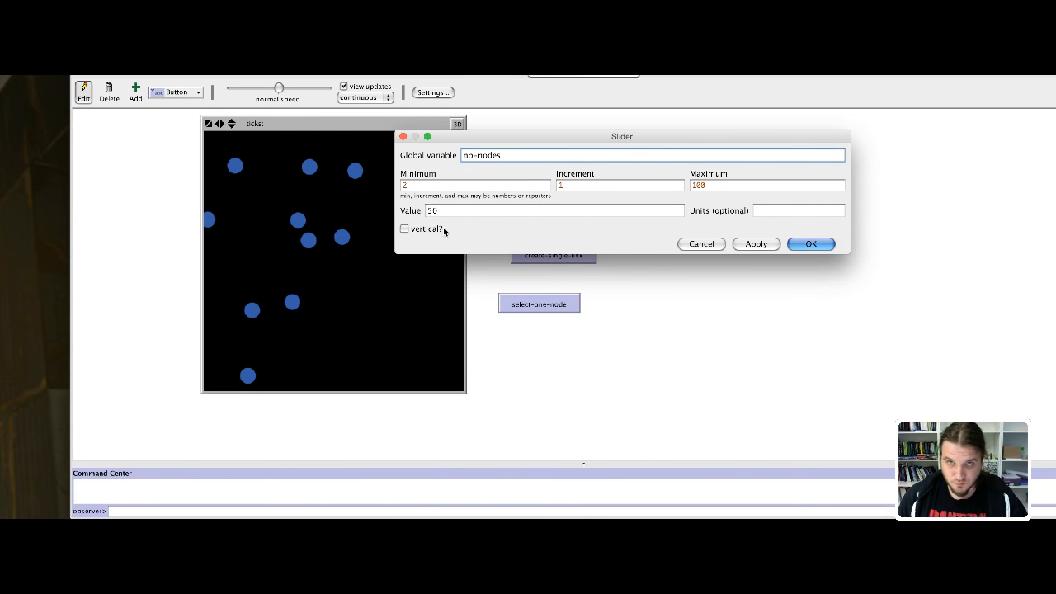
pyautogui.click(810, 243)
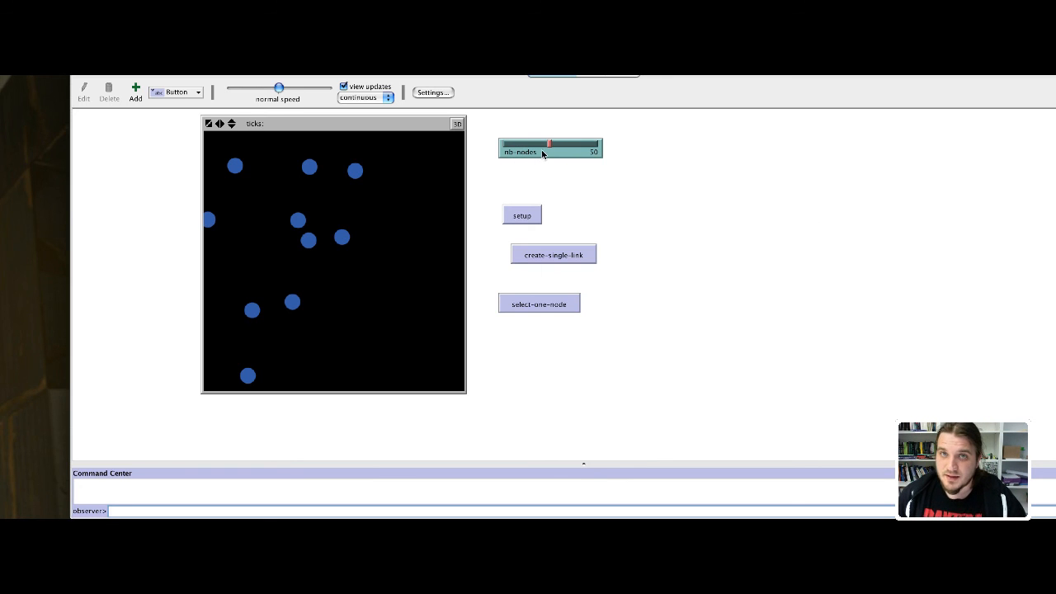
pyautogui.moveTo(627, 74)
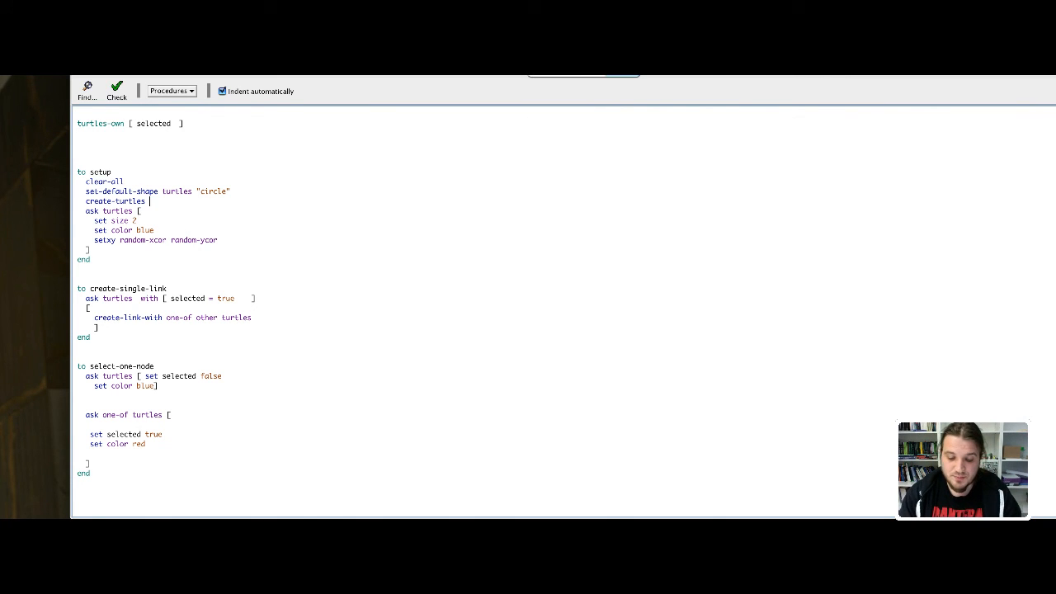
# Make setup's create-turtles line use nb-nodes as the node count
pyautogui.write('nb-')
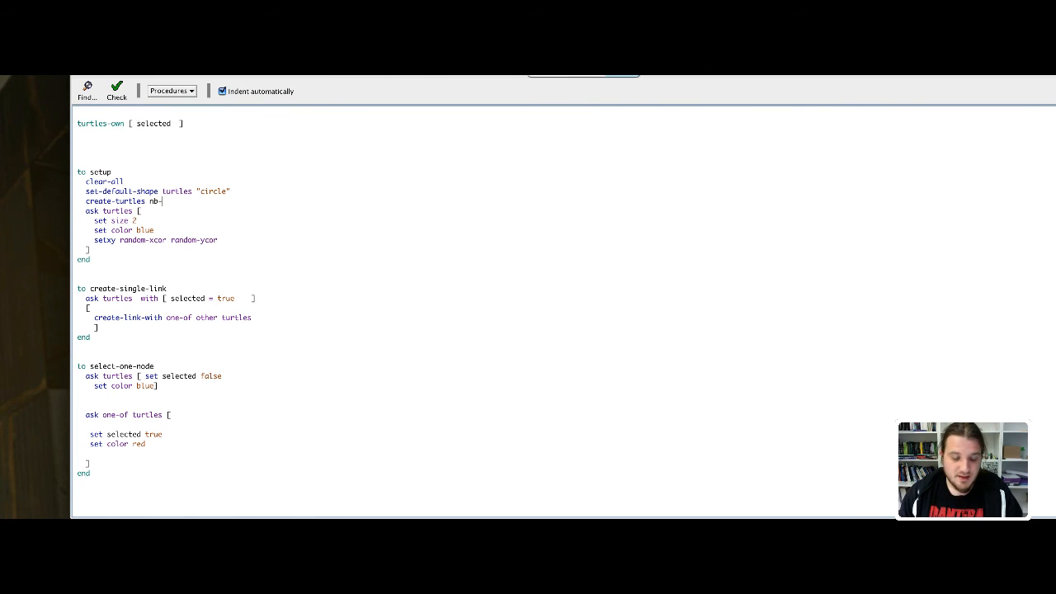
pyautogui.write('nodes')
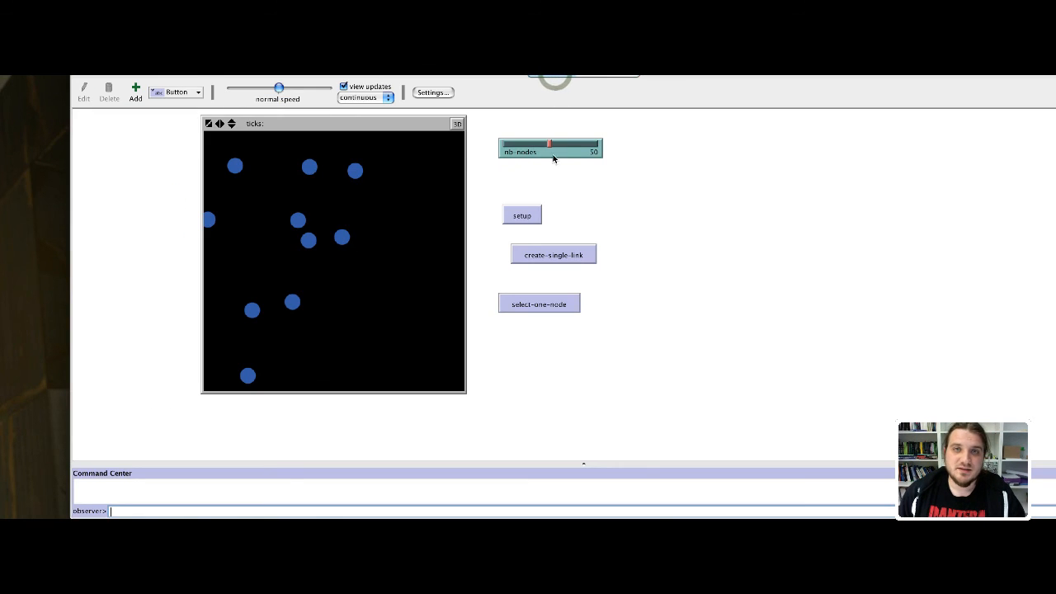
# Set the nb-nodes slider to 42 and rebuild the network
pyautogui.moveTo(550, 145); pyautogui.dragTo(532, 147)
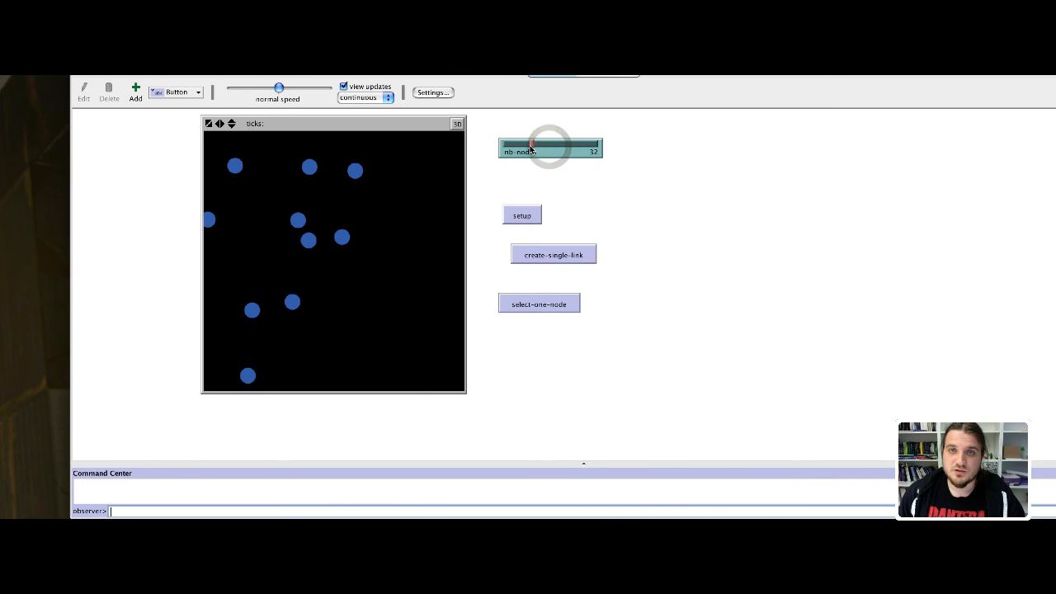
pyautogui.moveTo(532, 147); pyautogui.dragTo(542, 146)
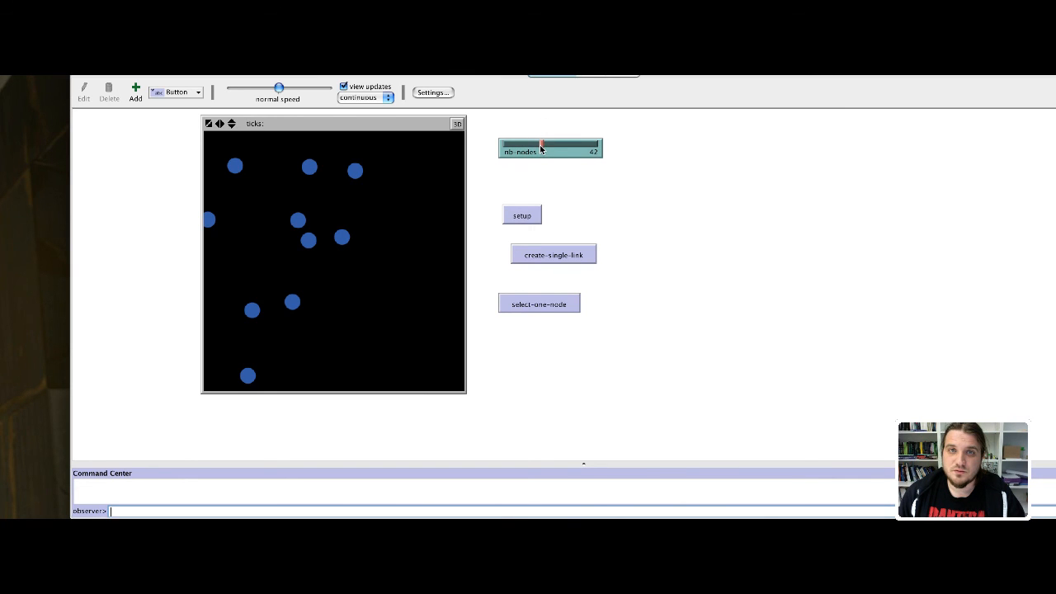
pyautogui.click(521, 215)
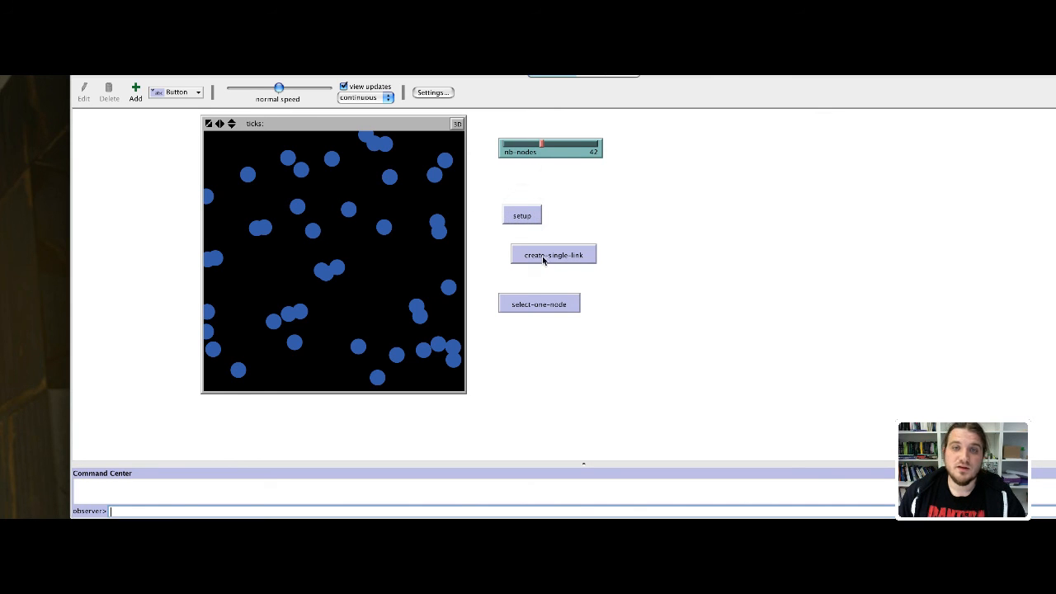
# Repeatedly mark random red nodes and link them to other nodes
pyautogui.click(551, 254)
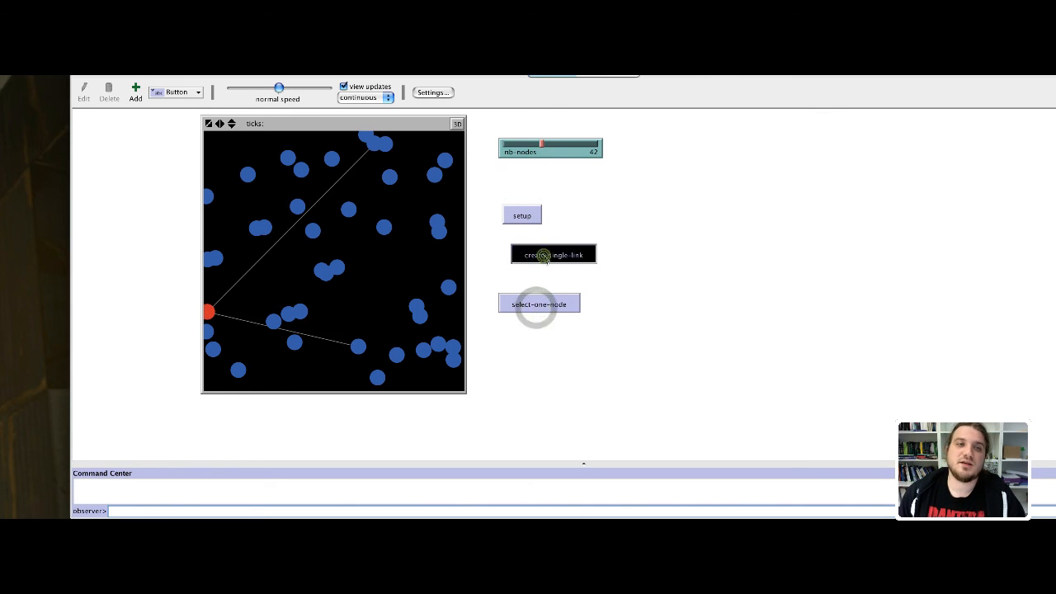
pyautogui.click(551, 254)
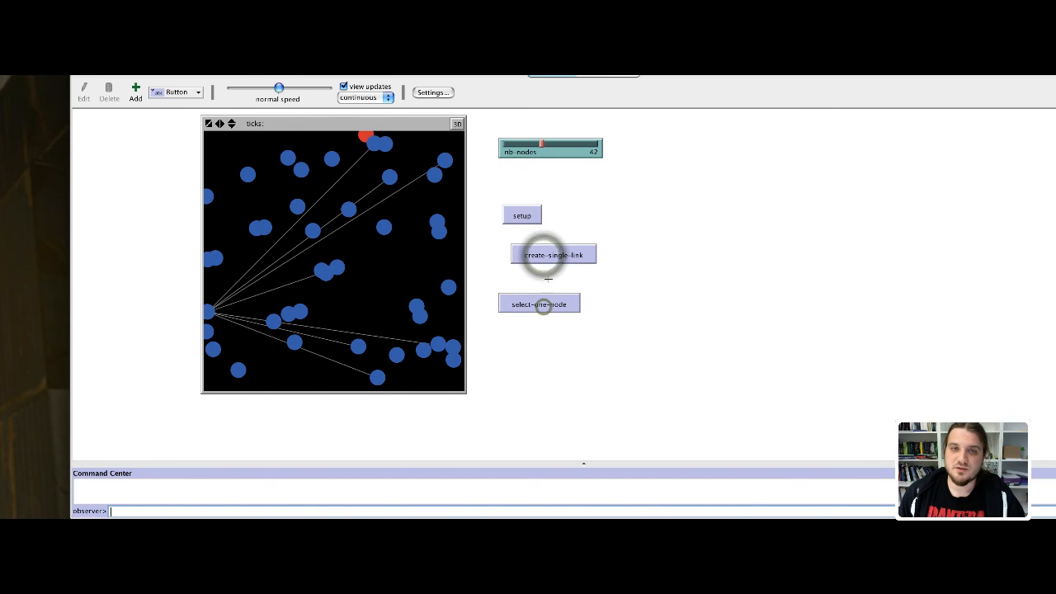
pyautogui.click(552, 254)
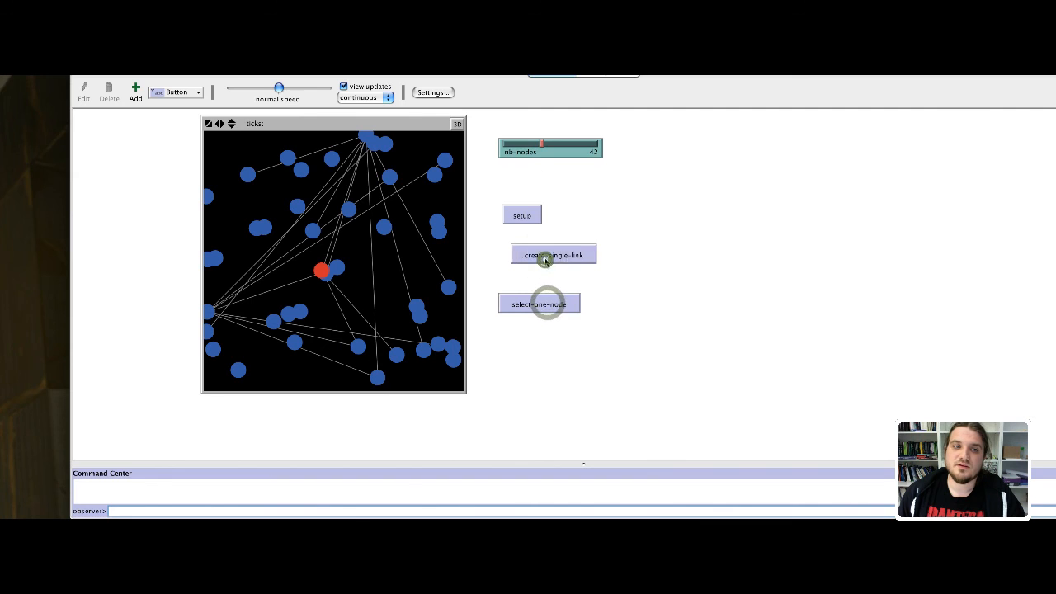
pyautogui.click(552, 254)
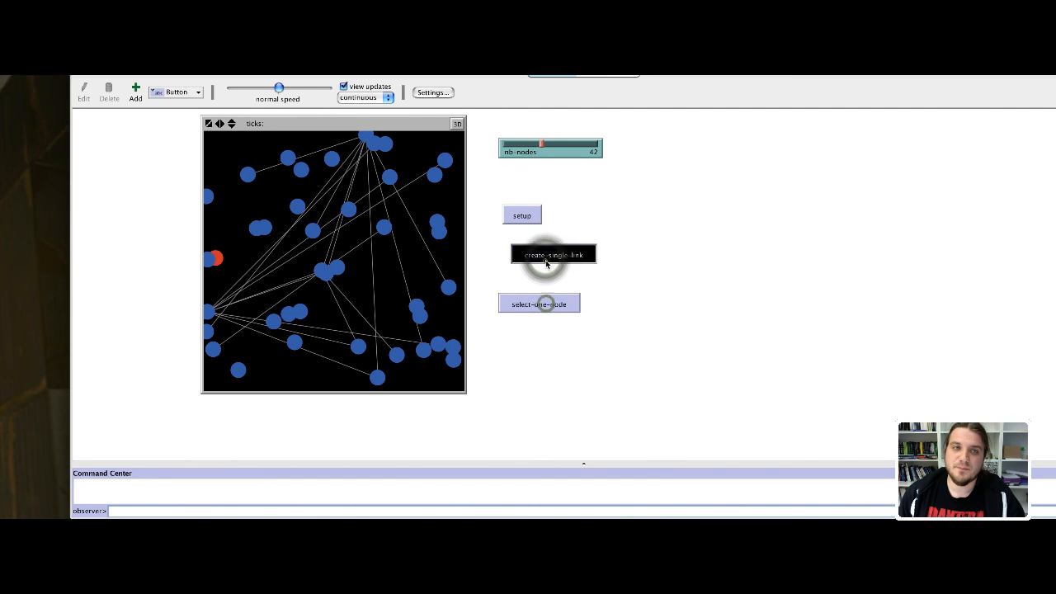
pyautogui.click(553, 255)
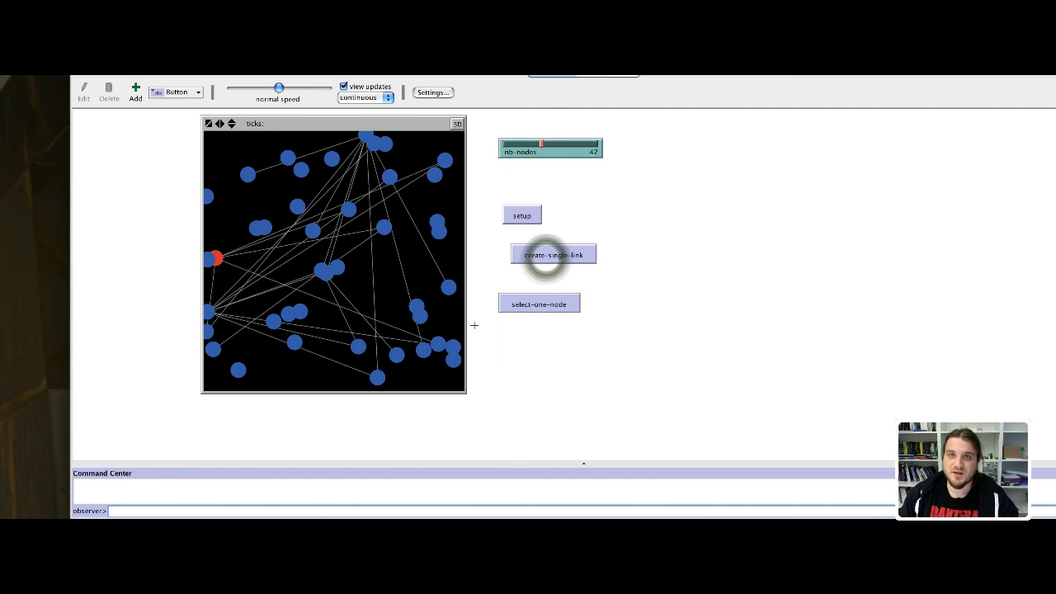
pyautogui.click(552, 254)
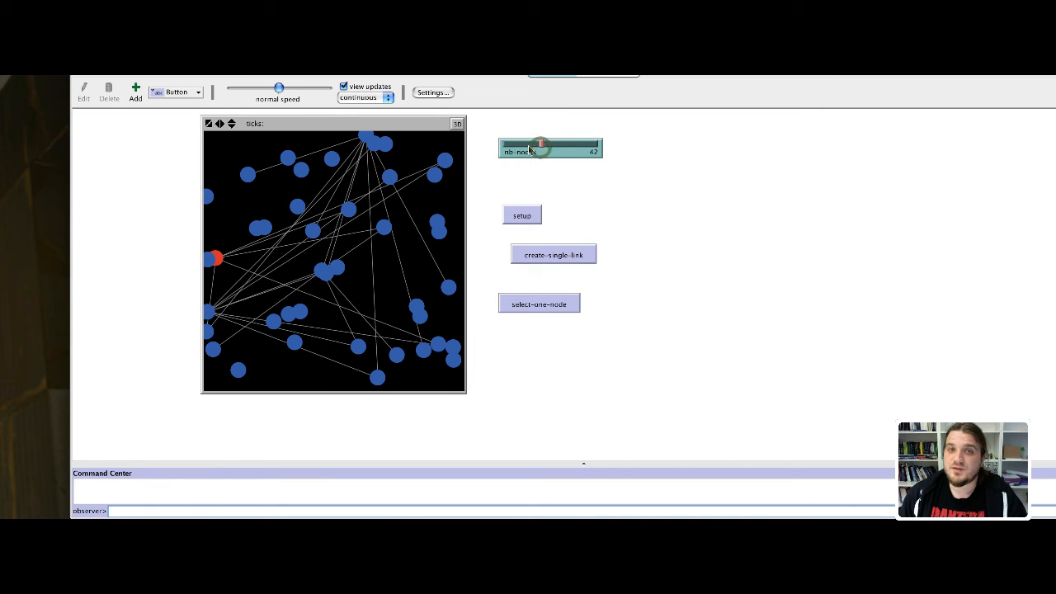
# Lower nb-nodes to the minimum of 2 and link the two nodes
pyautogui.moveTo(540, 146); pyautogui.dragTo(521, 146)
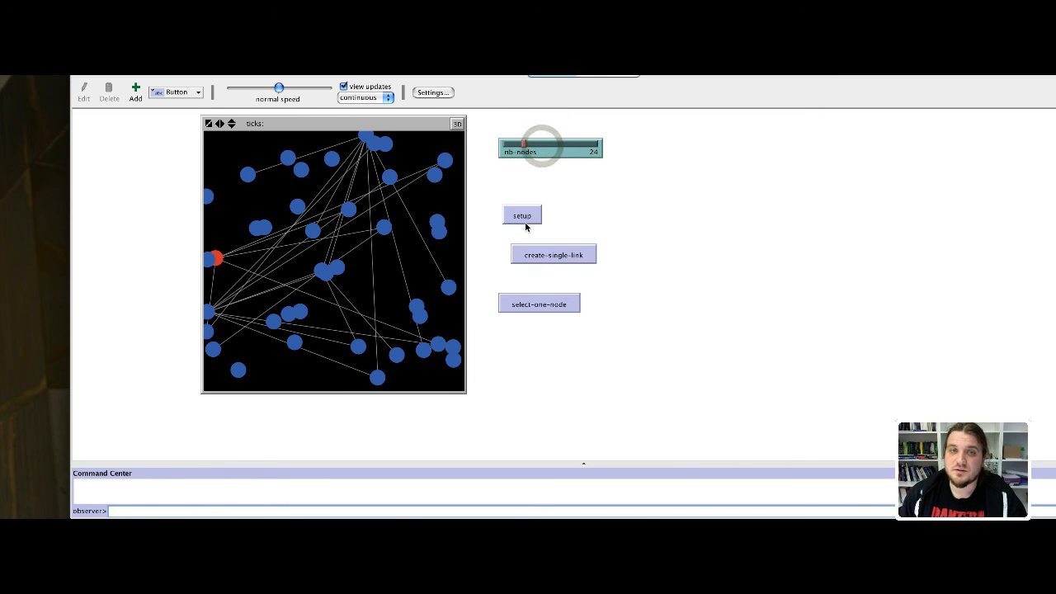
pyautogui.moveTo(524, 146); pyautogui.dragTo(503, 146)
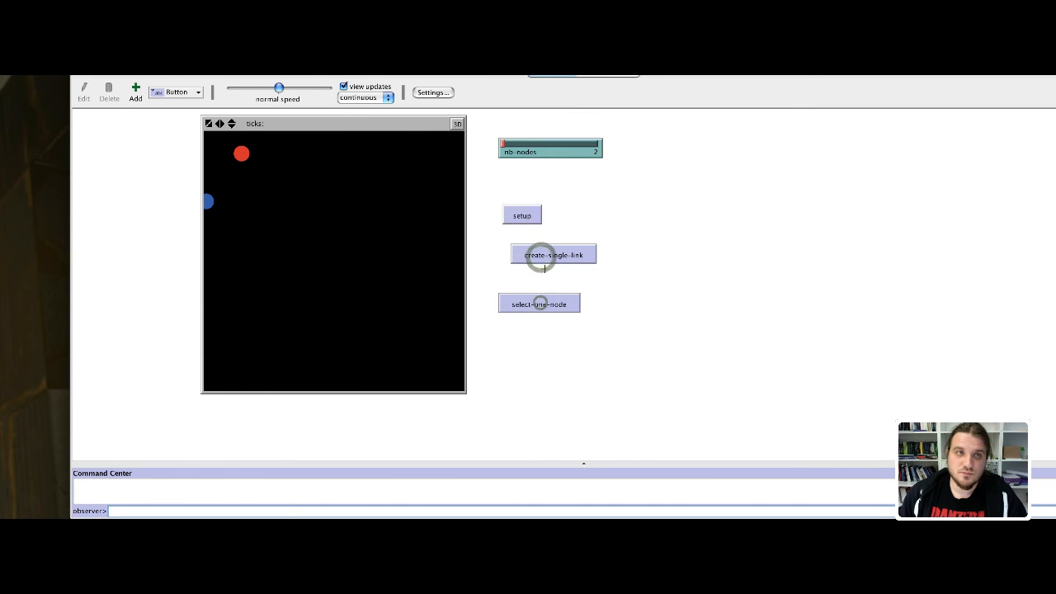
pyautogui.click(552, 254)
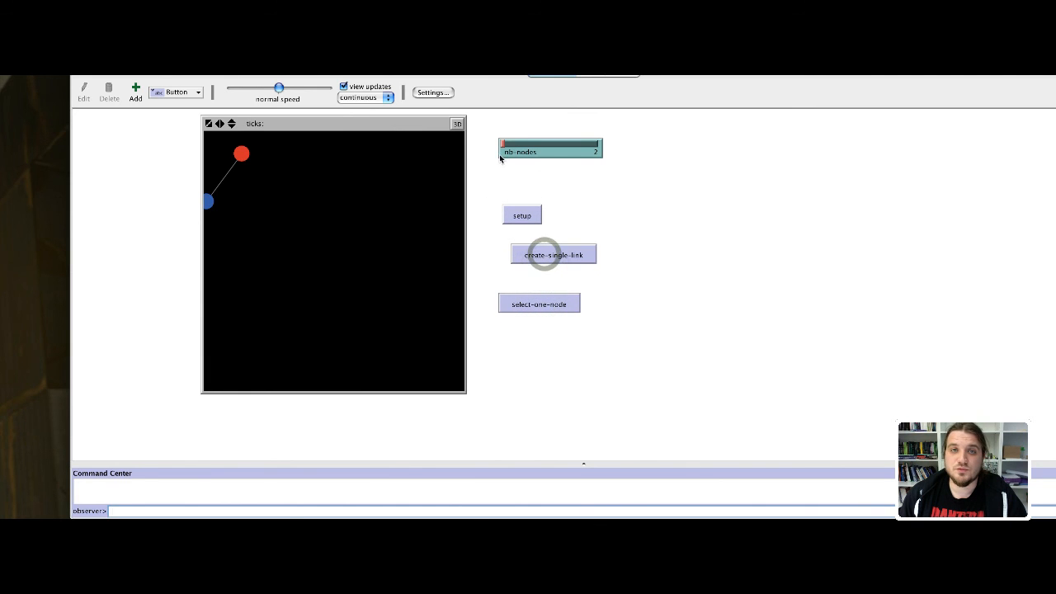
# Rebuild the network, mark a random node red, and add several links from it
pyautogui.click(521, 215)
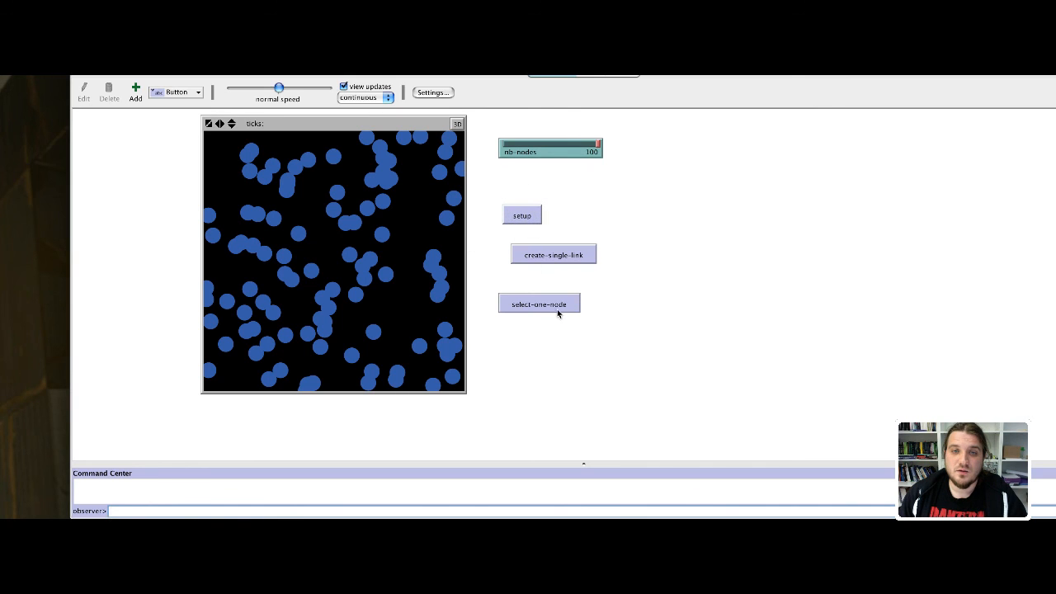
pyautogui.click(539, 303)
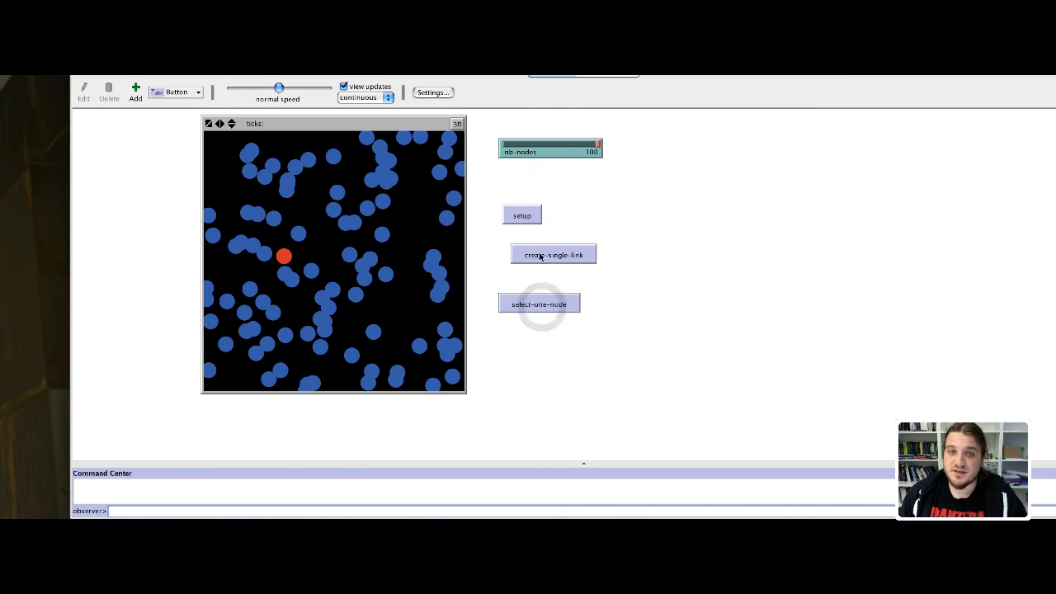
pyautogui.click(553, 254)
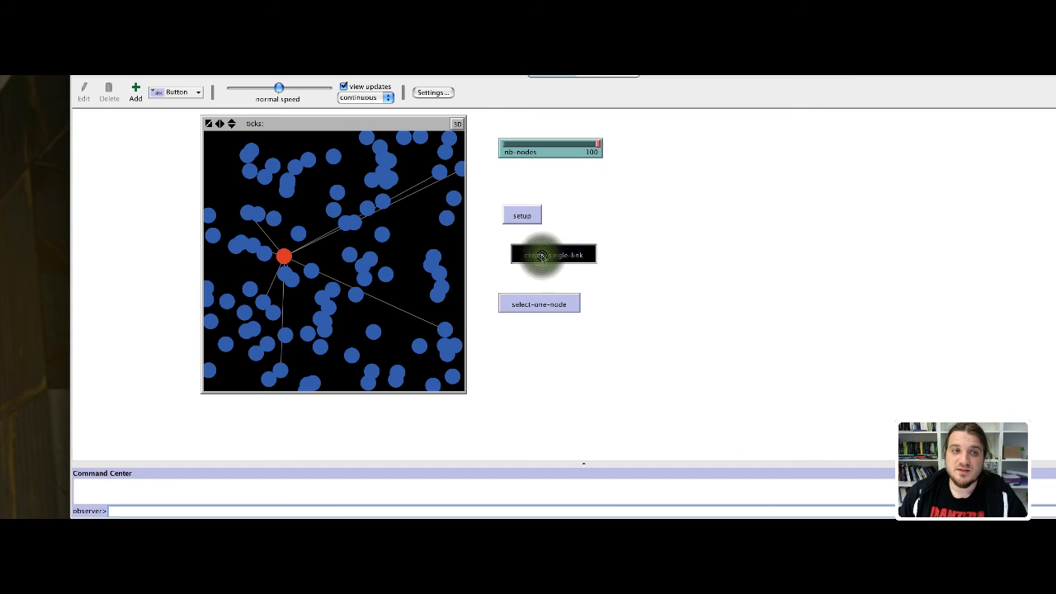
pyautogui.click(551, 254)
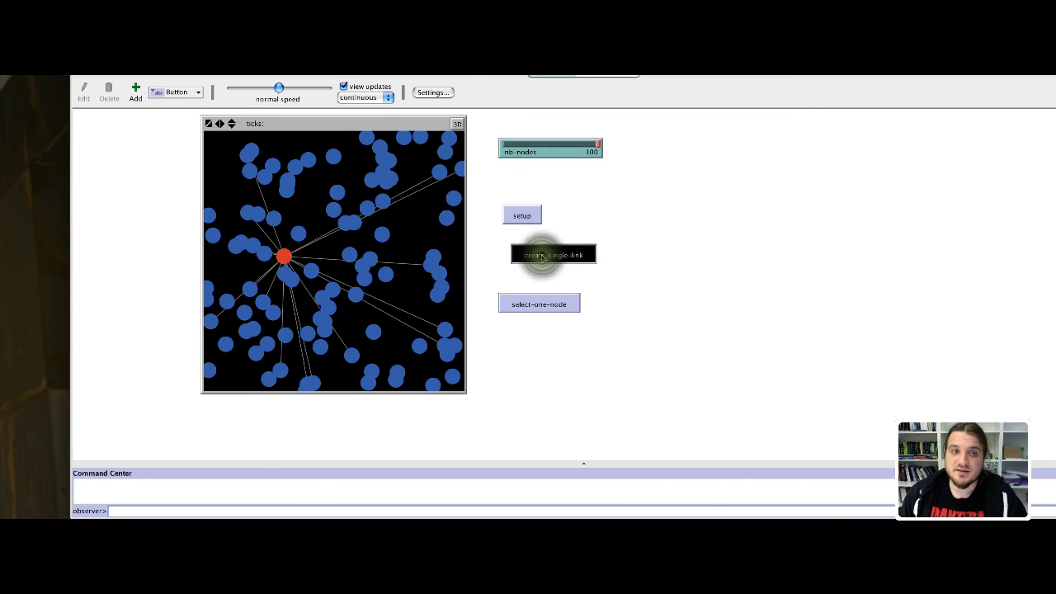